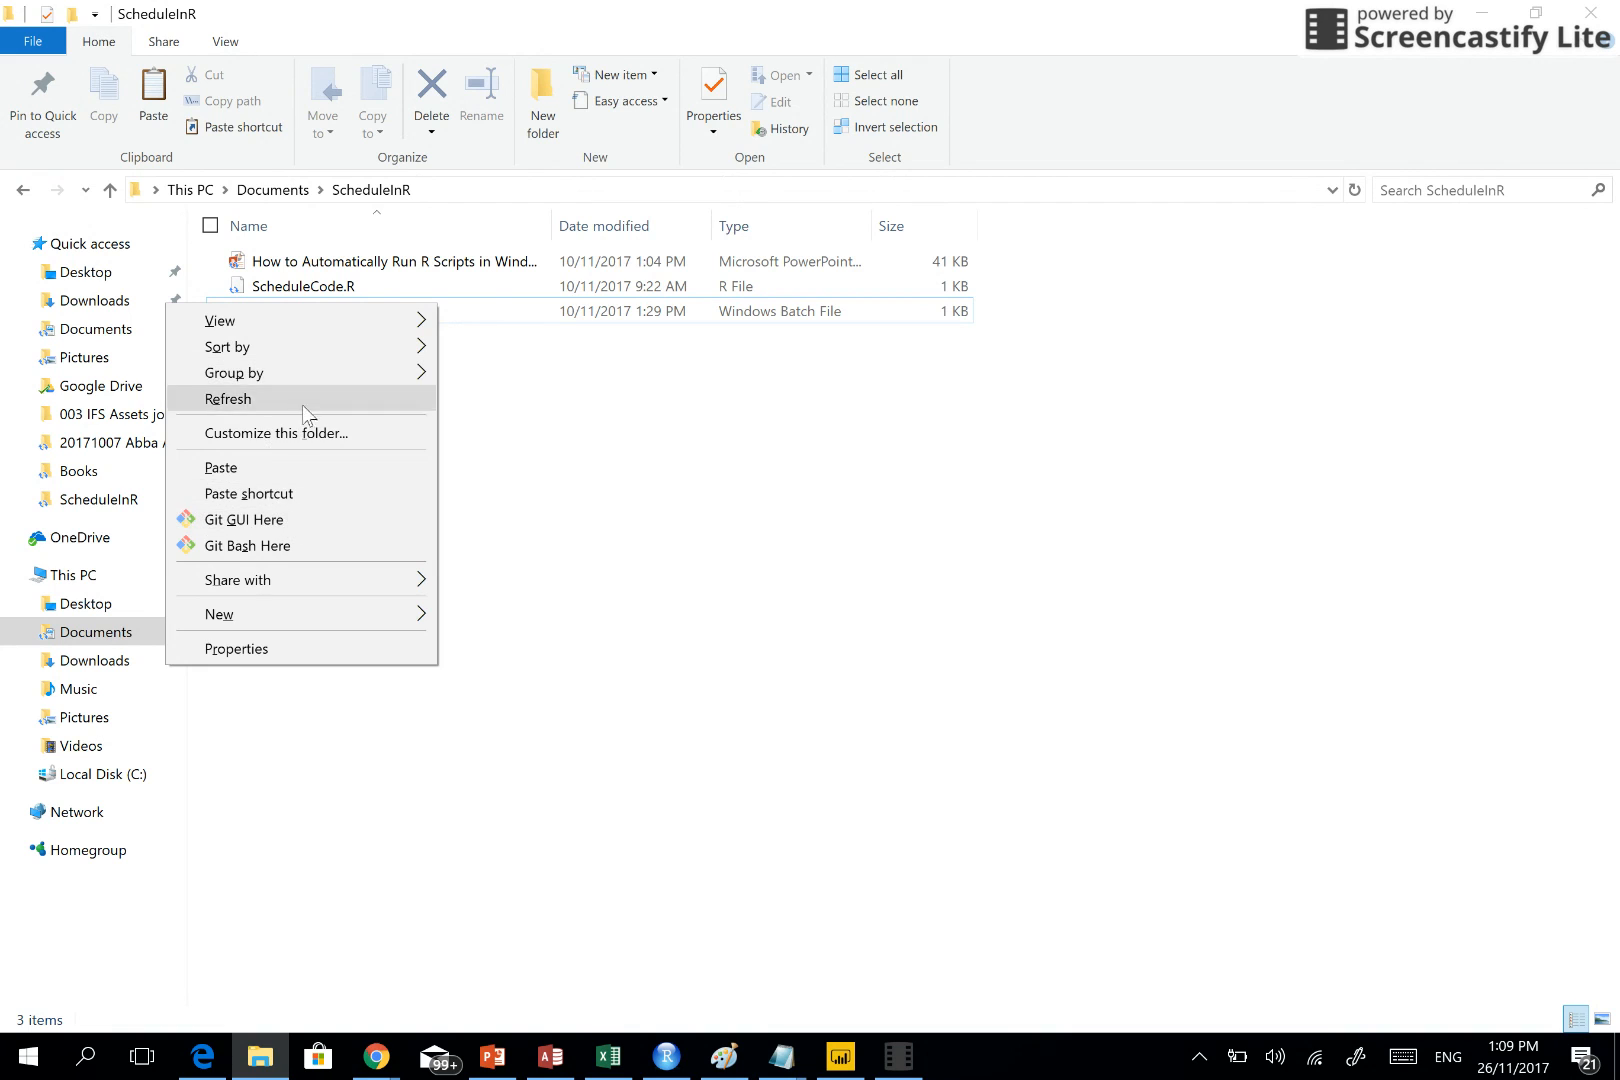
Open task.bat from the ScheduleInR folder in Notepad via Edit to review its script
left_click(228, 398)
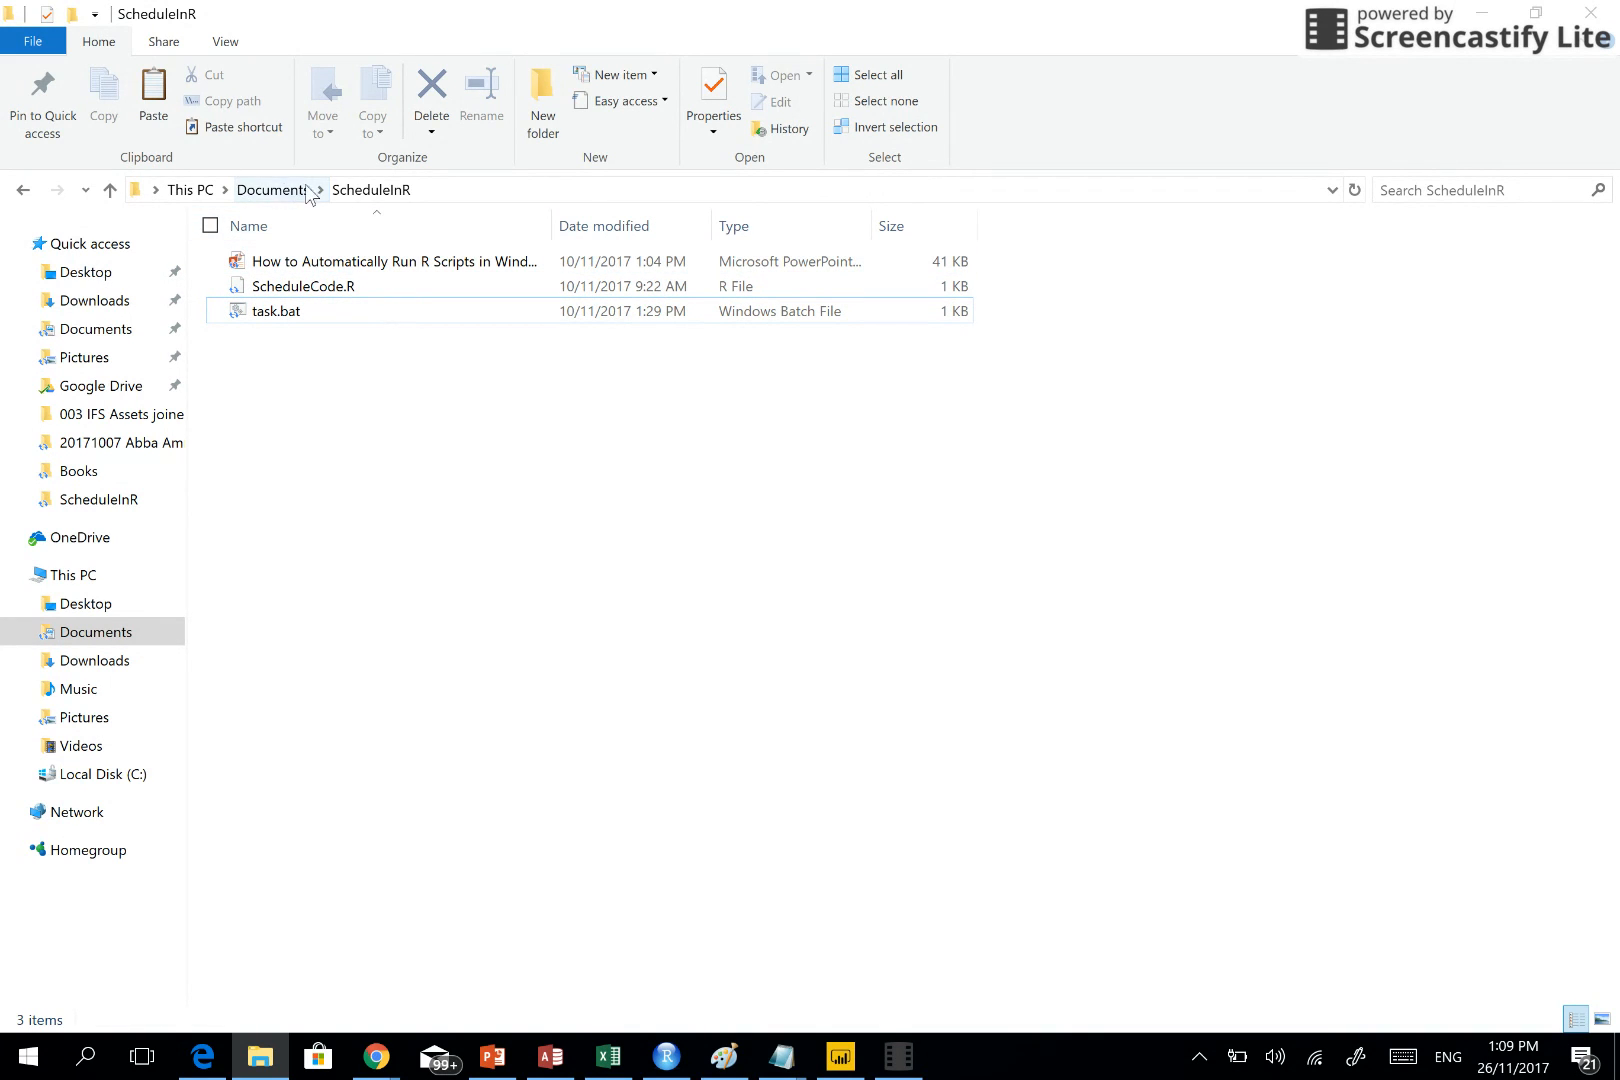
left_click(304, 286)
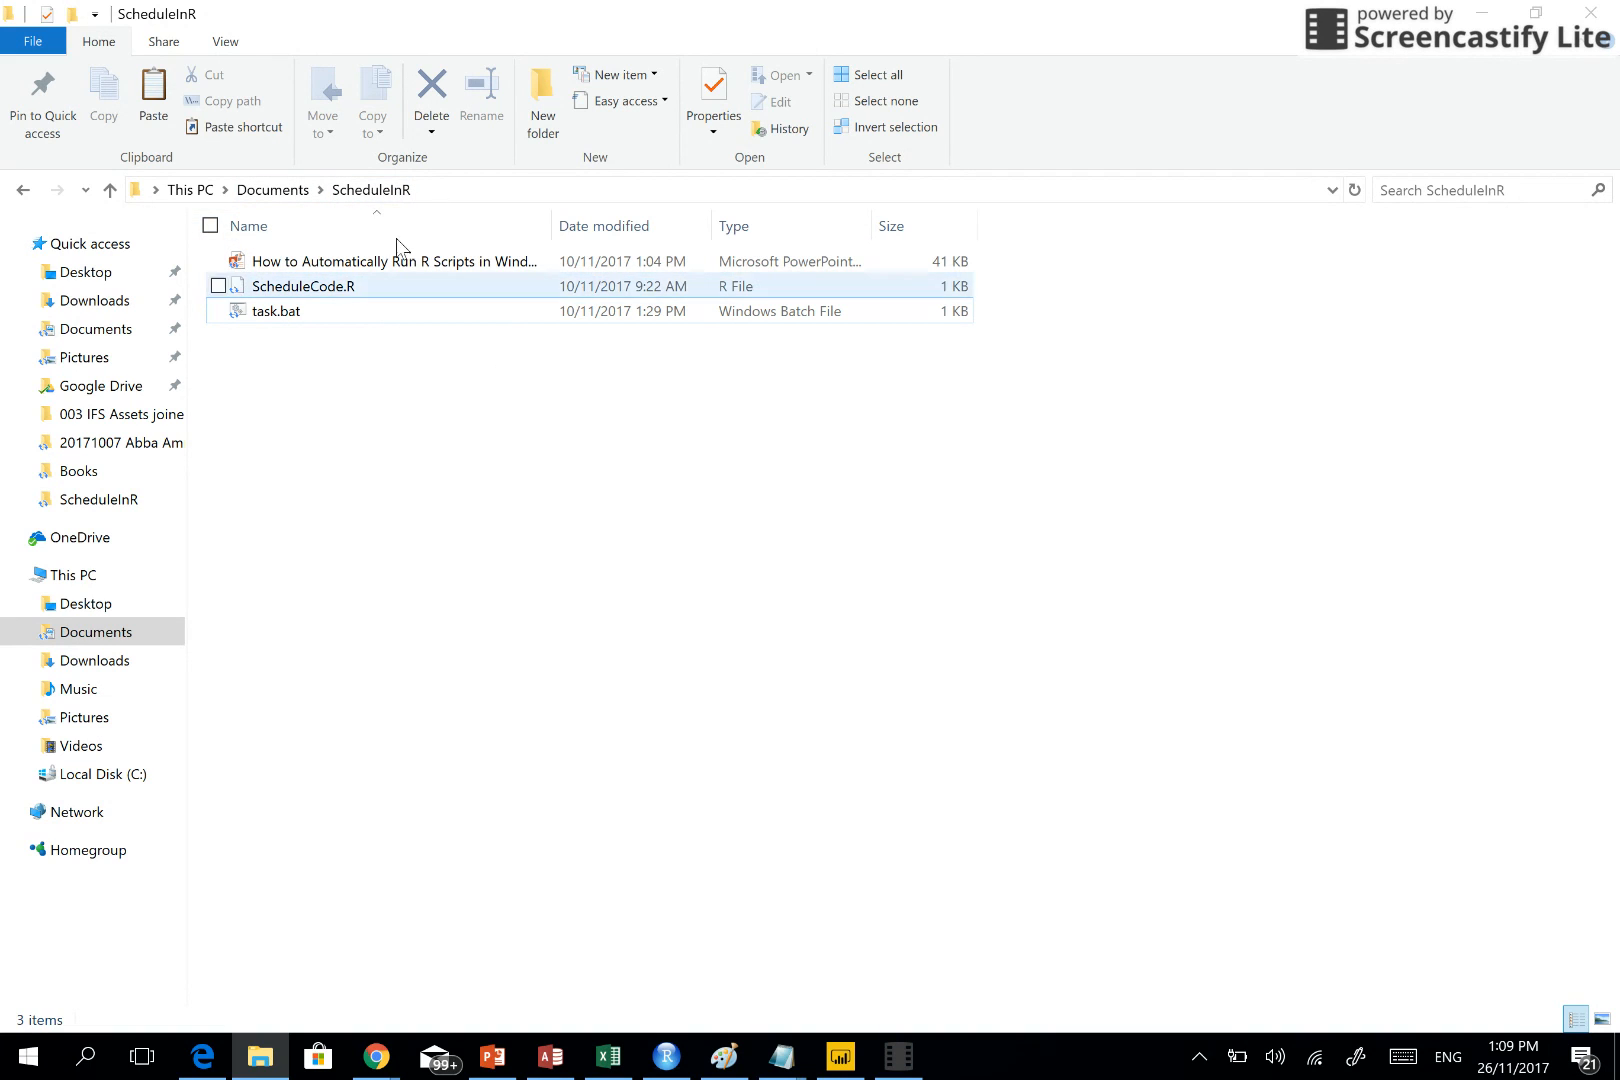
left_click(302, 286)
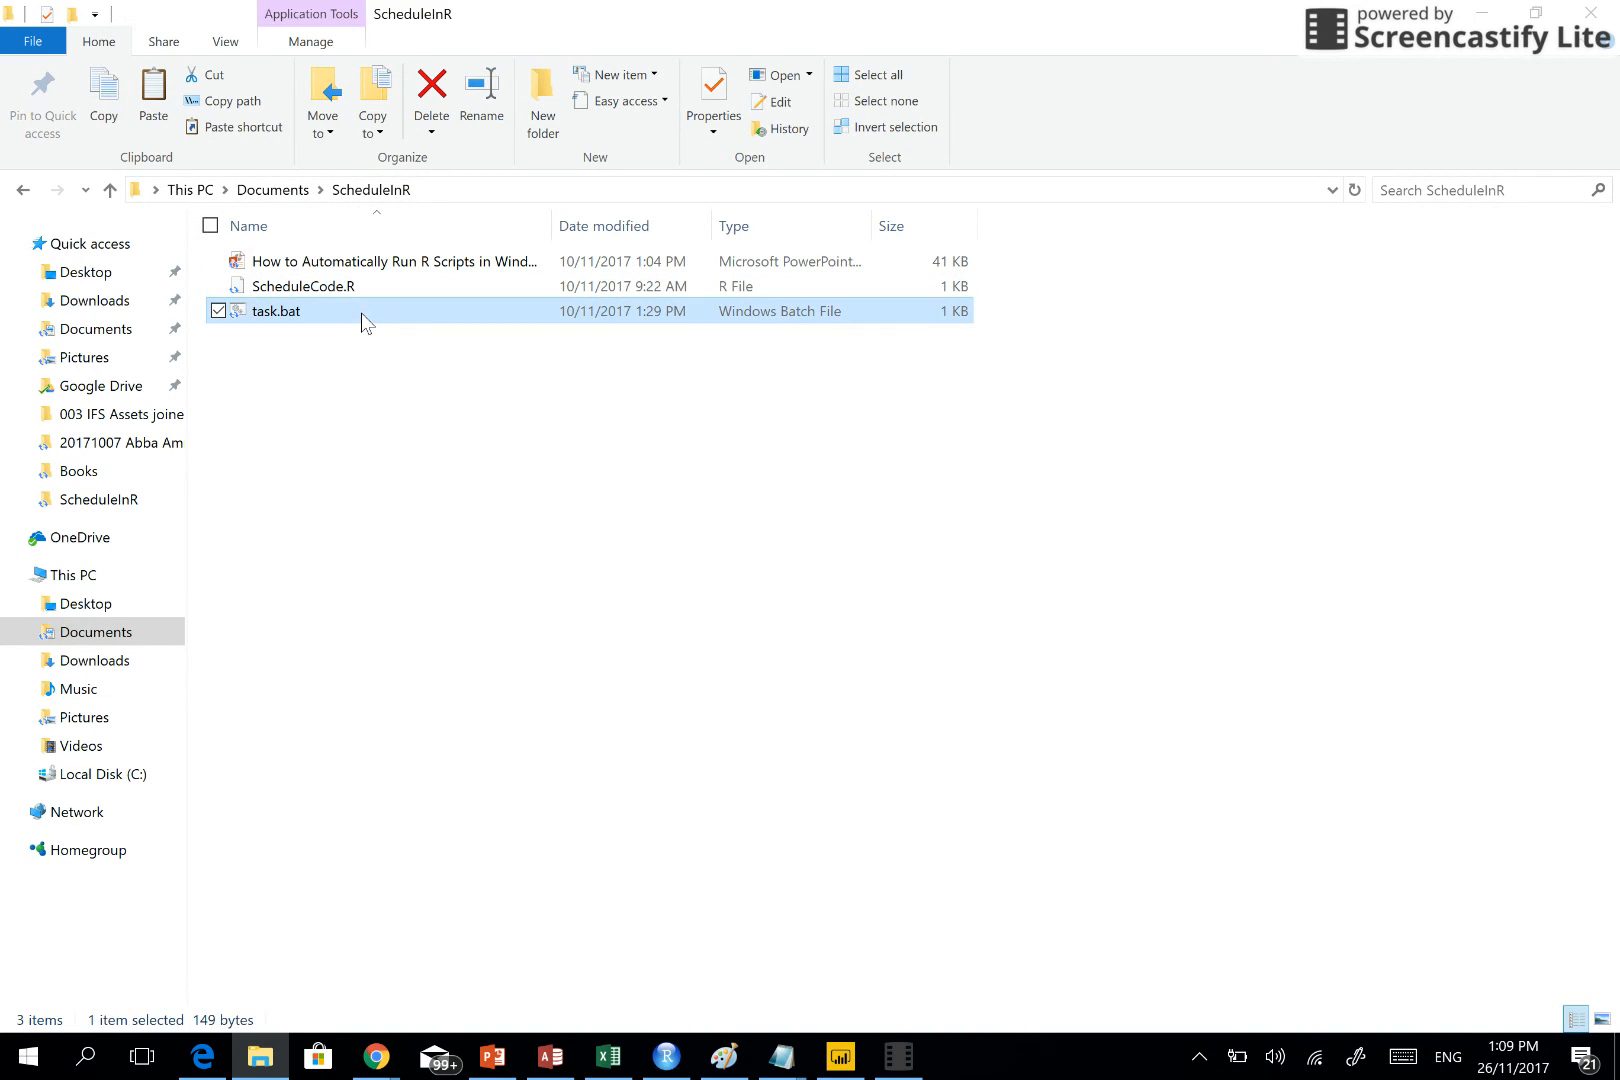
mouse_move(316, 328)
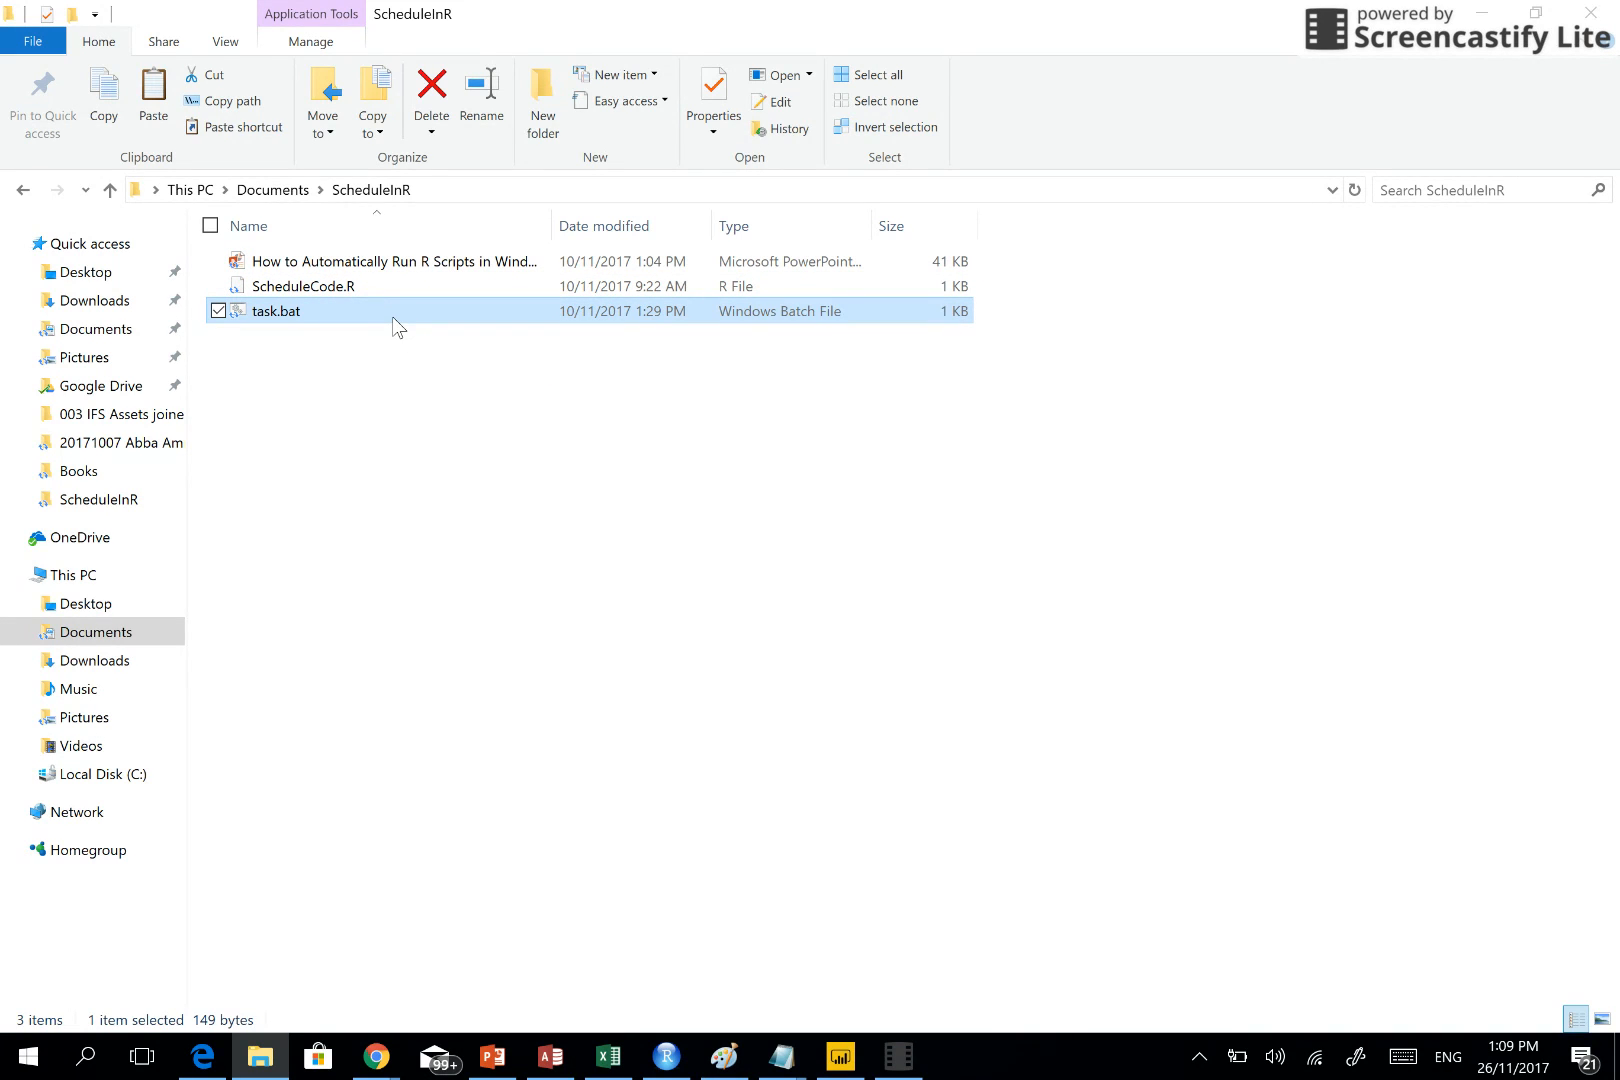
right_click(274, 312)
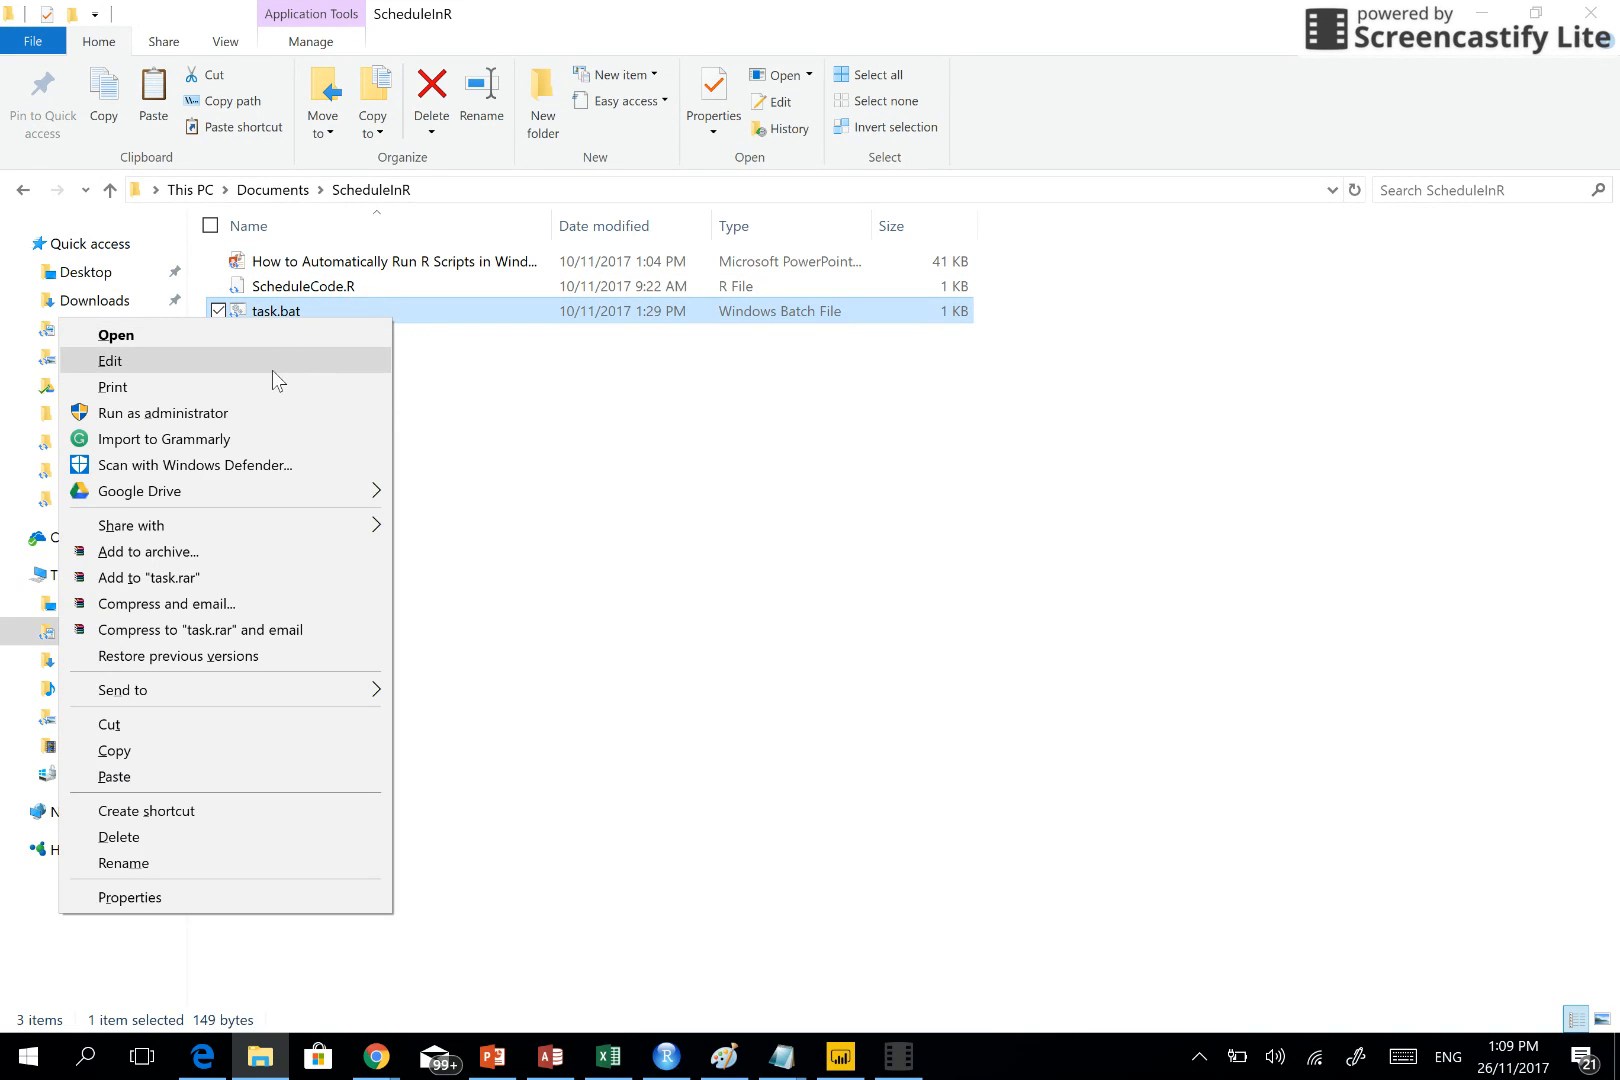
left_click(110, 360)
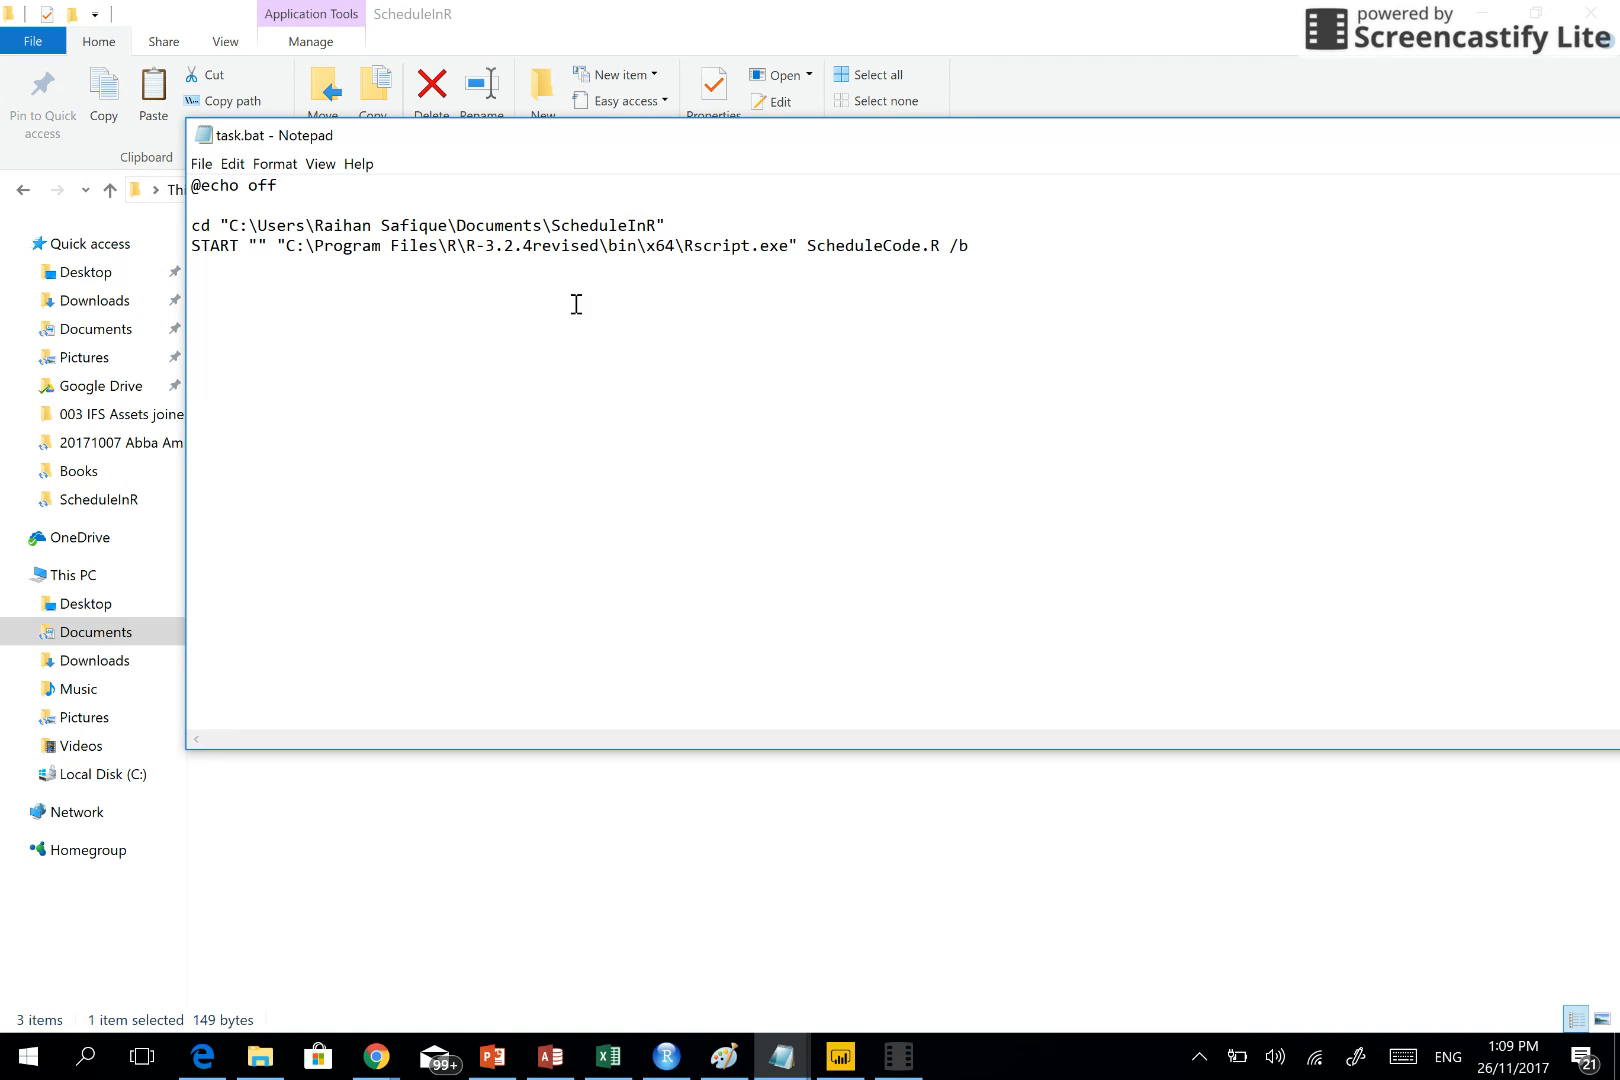
mouse_move(784, 276)
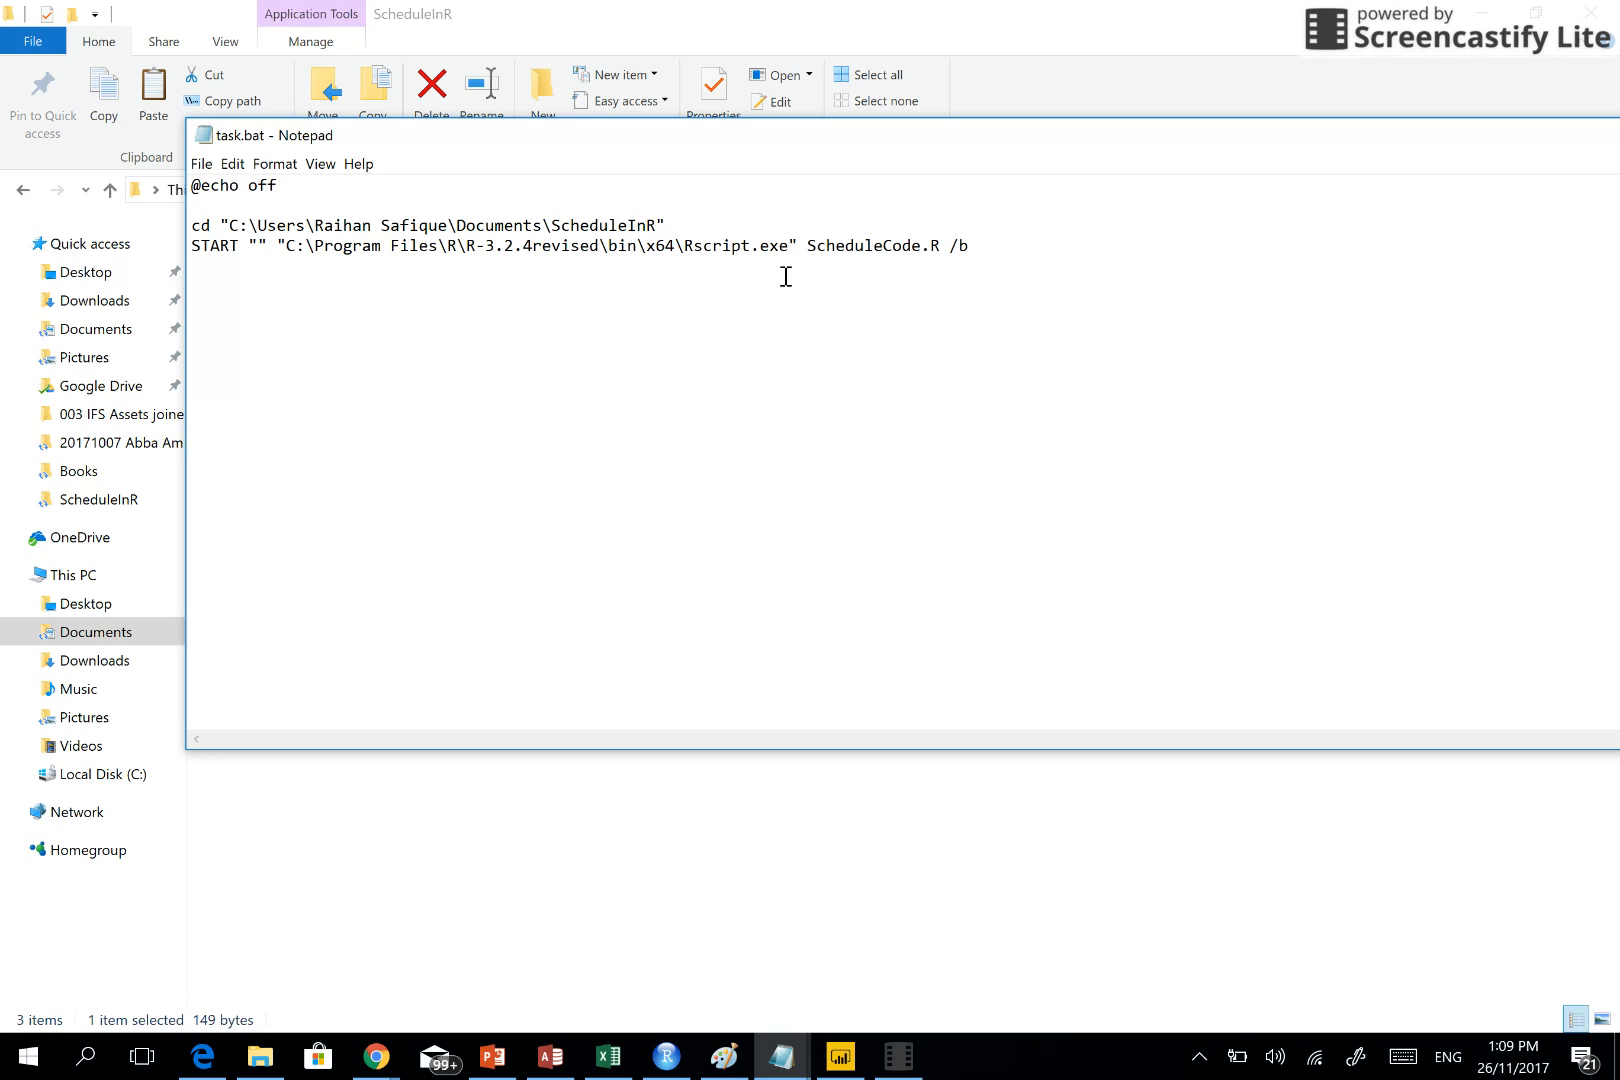
mouse_move(670, 298)
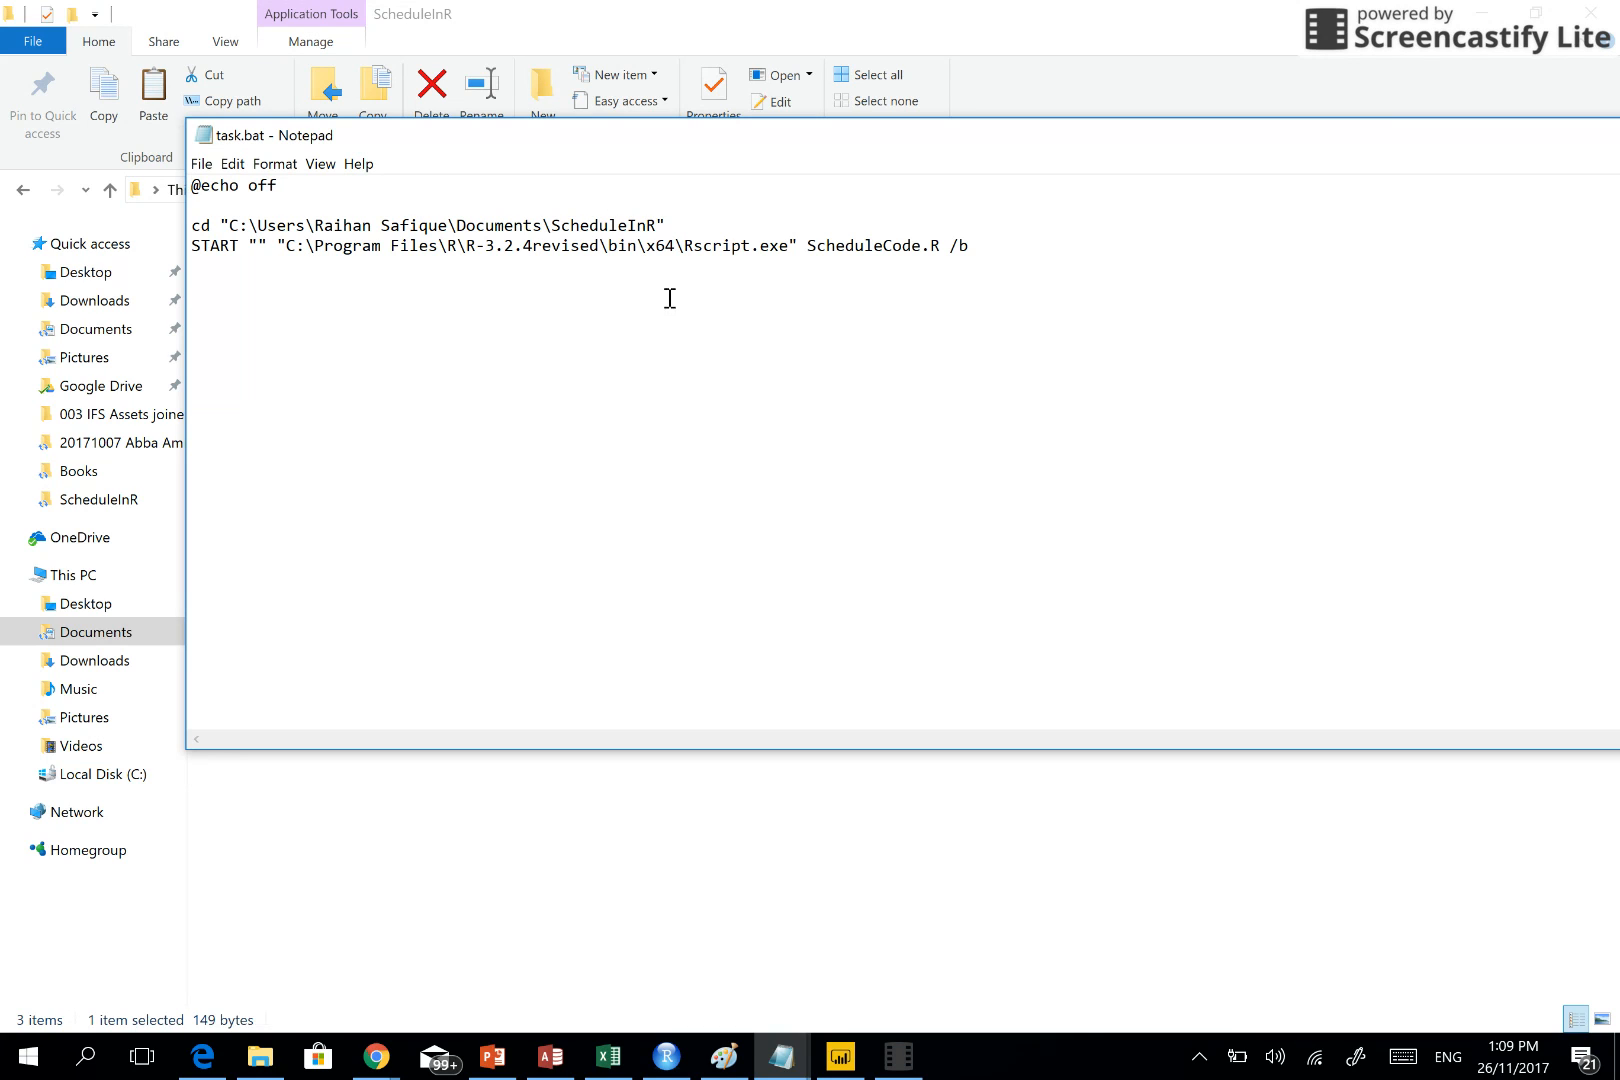
mouse_move(764, 274)
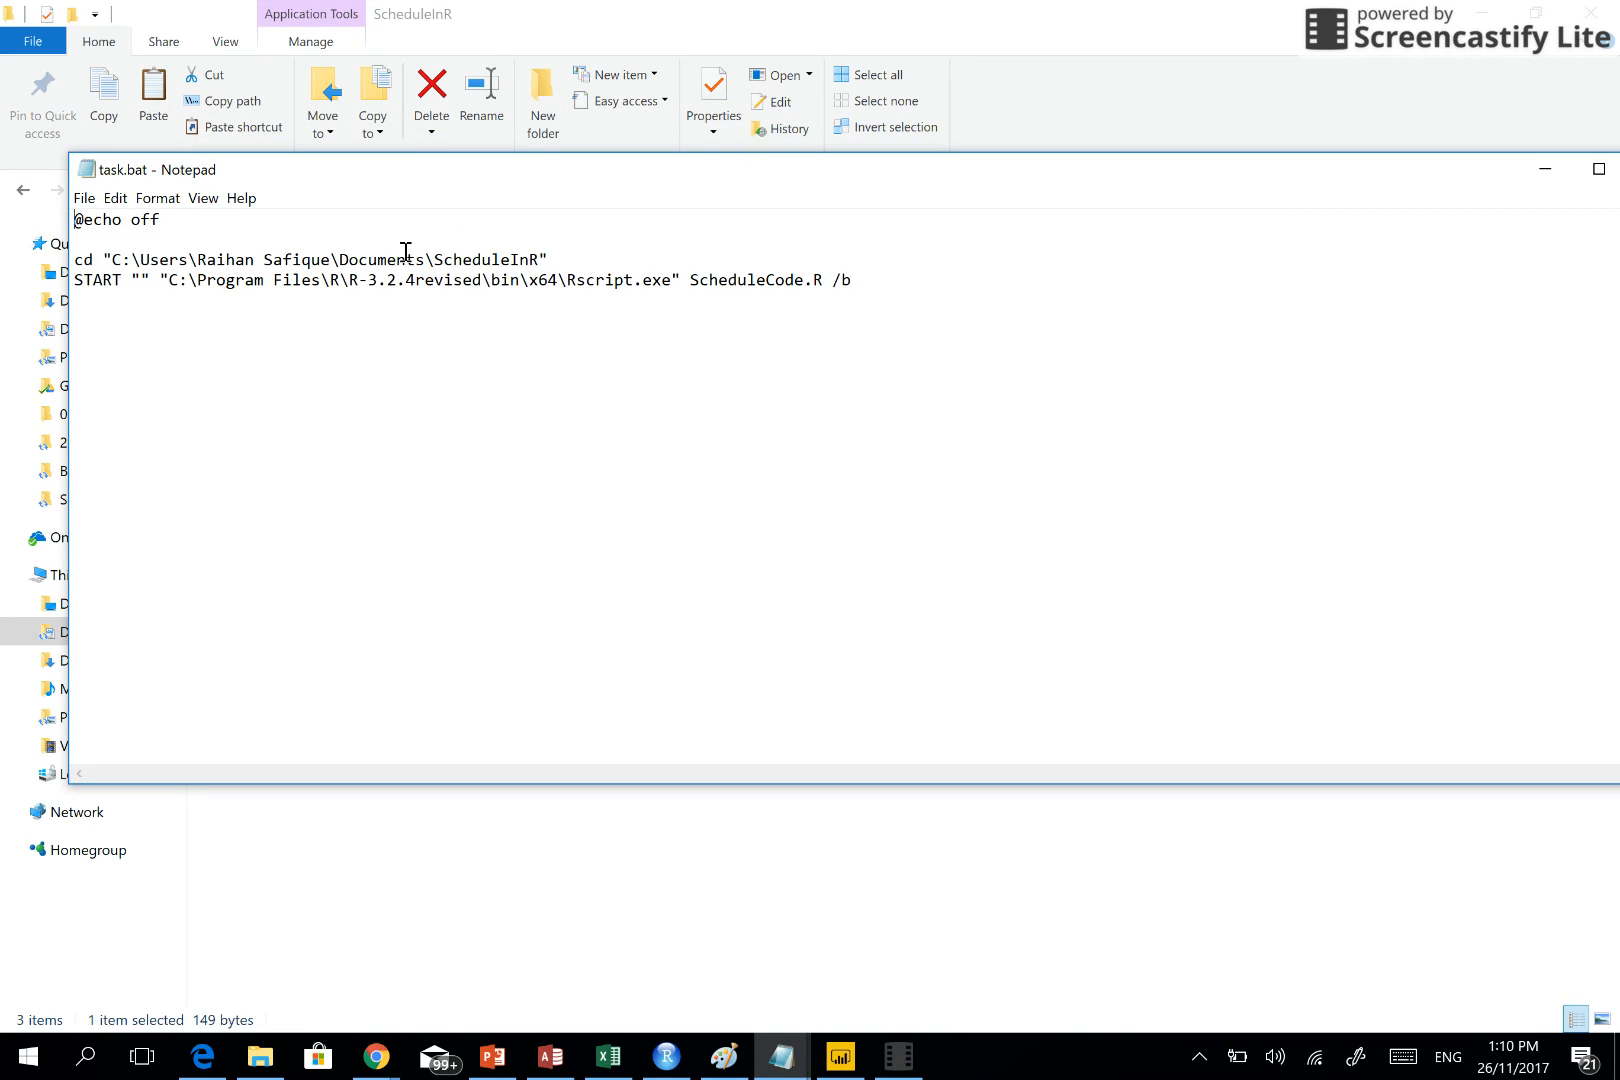
mouse_move(624, 196)
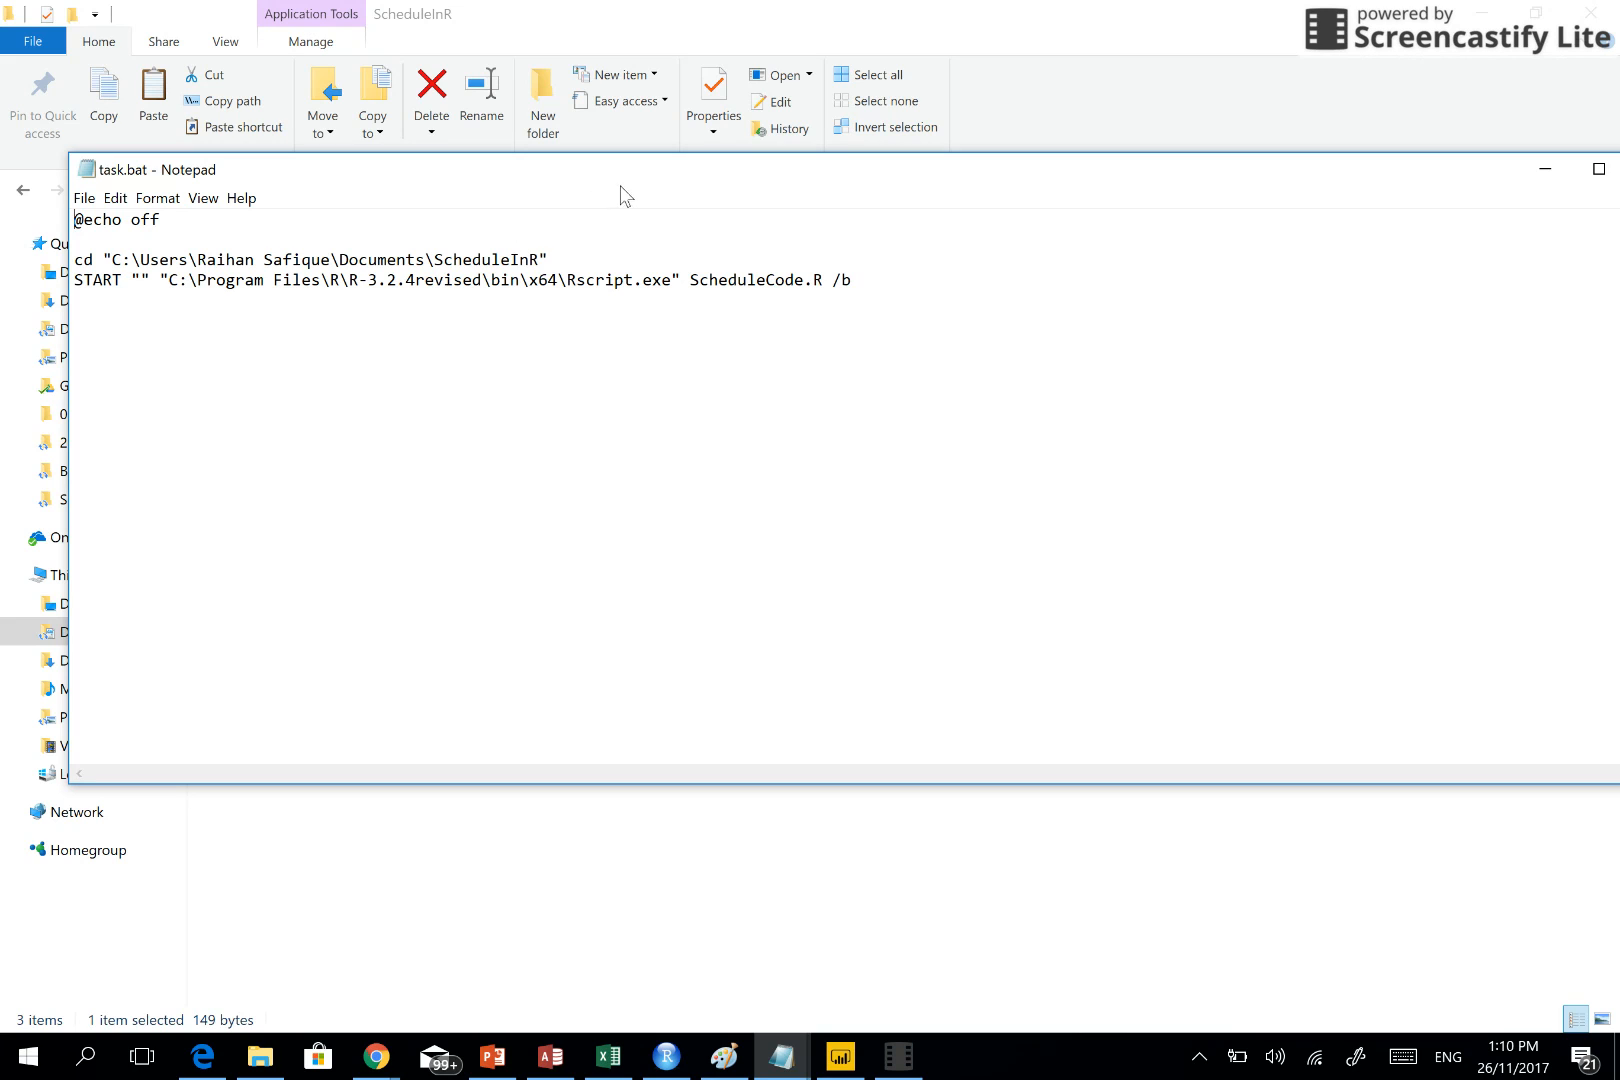
mouse_move(646, 186)
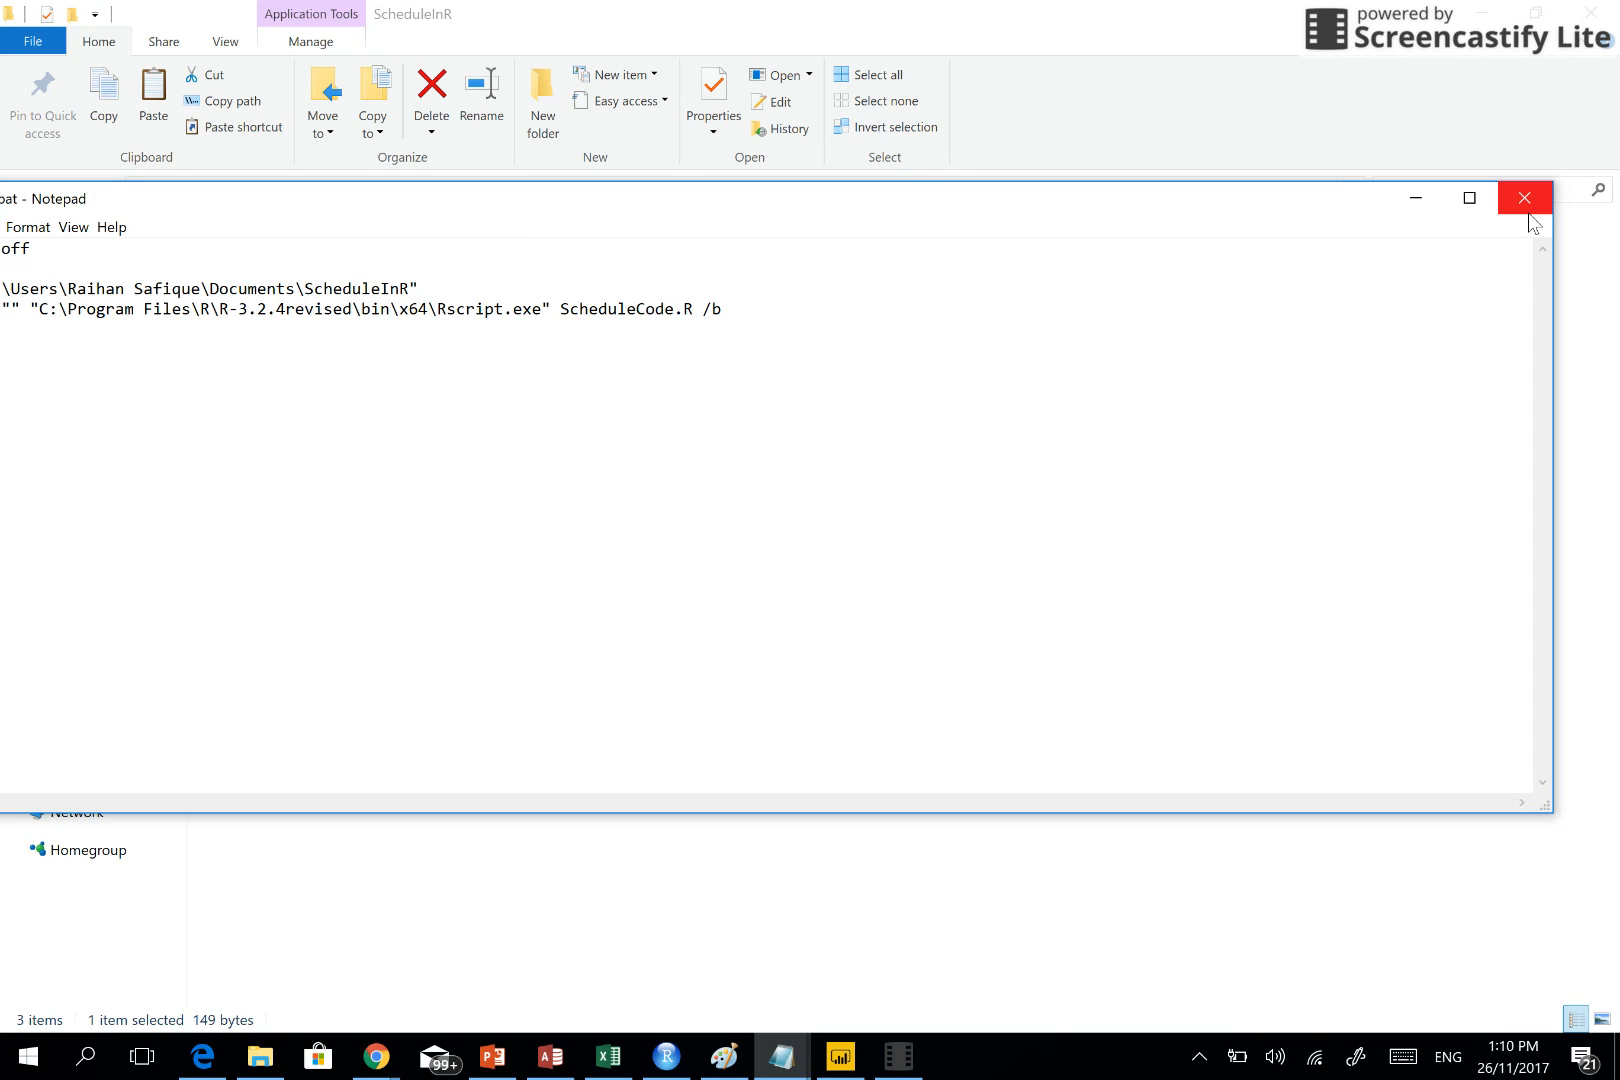
Close Notepad and dismiss the context menu on ScheduleCode.R in File Explorer
left_click(1524, 198)
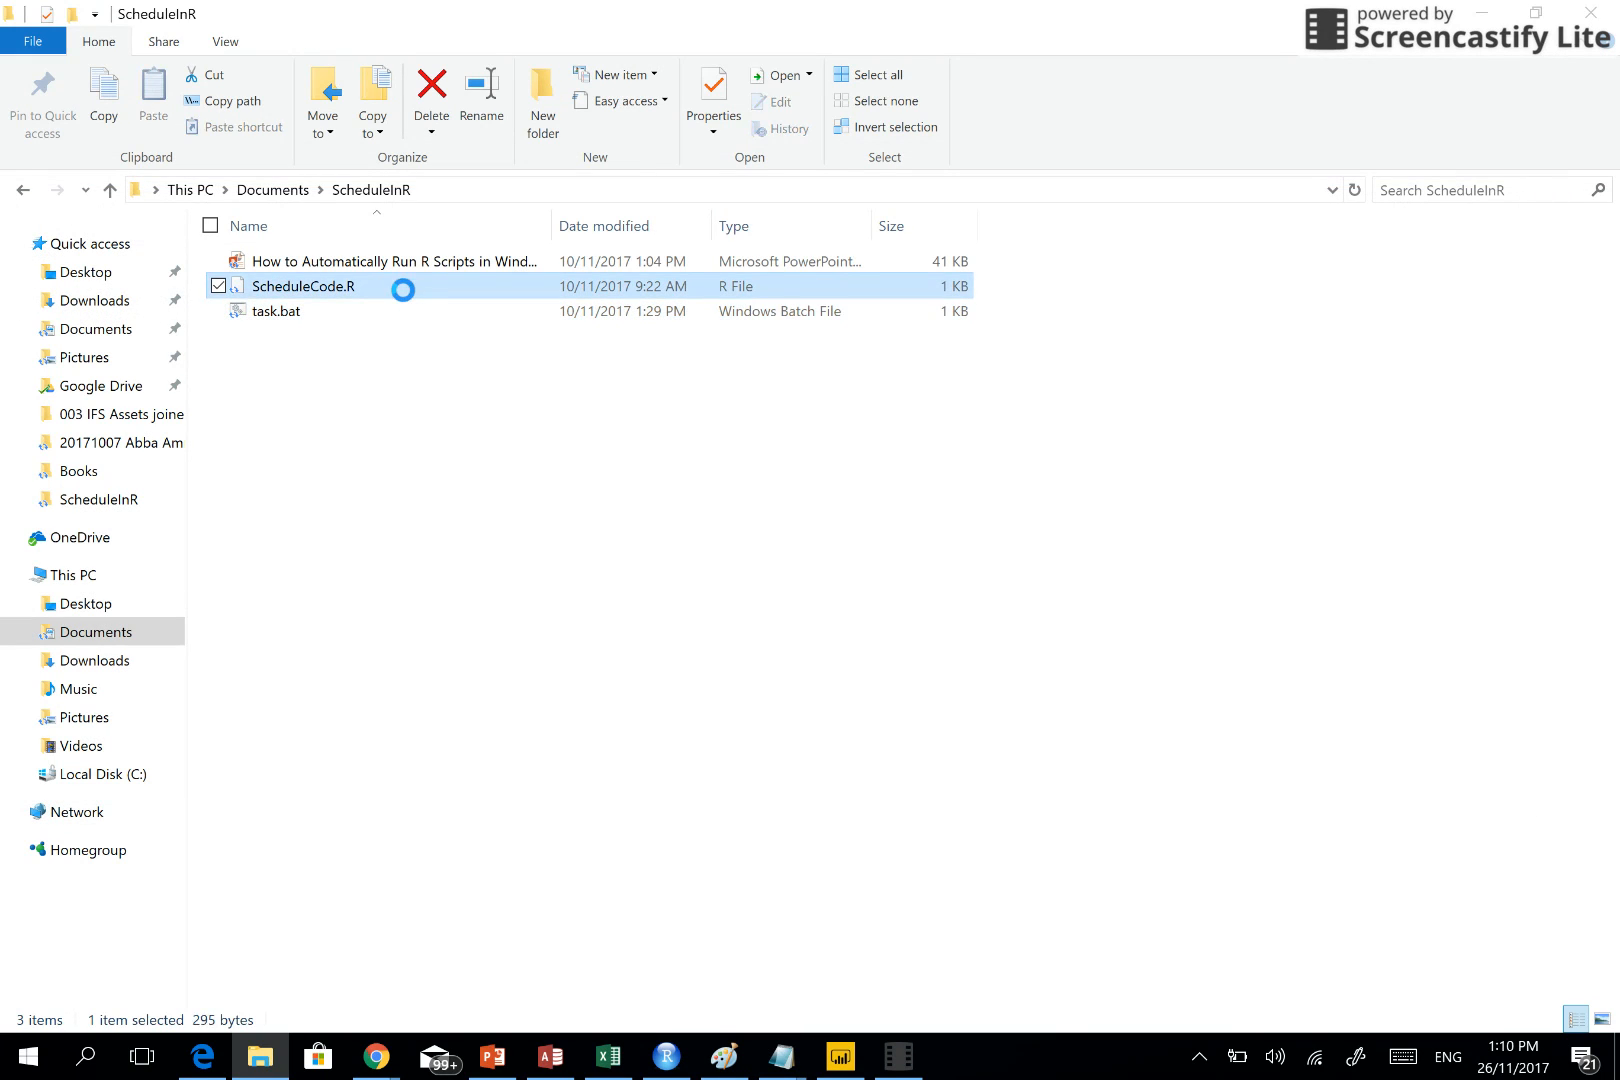
right_click(304, 286)
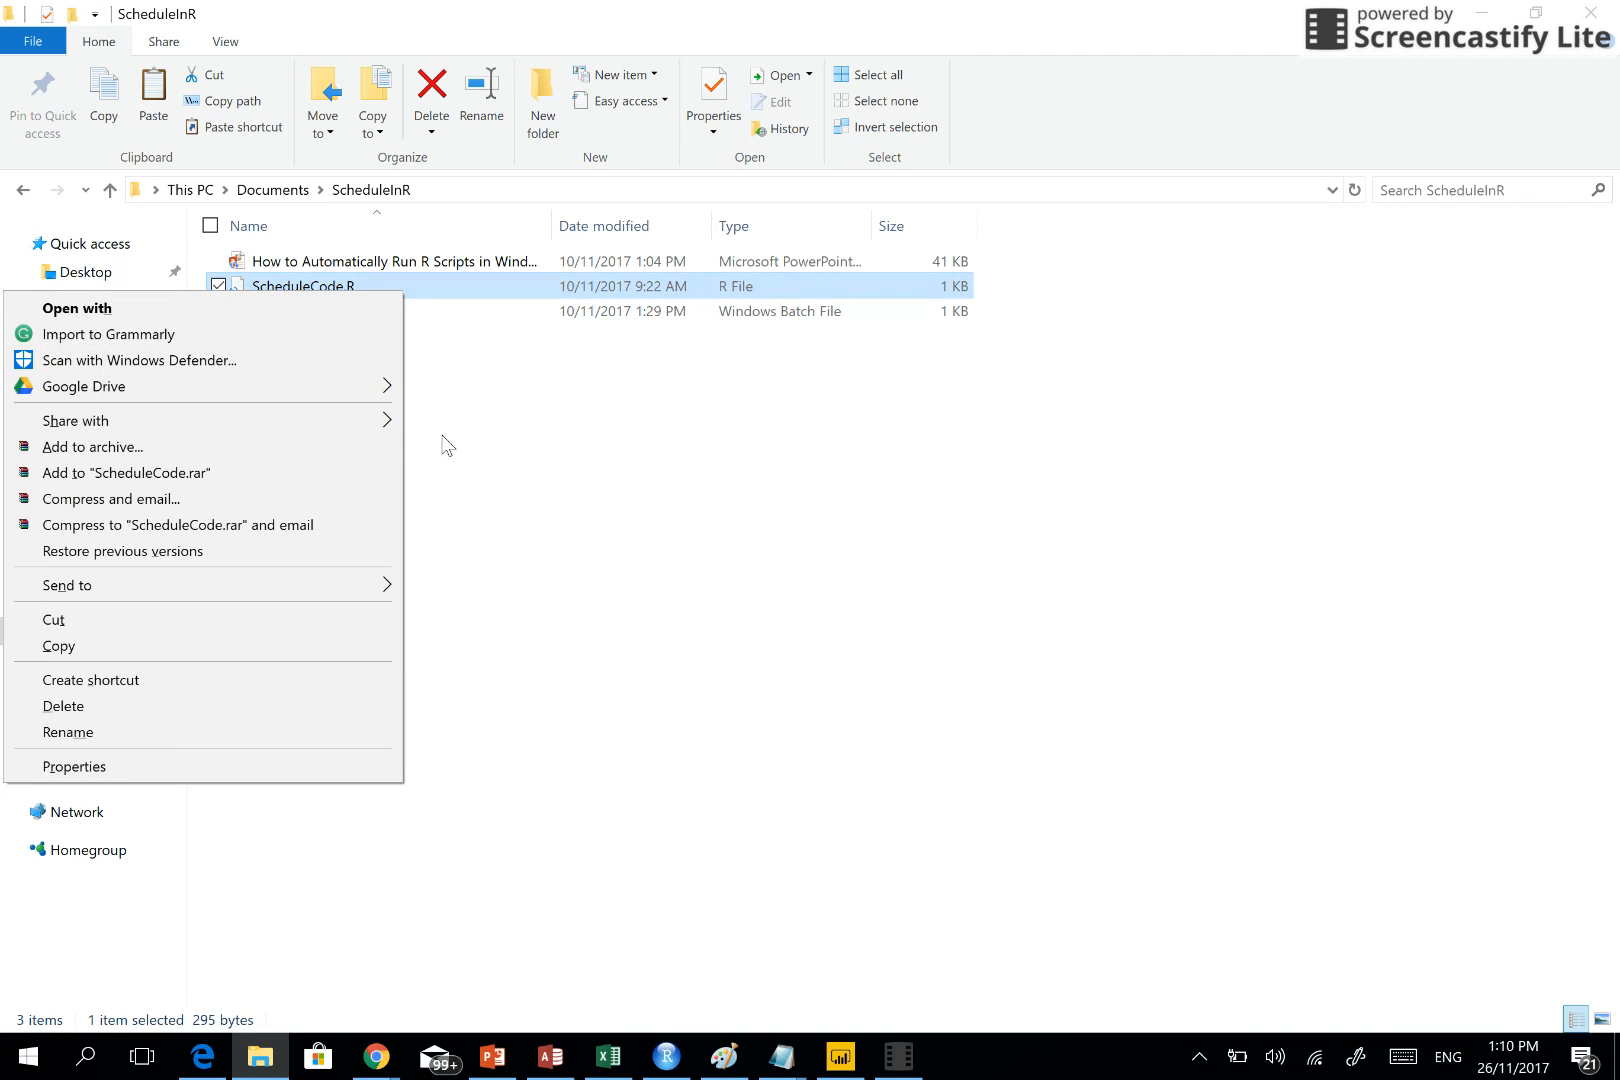
left_click(434, 444)
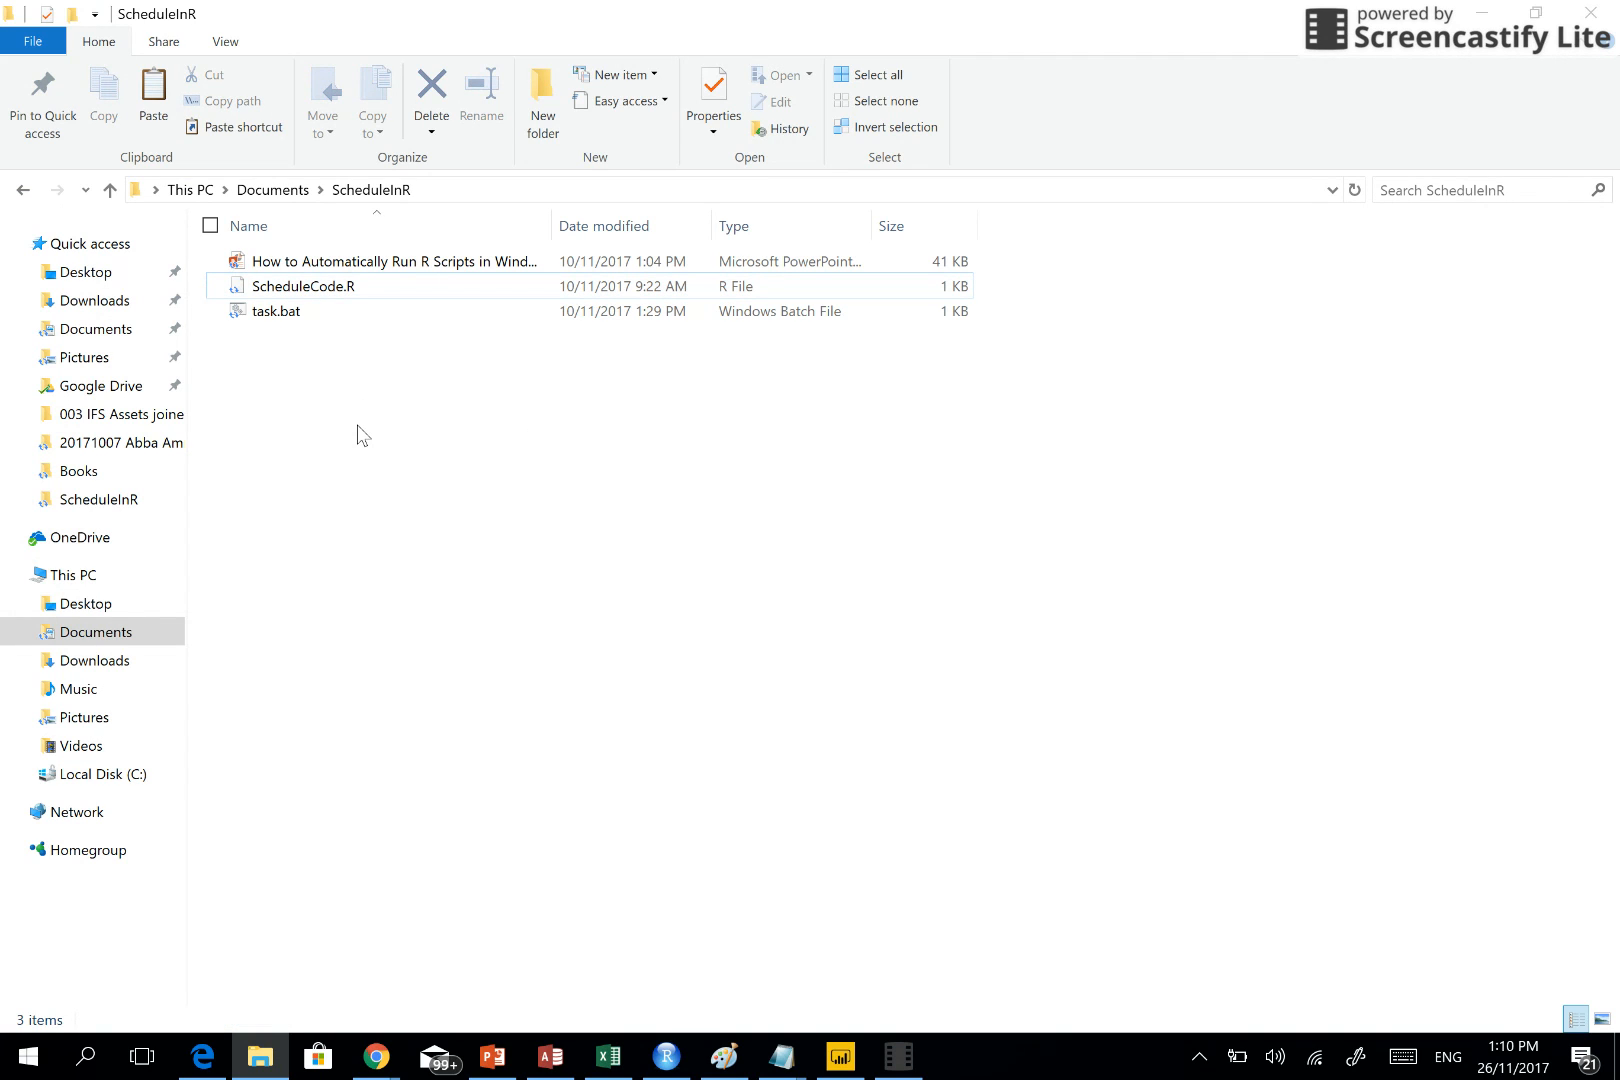
Launch Task Scheduler from the Start menu, landing on its summary page
left_click(302, 286)
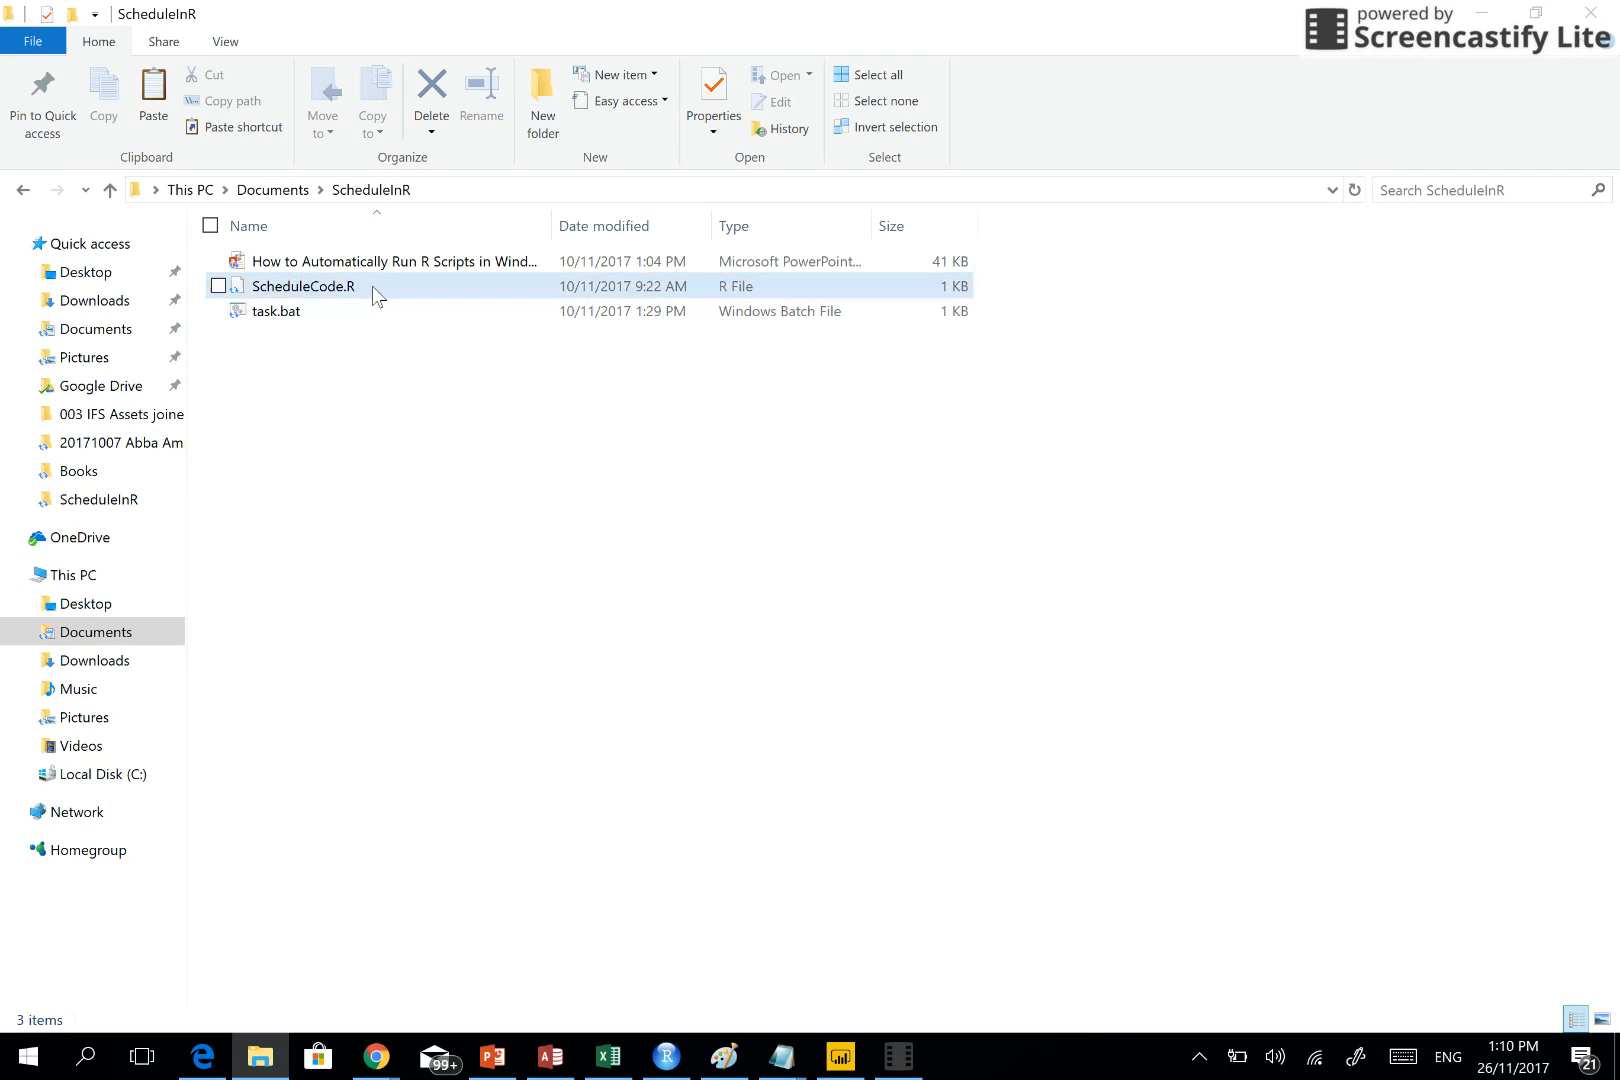
left_click(706, 812)
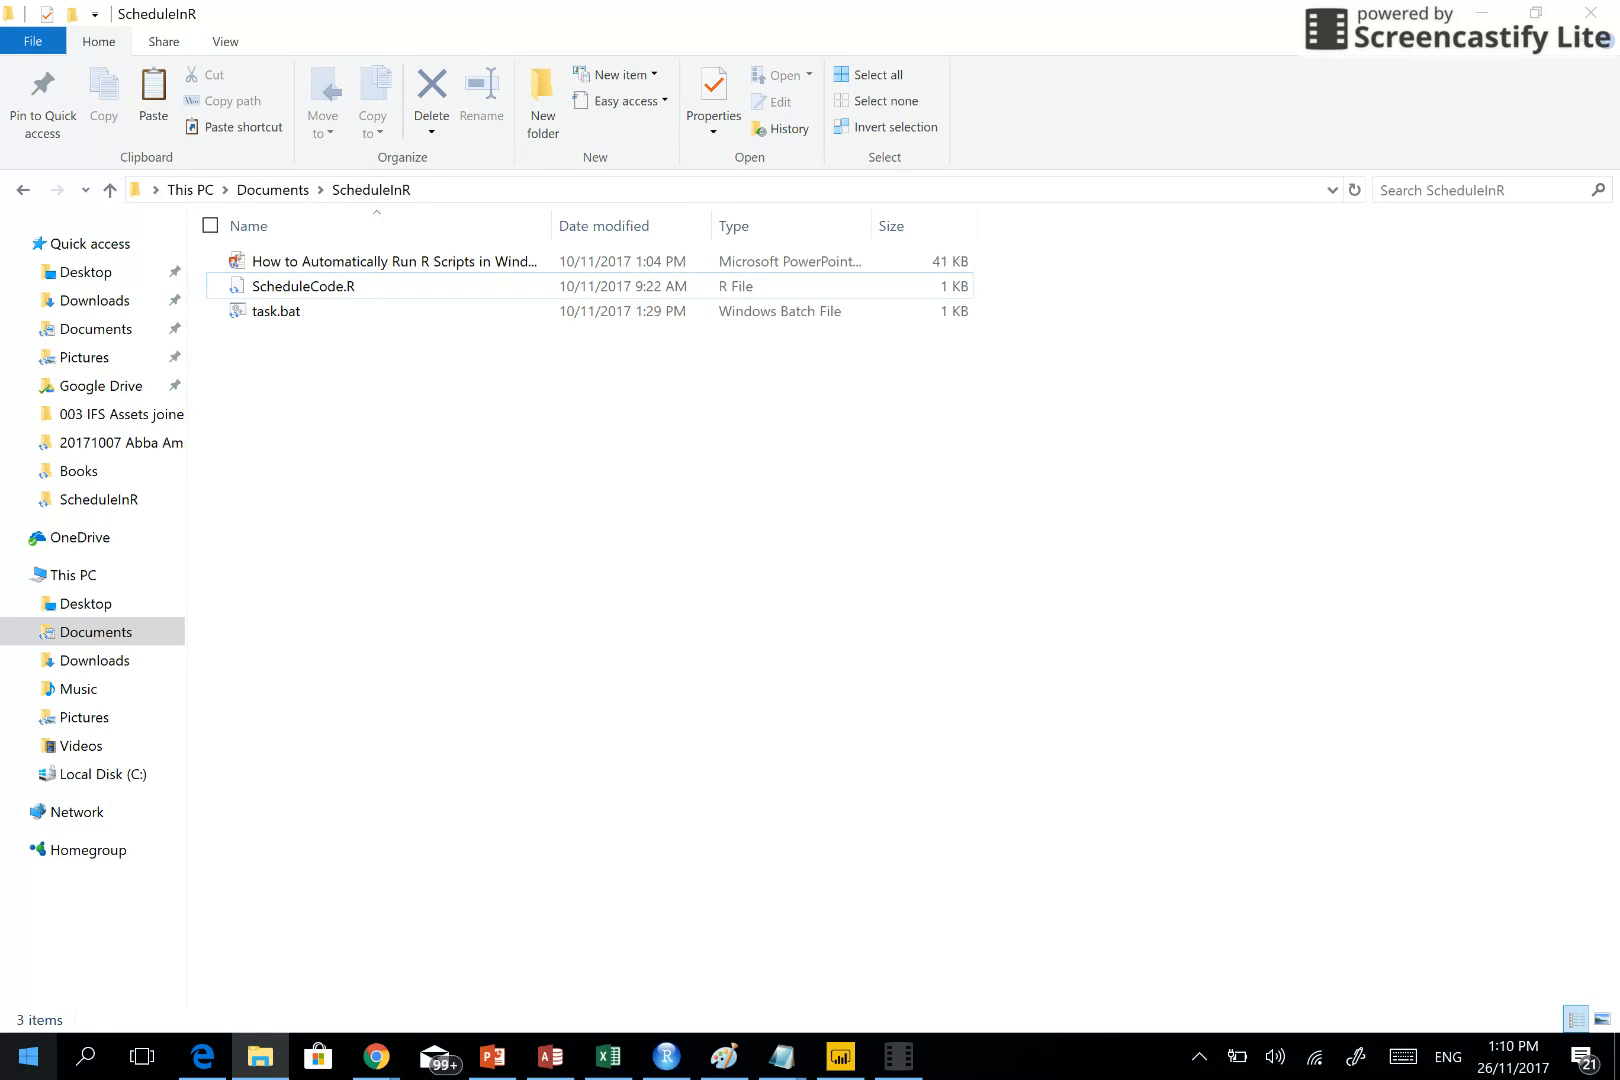
left_click(26, 1058)
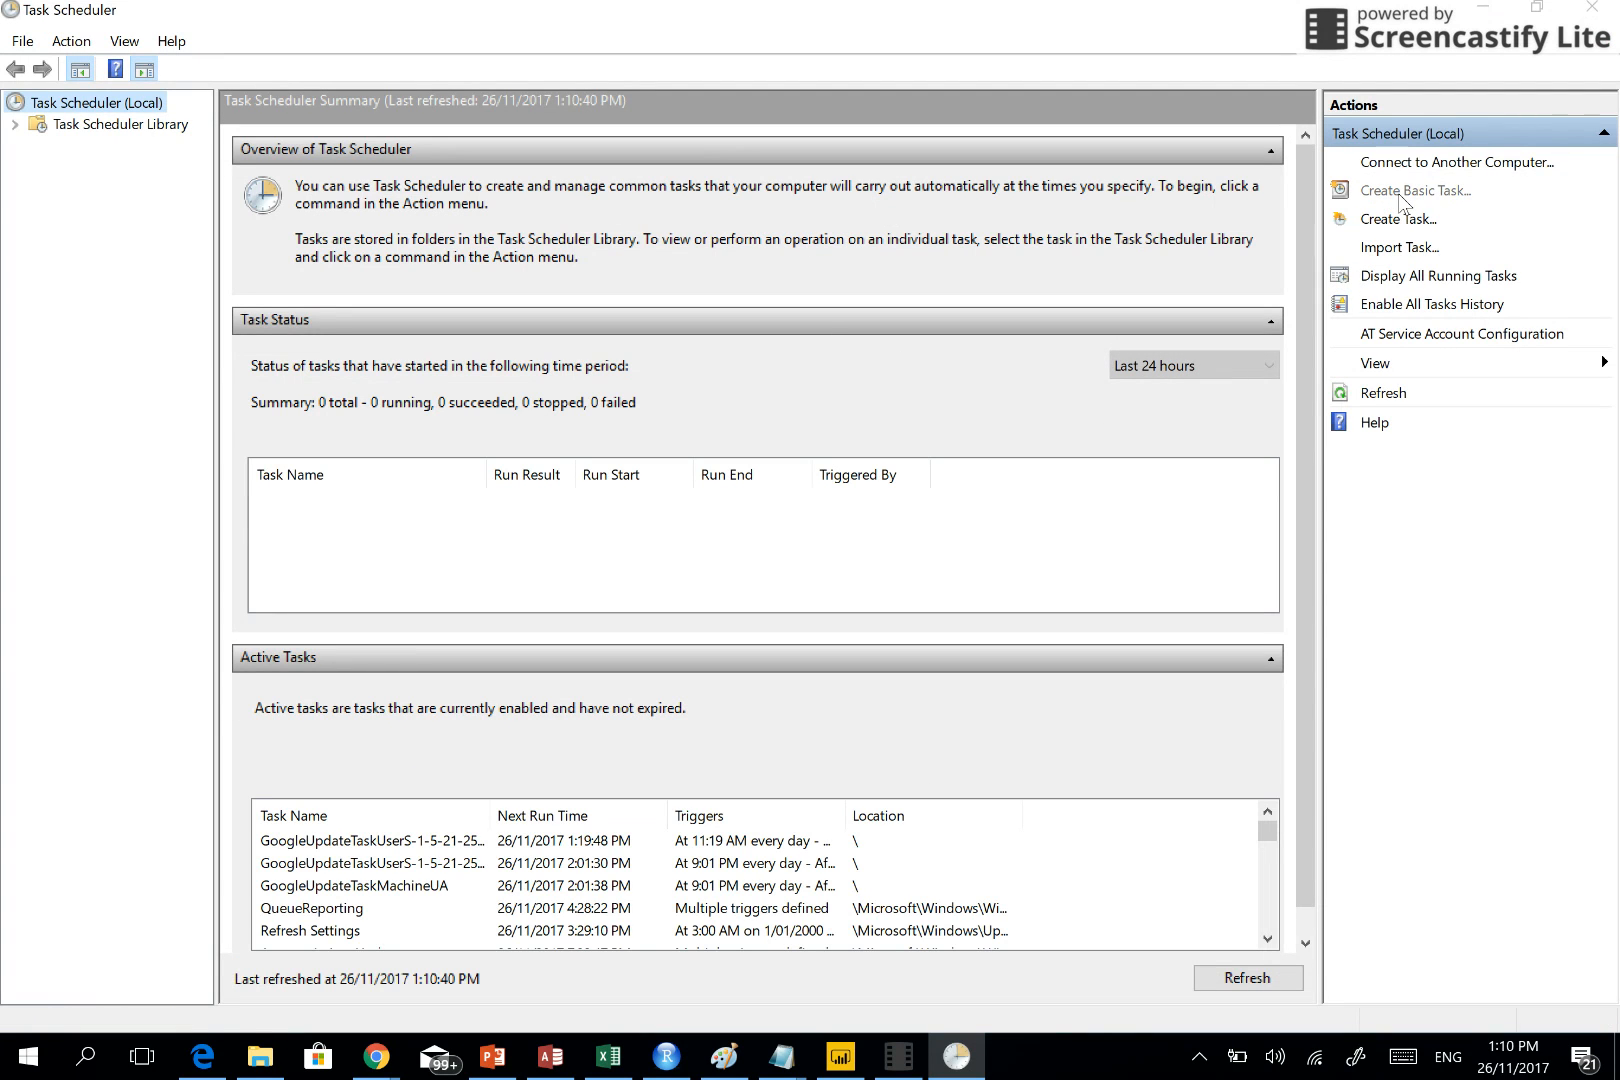
Start a basic task named 'Schedule' with the description 'Run Automatically'
left_click(1414, 190)
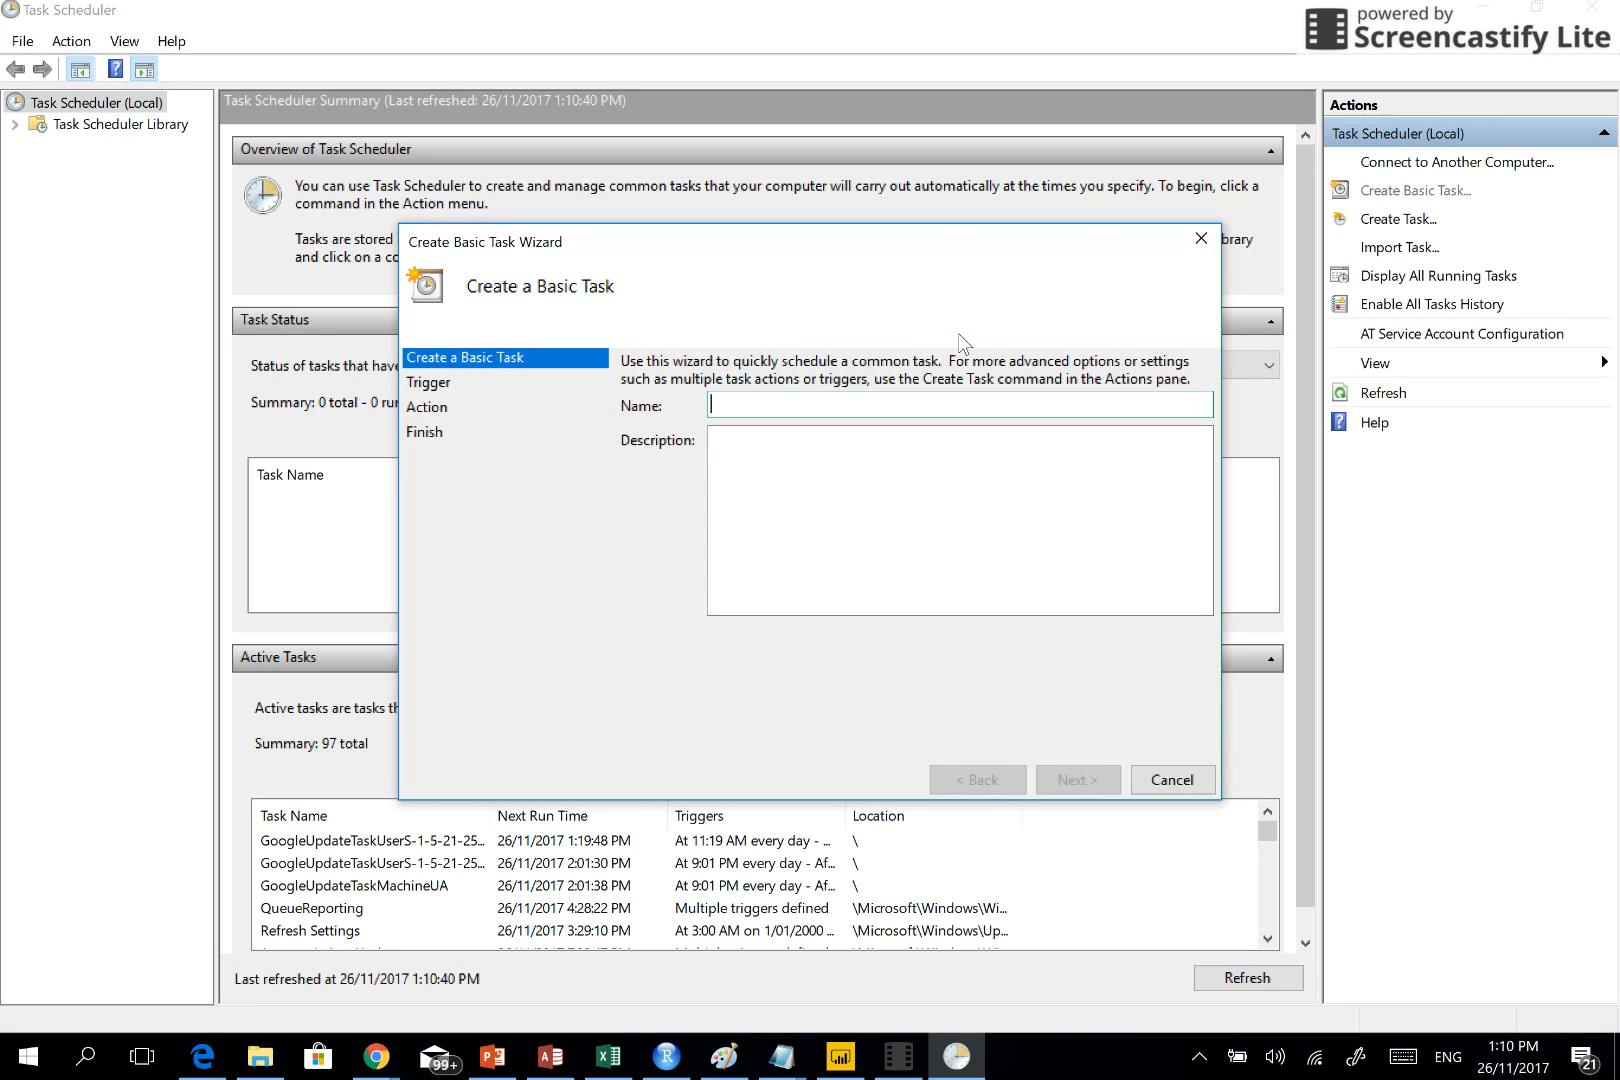
type("S")
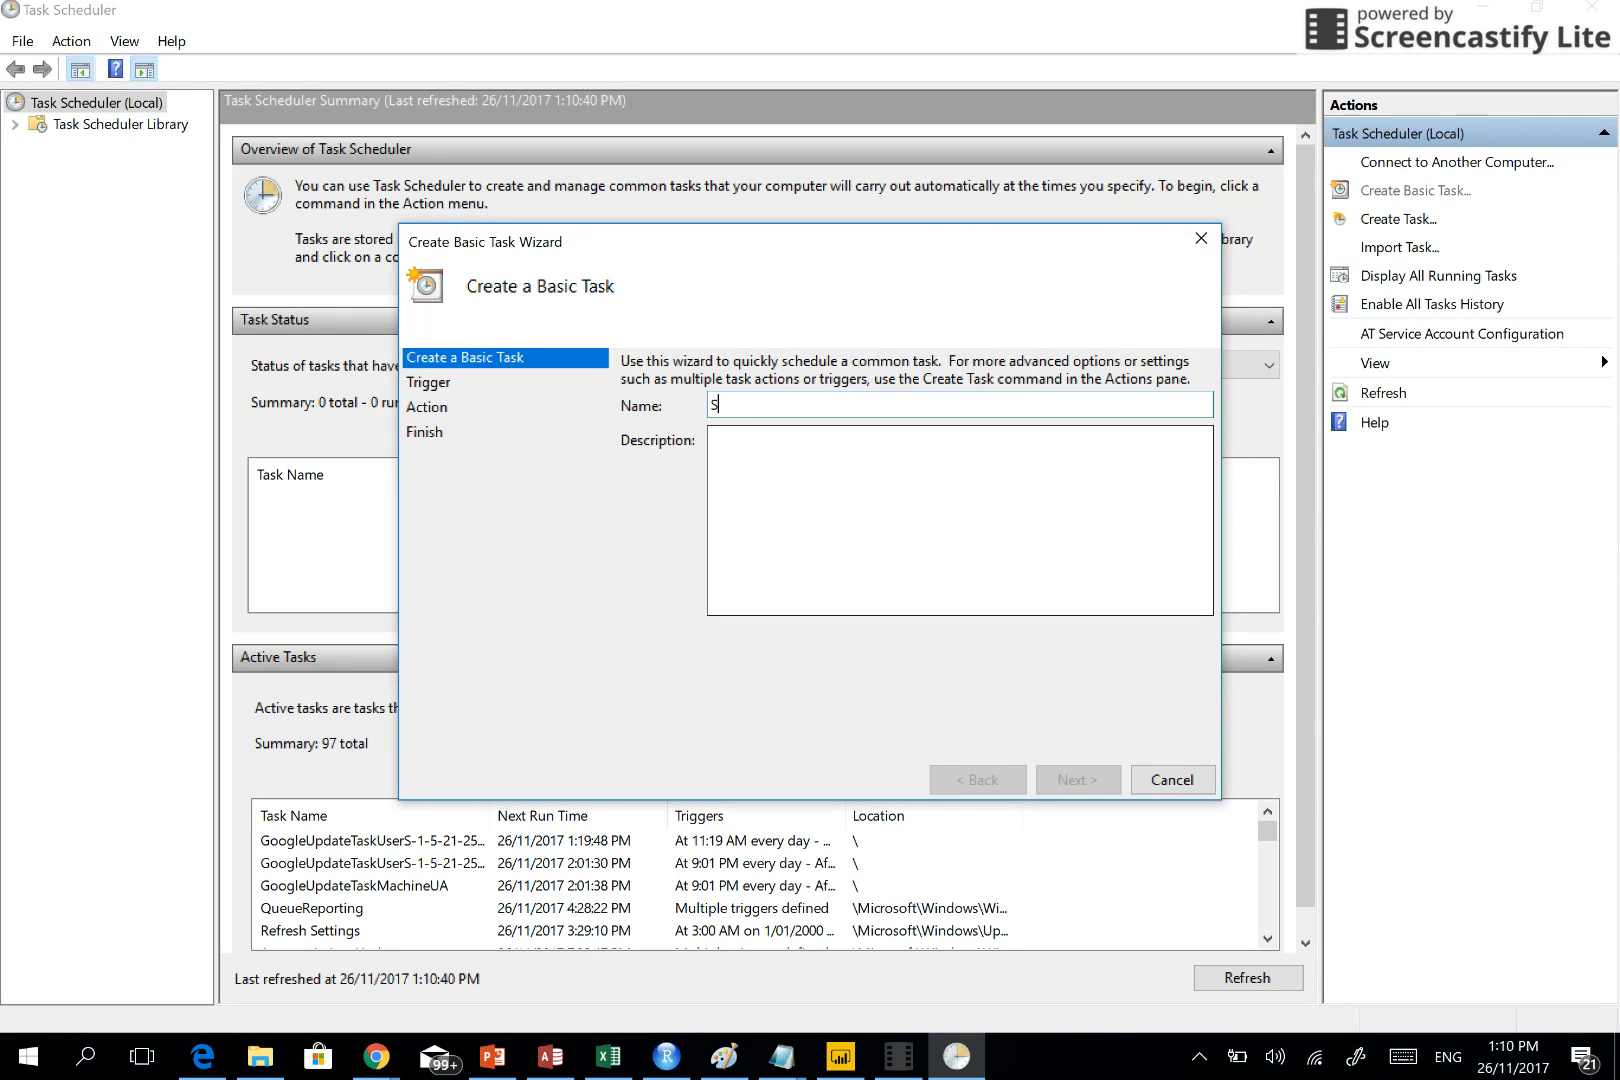
type("chedule")
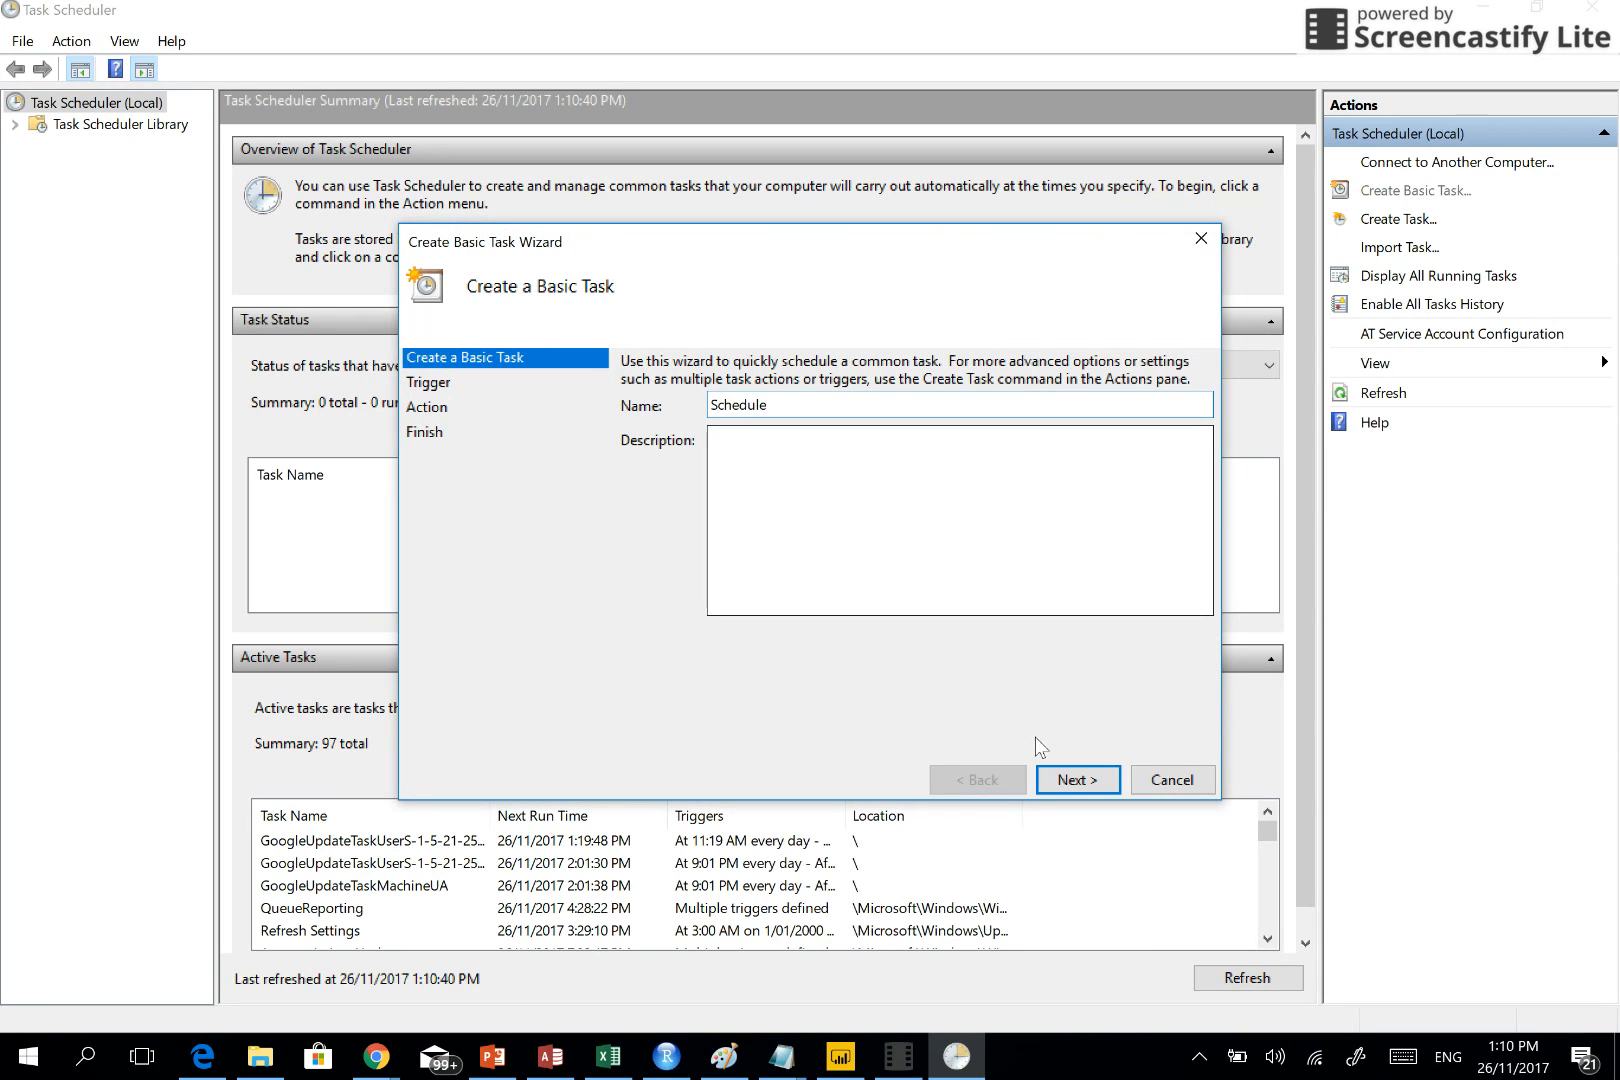
left_click(956, 516)
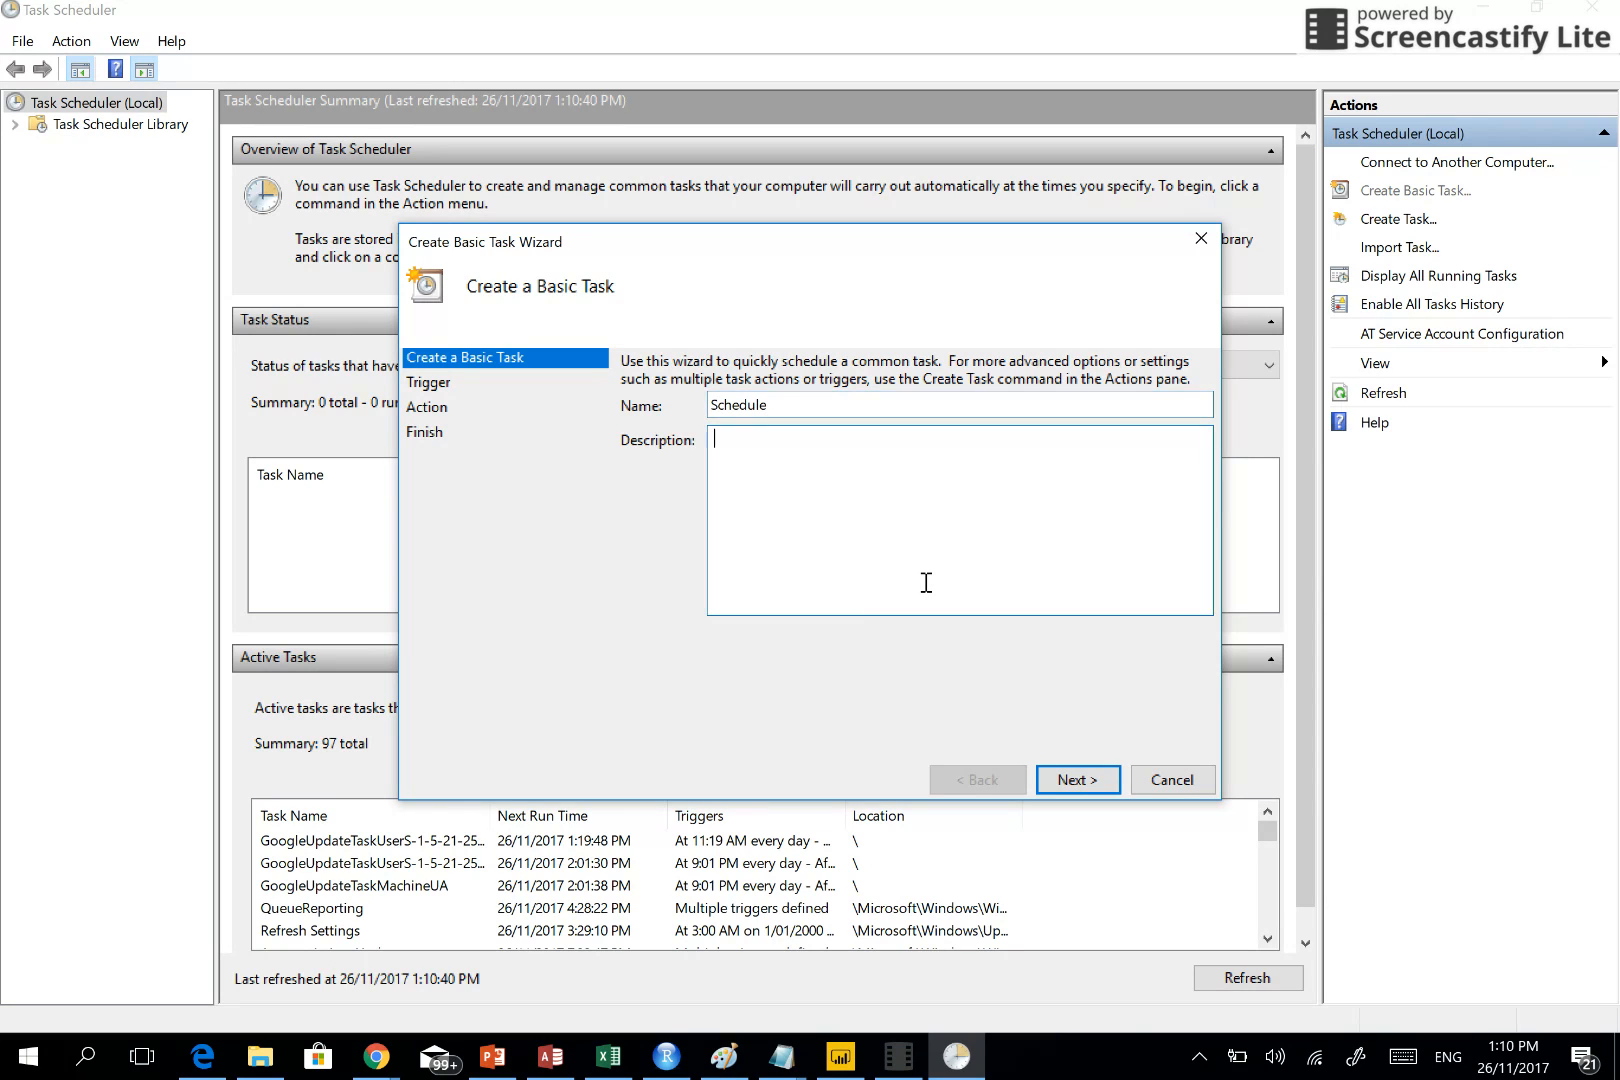
type("Run")
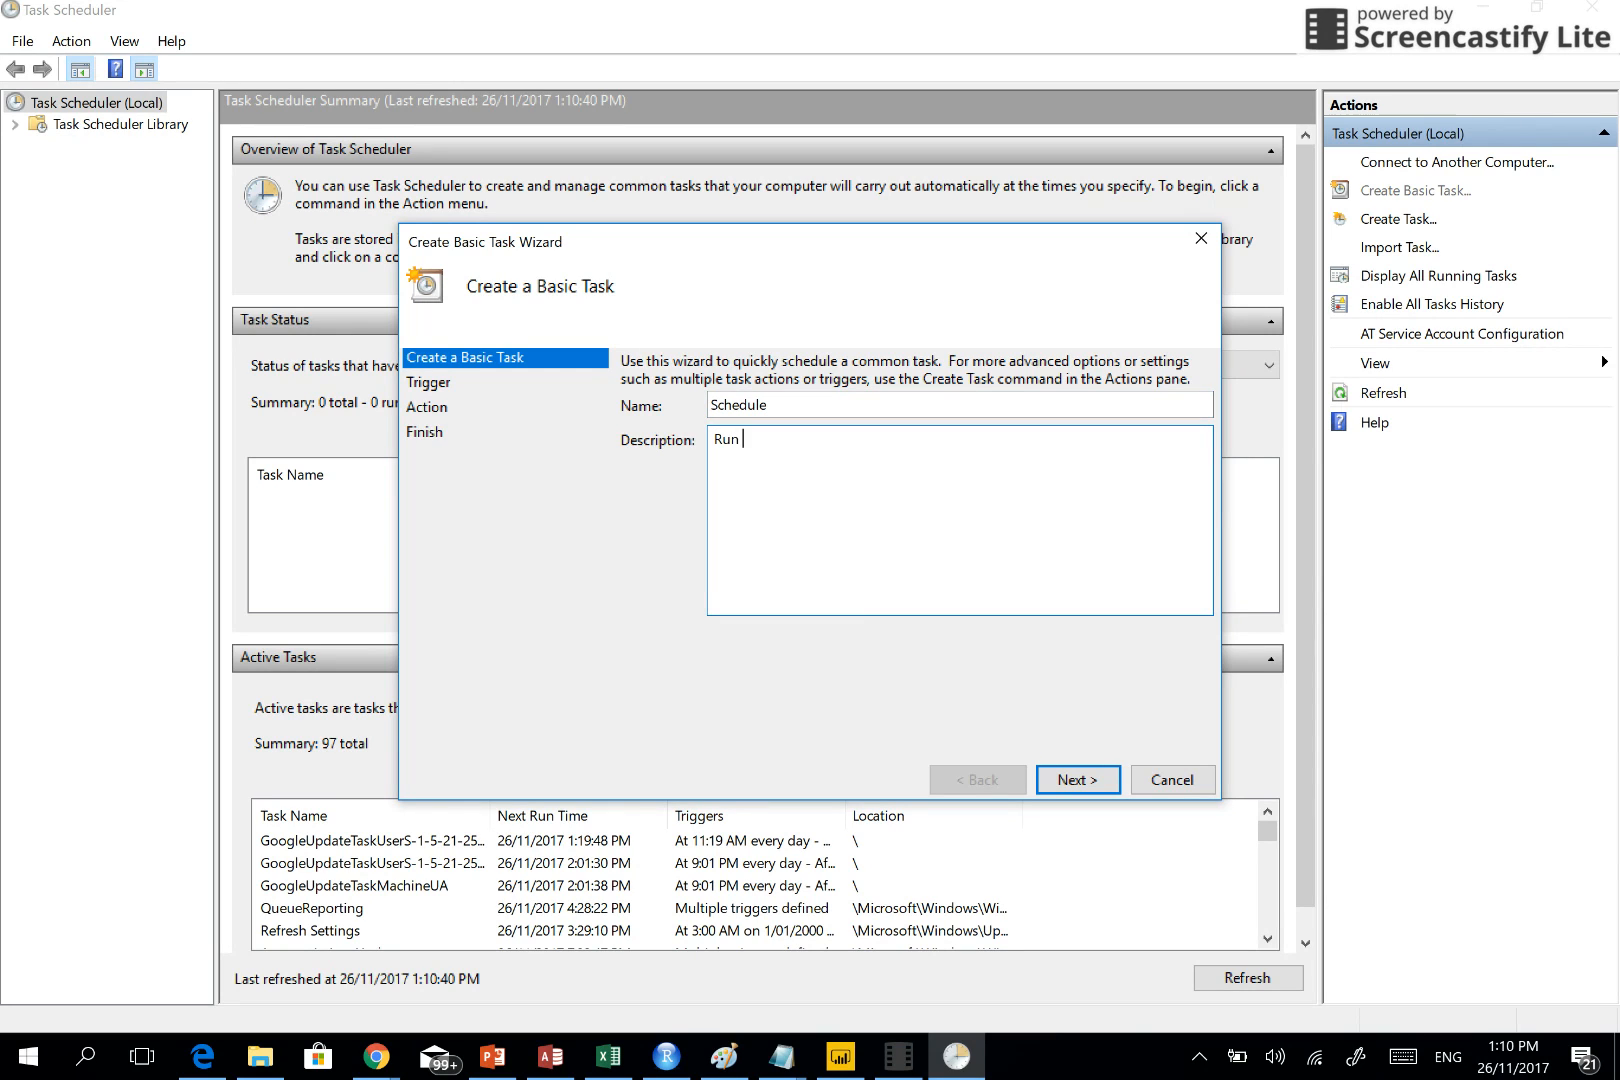
type("Automatically")
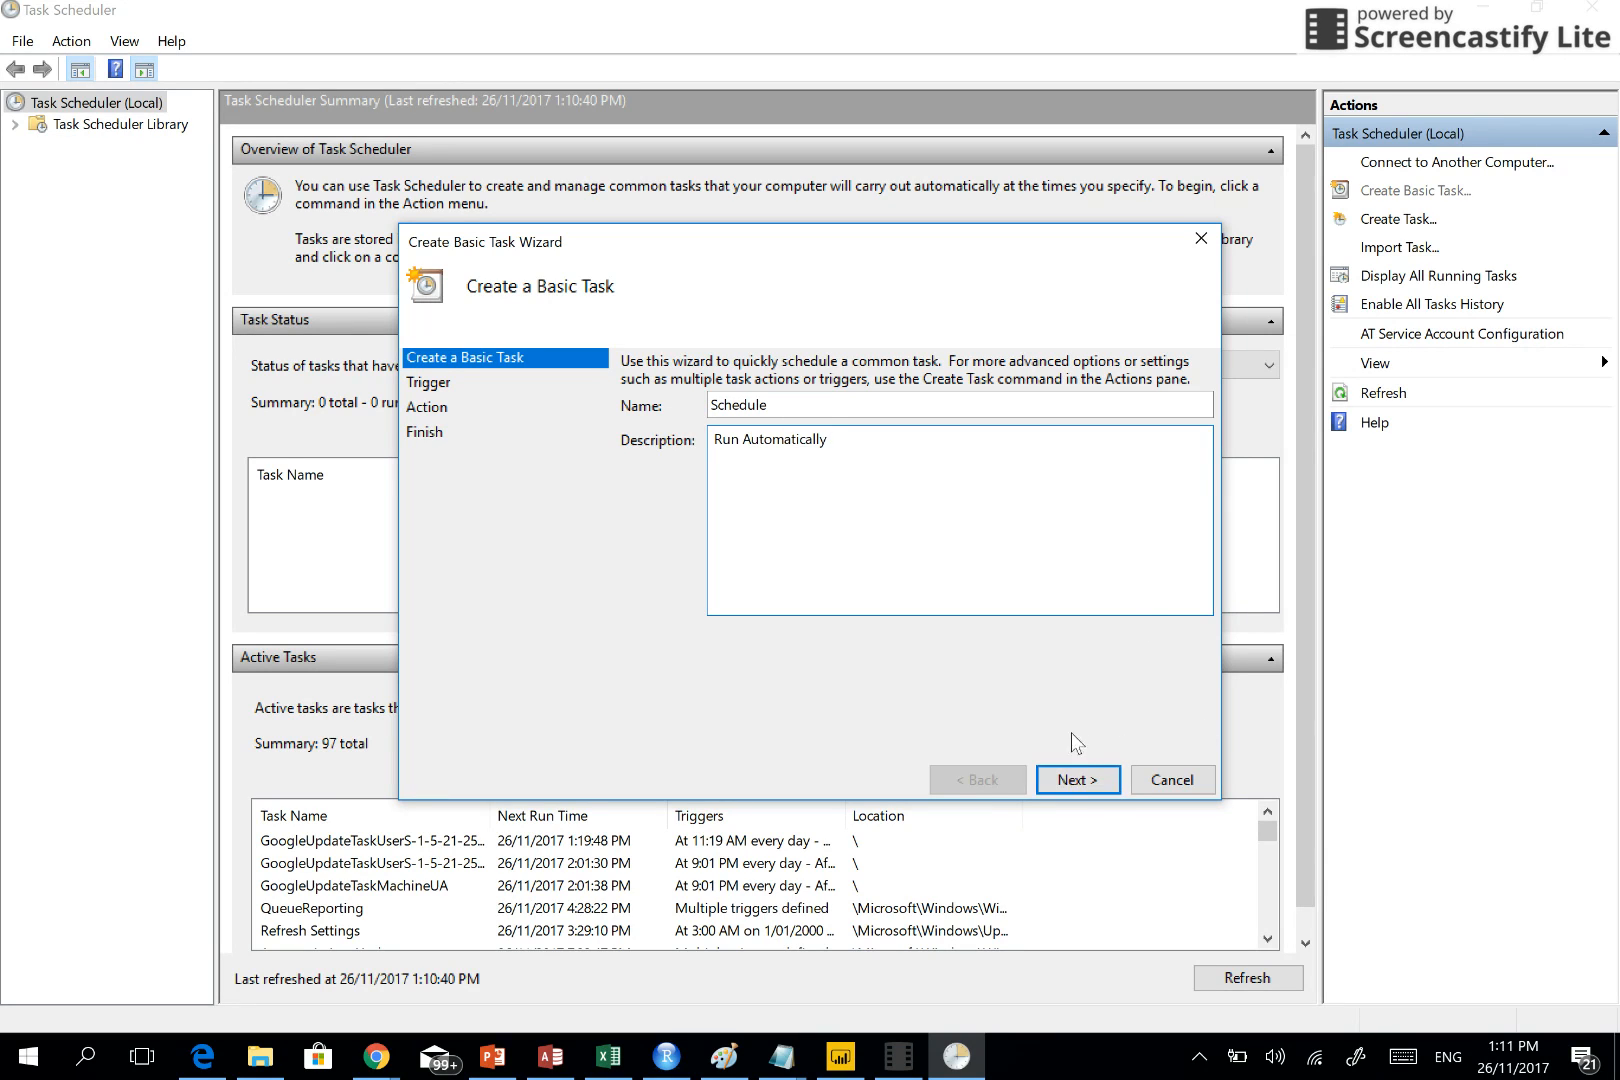
Set the task trigger to 'One time' and move to the start date and time settings
left_click(1076, 780)
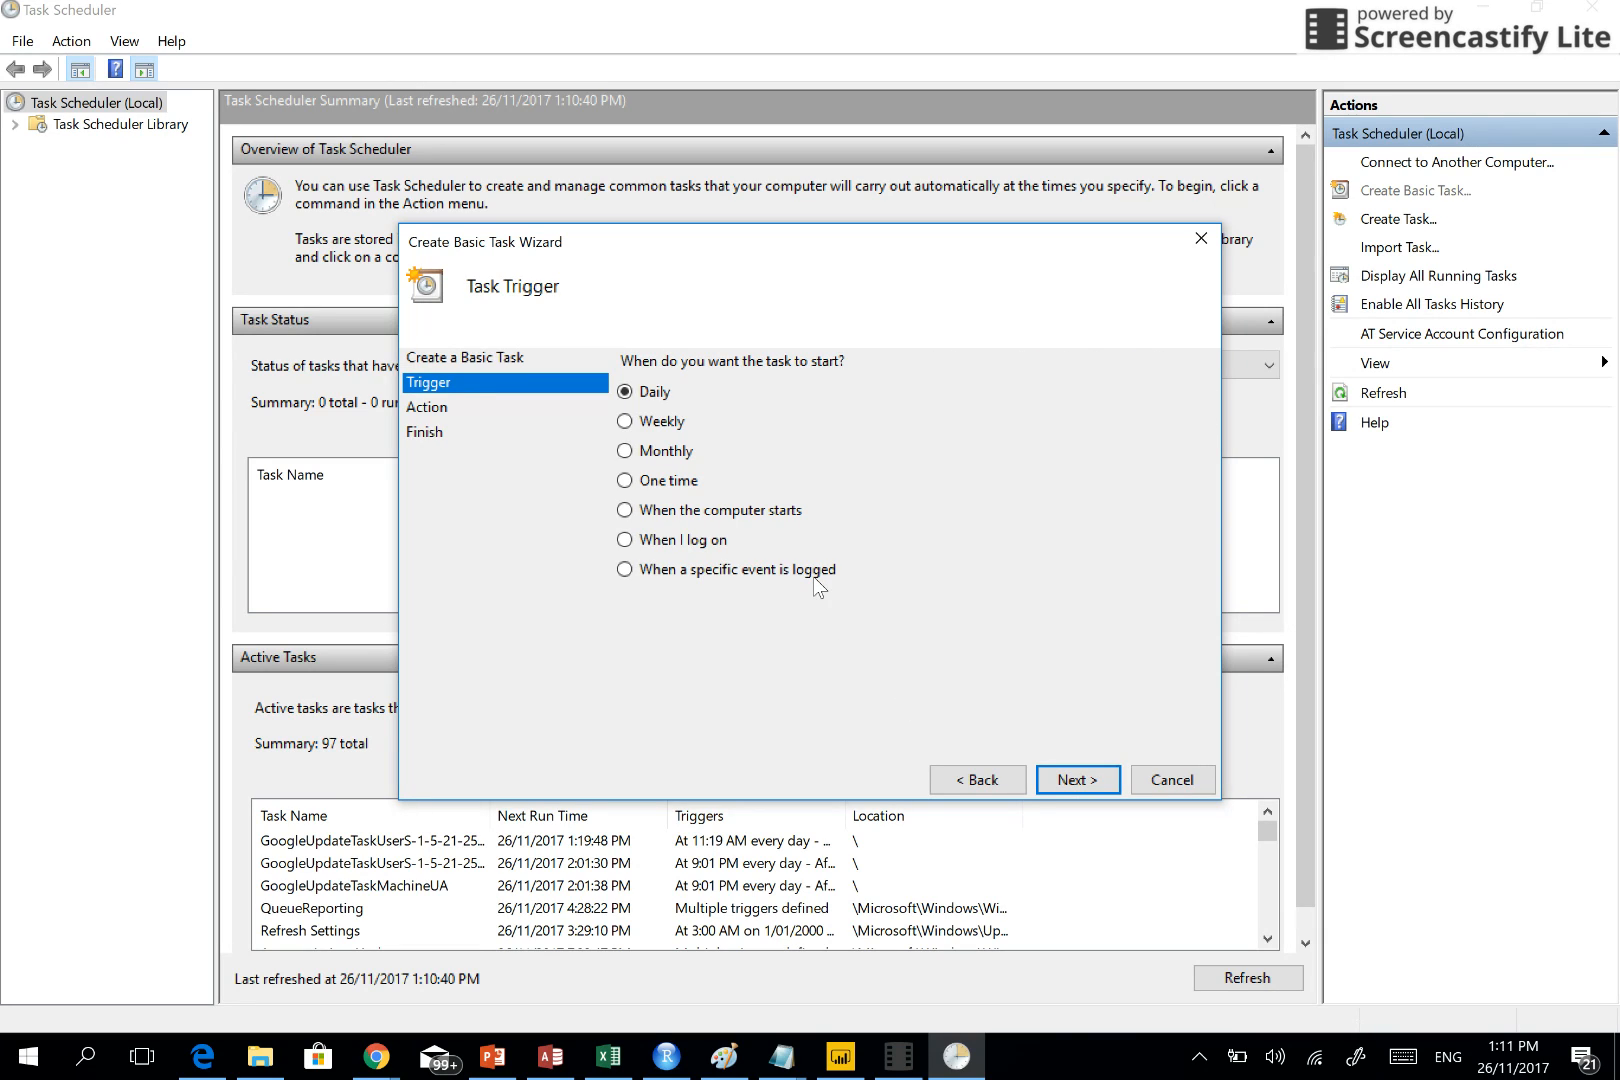
mouse_move(724, 374)
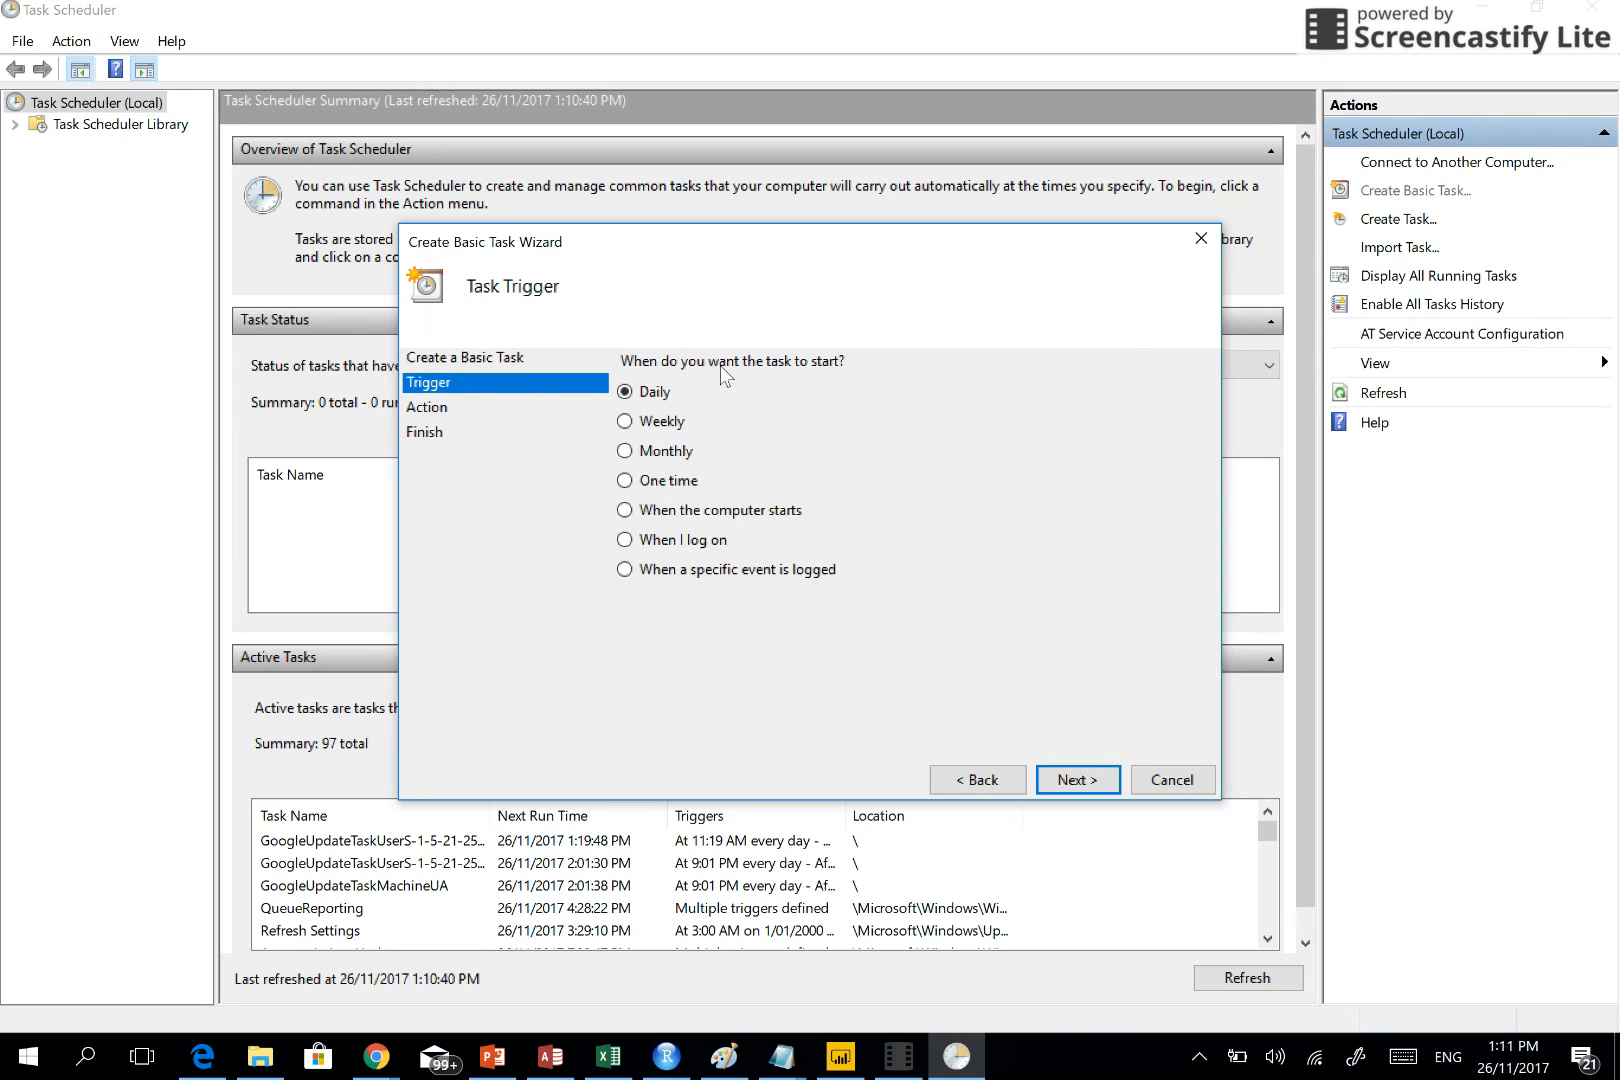
mouse_move(790, 390)
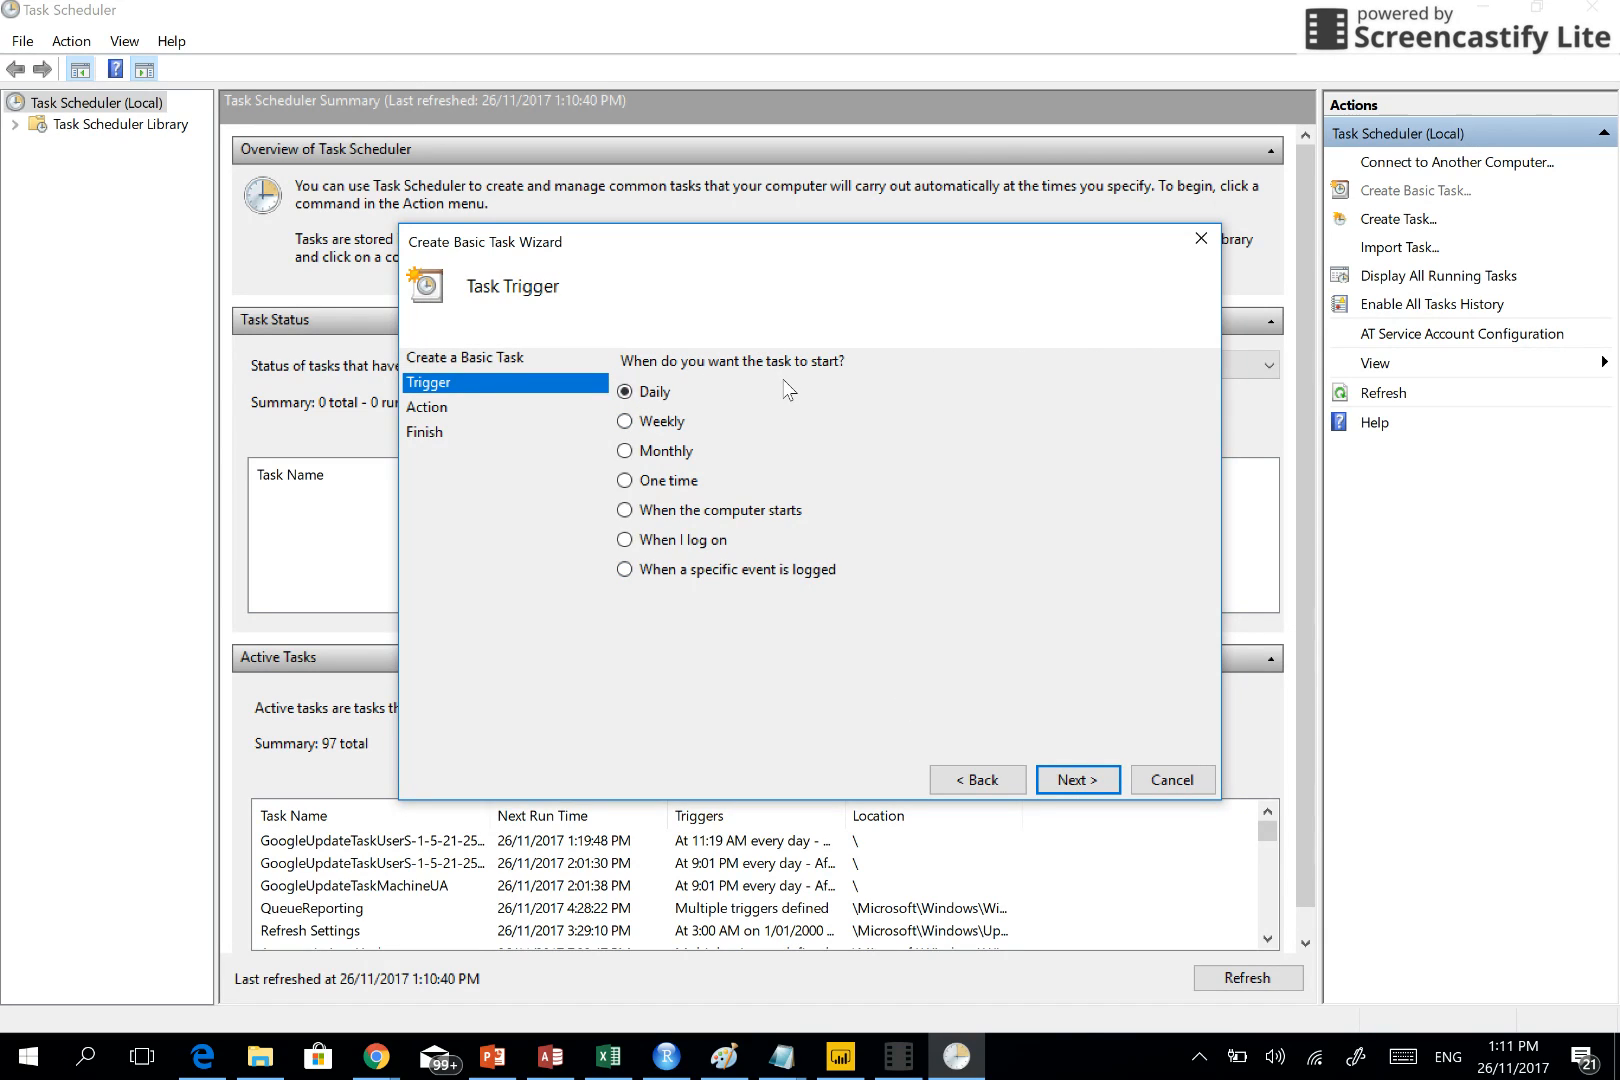
mouse_move(802, 476)
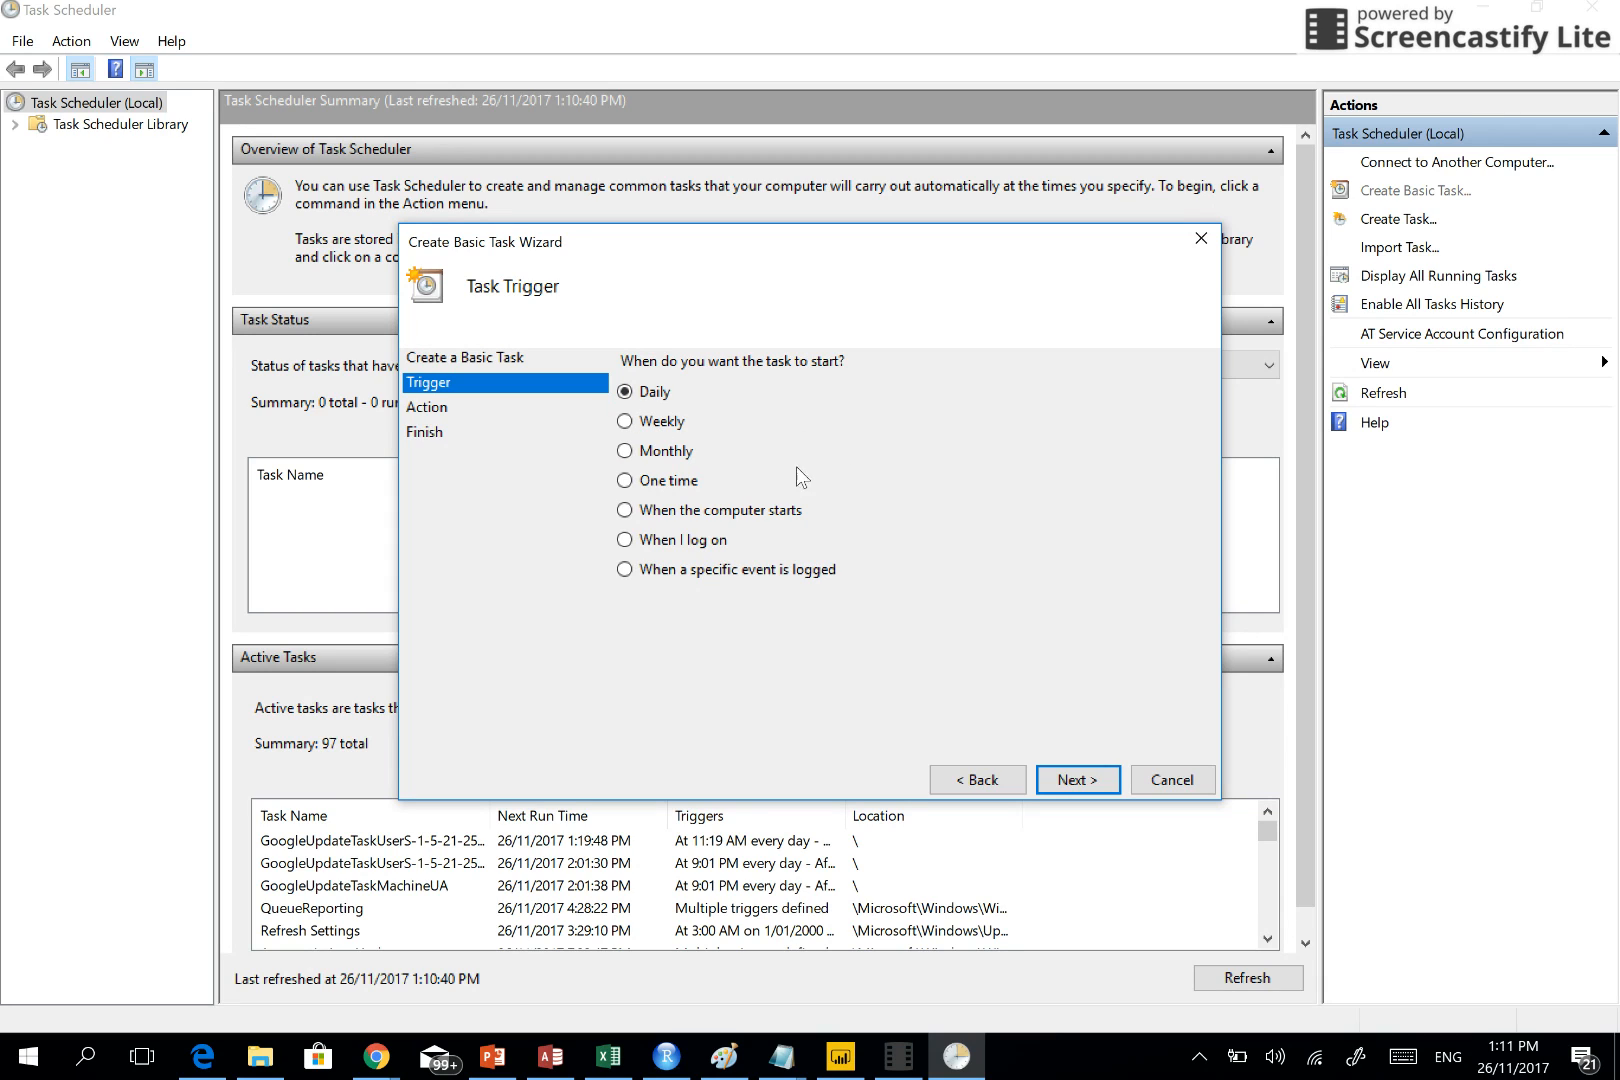
mouse_move(836, 516)
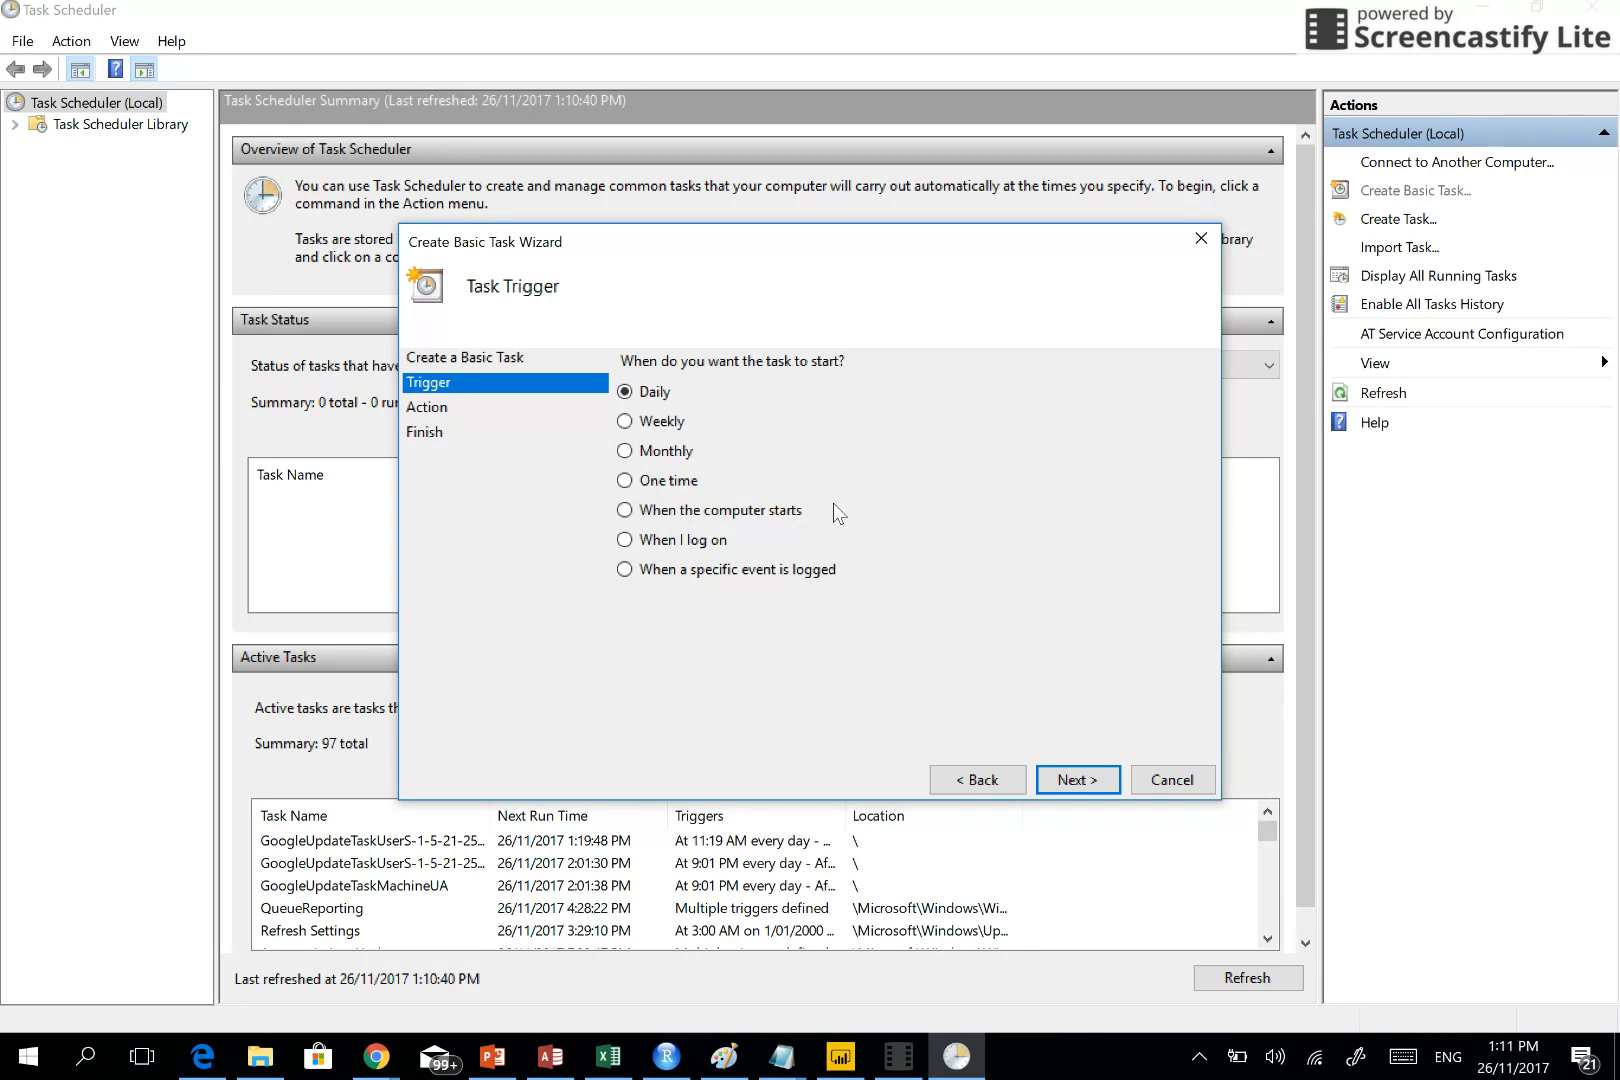
mouse_move(774, 602)
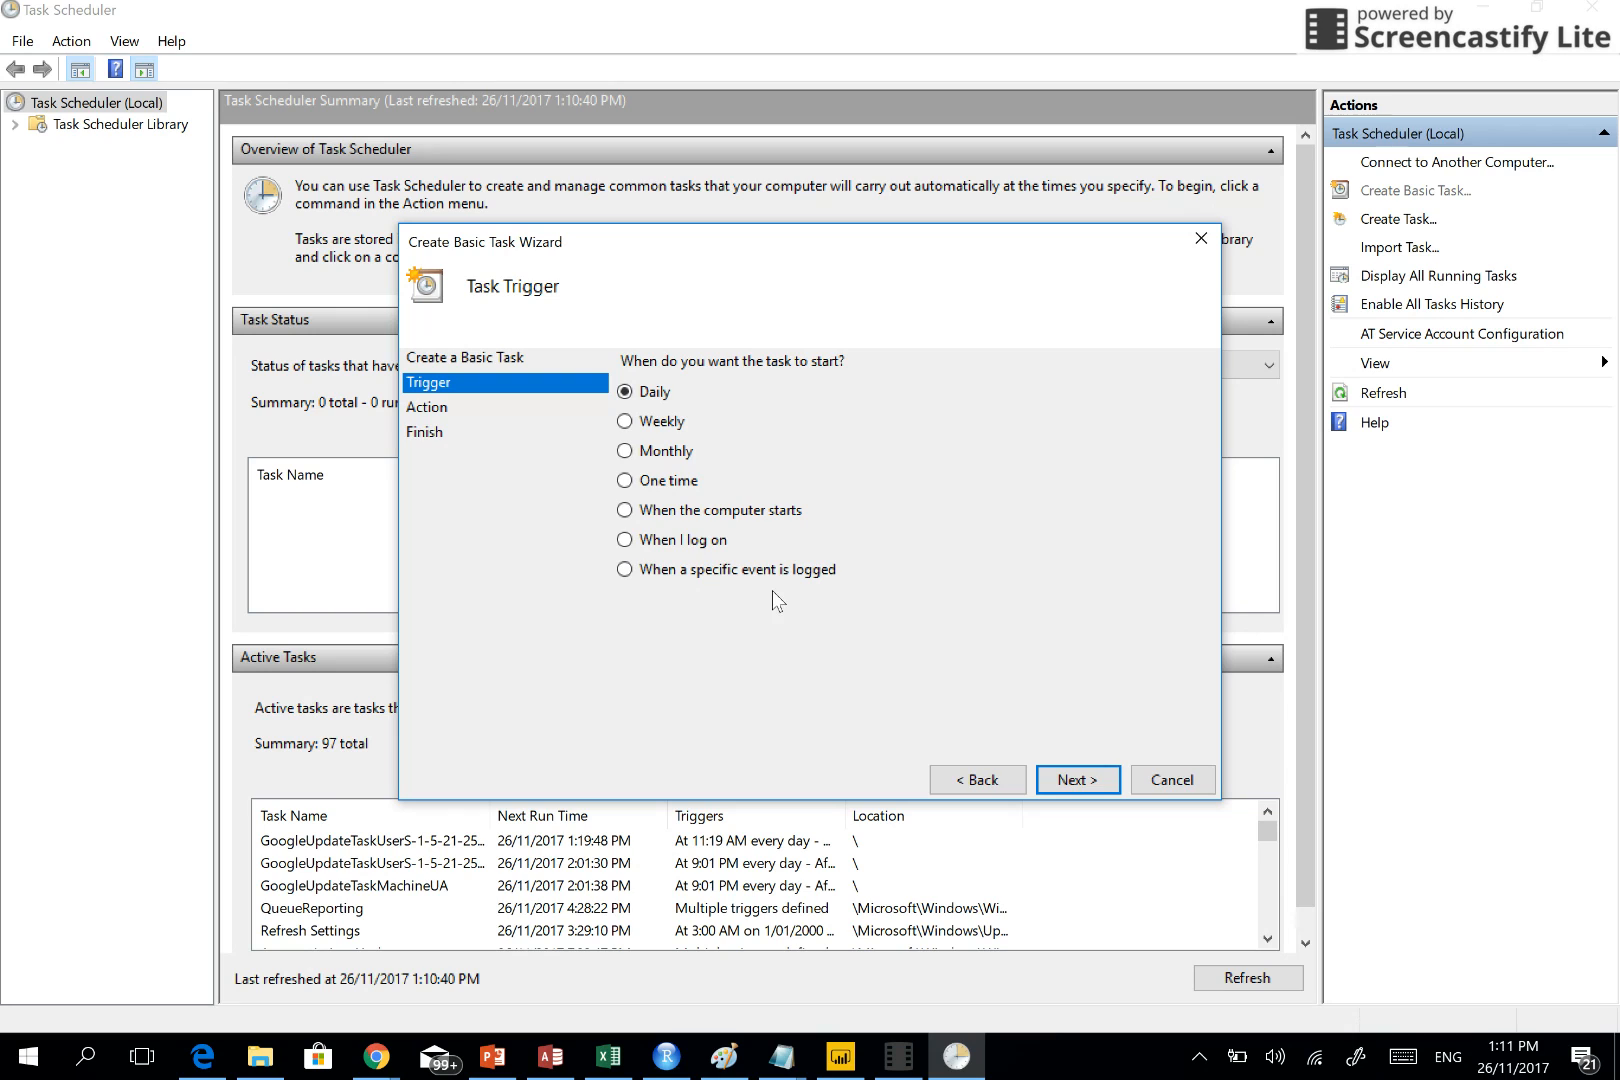
mouse_move(598, 620)
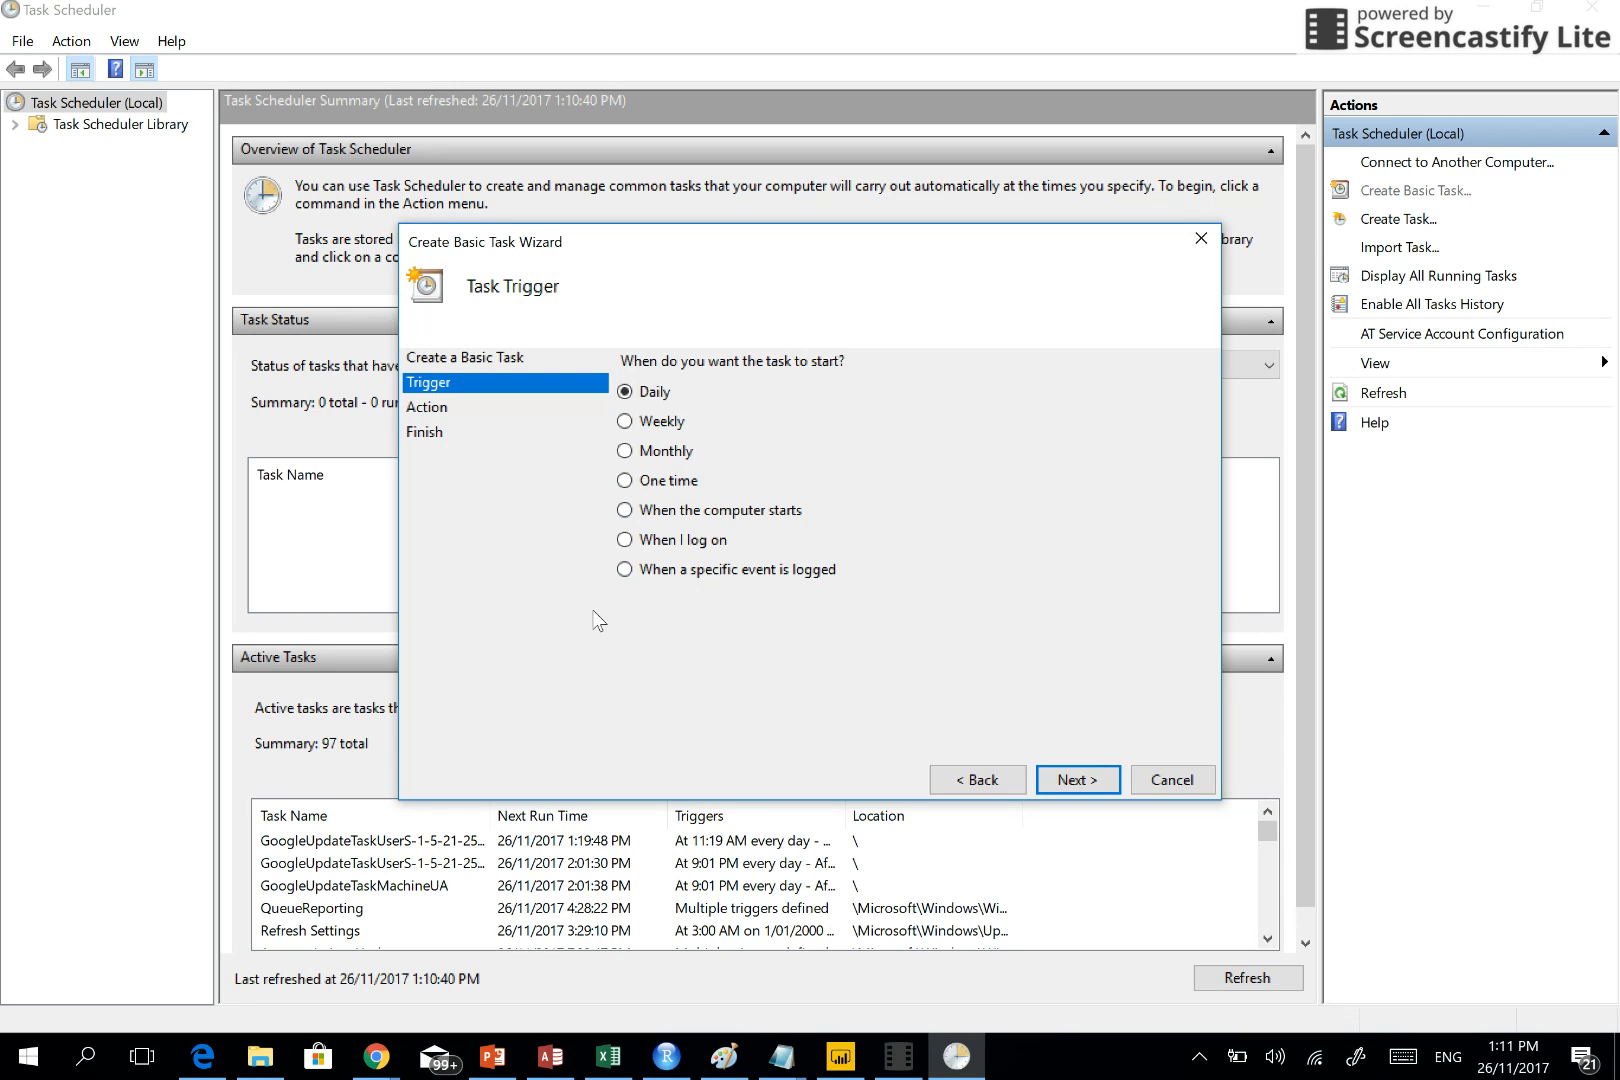
mouse_move(642, 406)
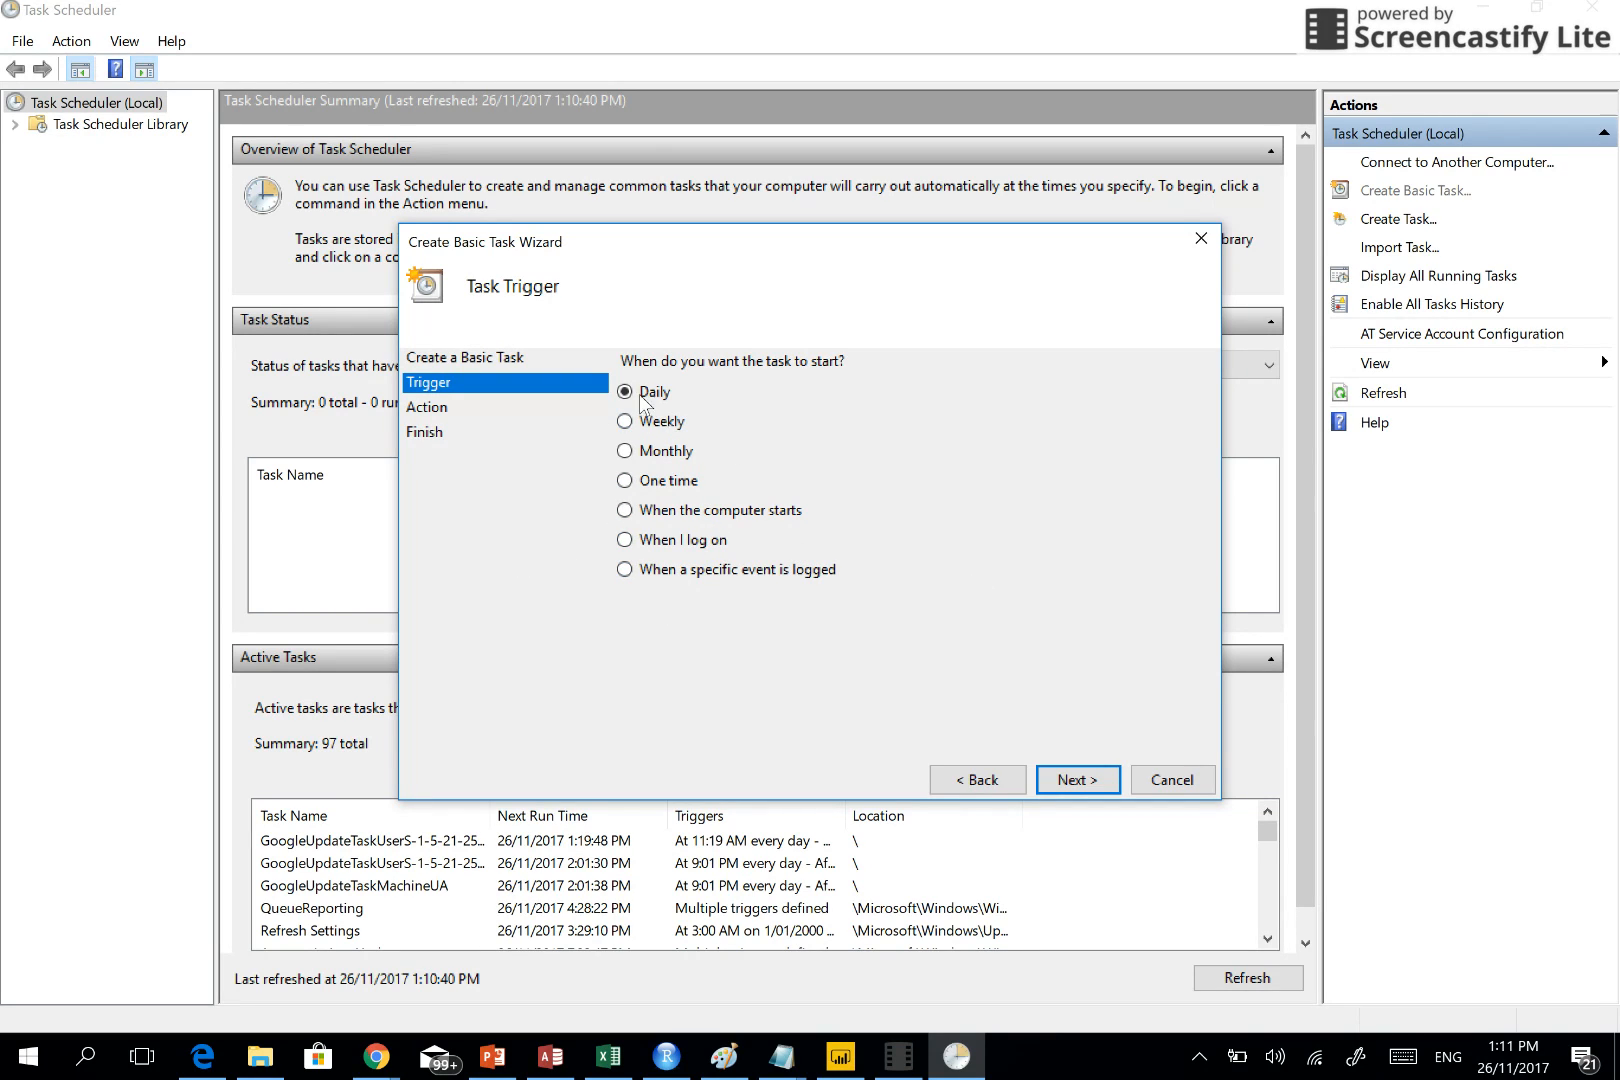
left_click(624, 480)
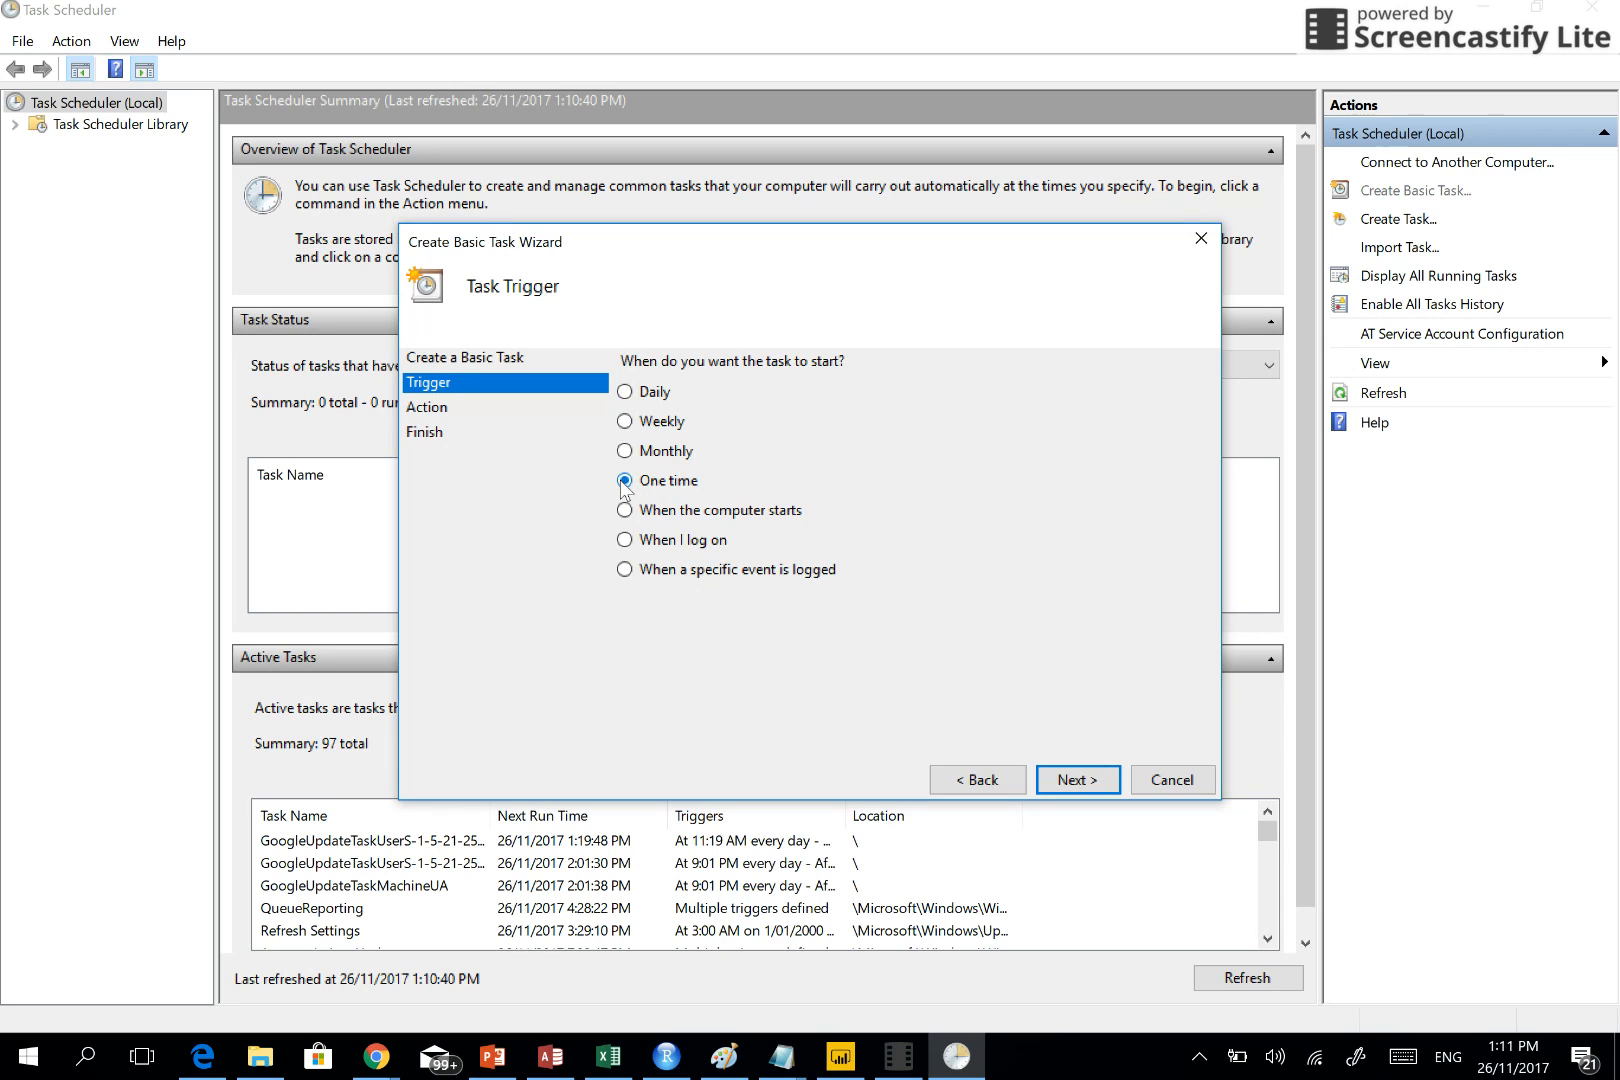
left_click(1076, 780)
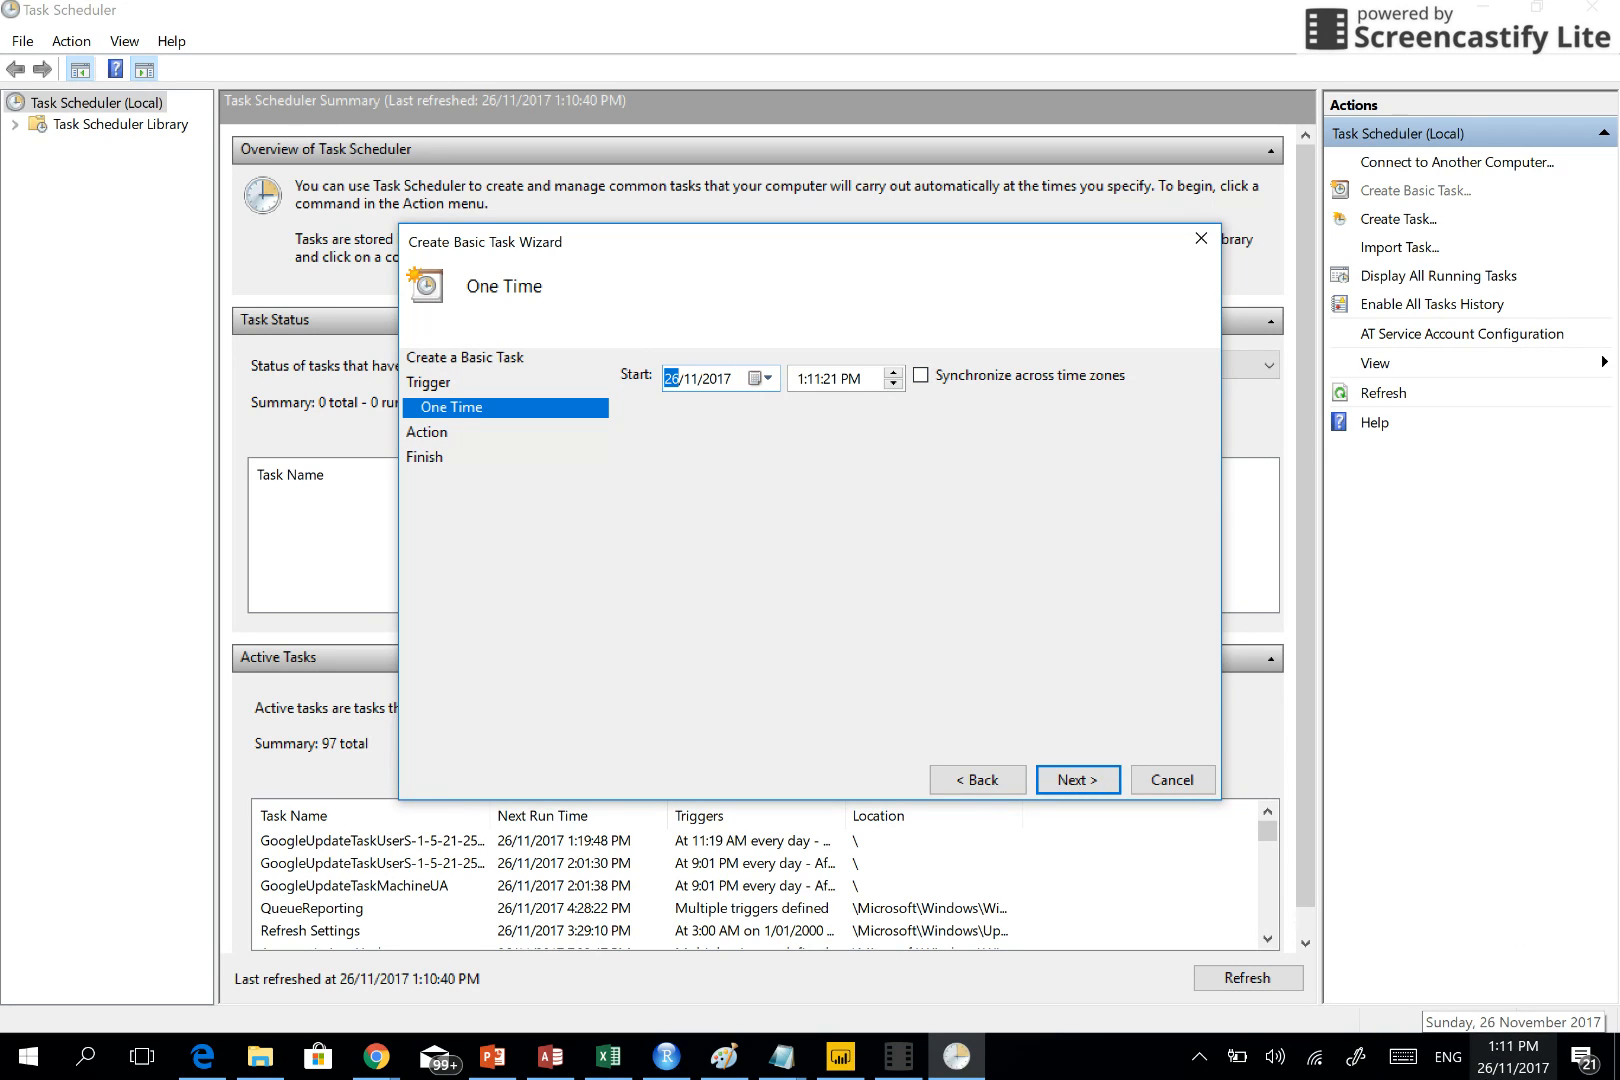
mouse_move(1410, 898)
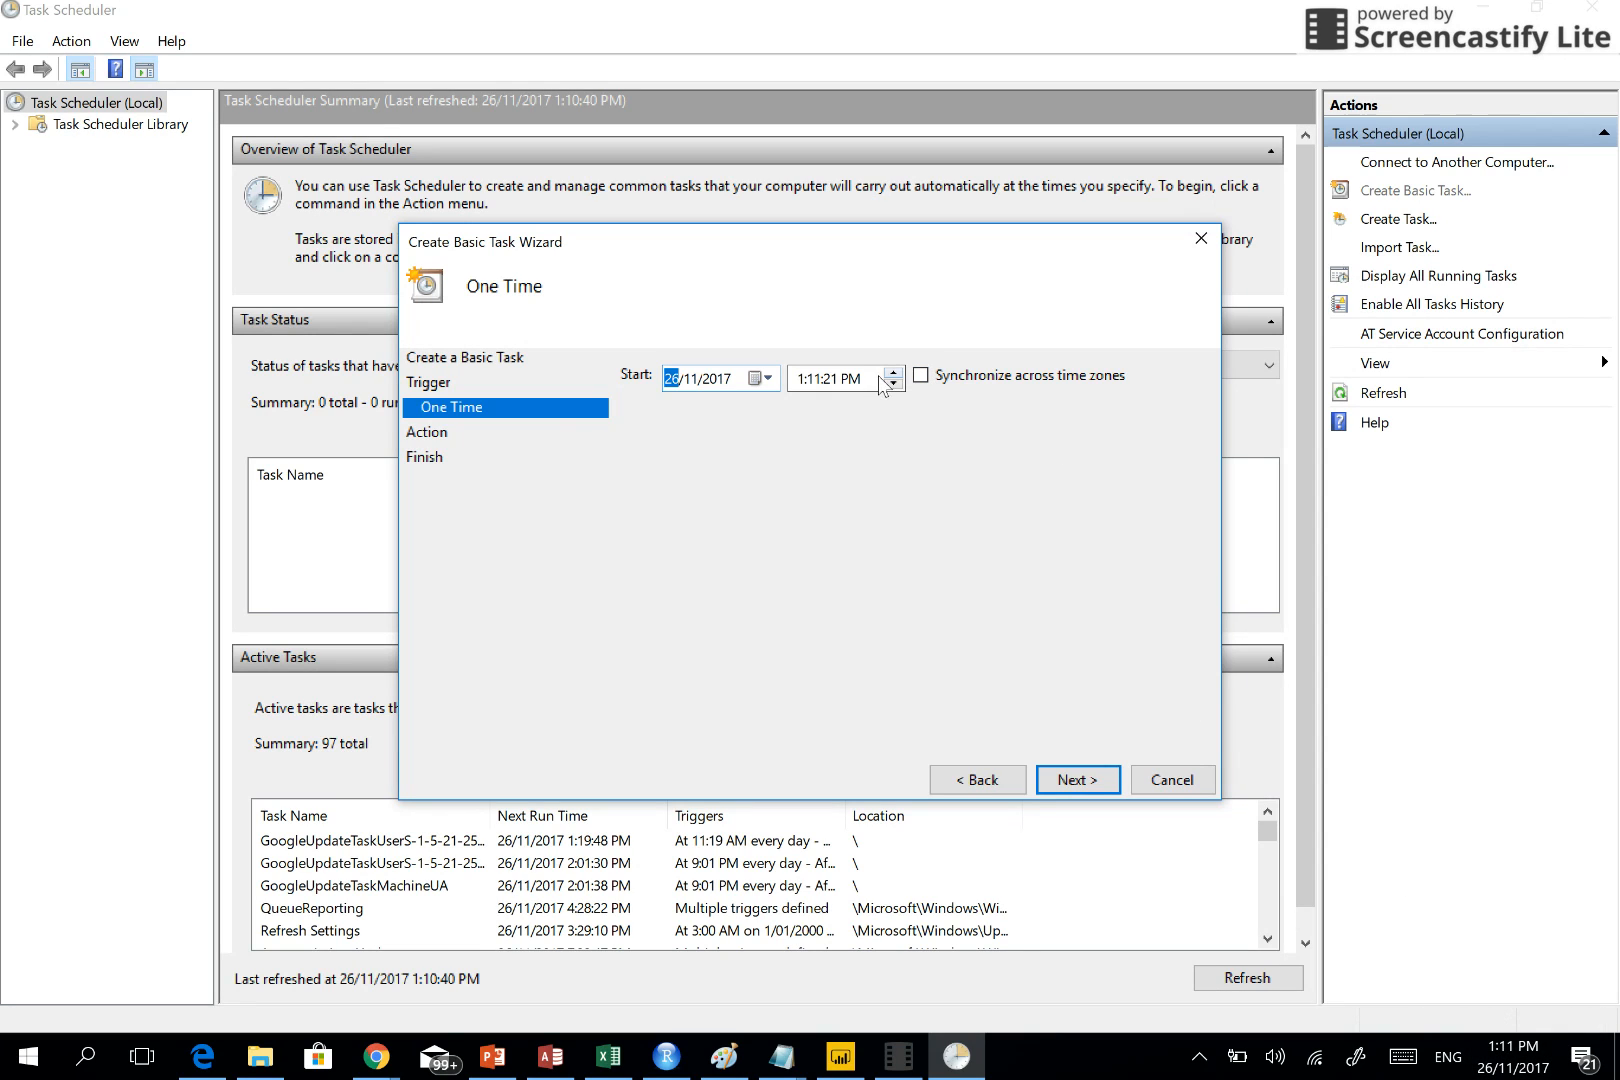
Adjust the one-time start time on 26/11/2017 and continue to the Action page
left_click(852, 378)
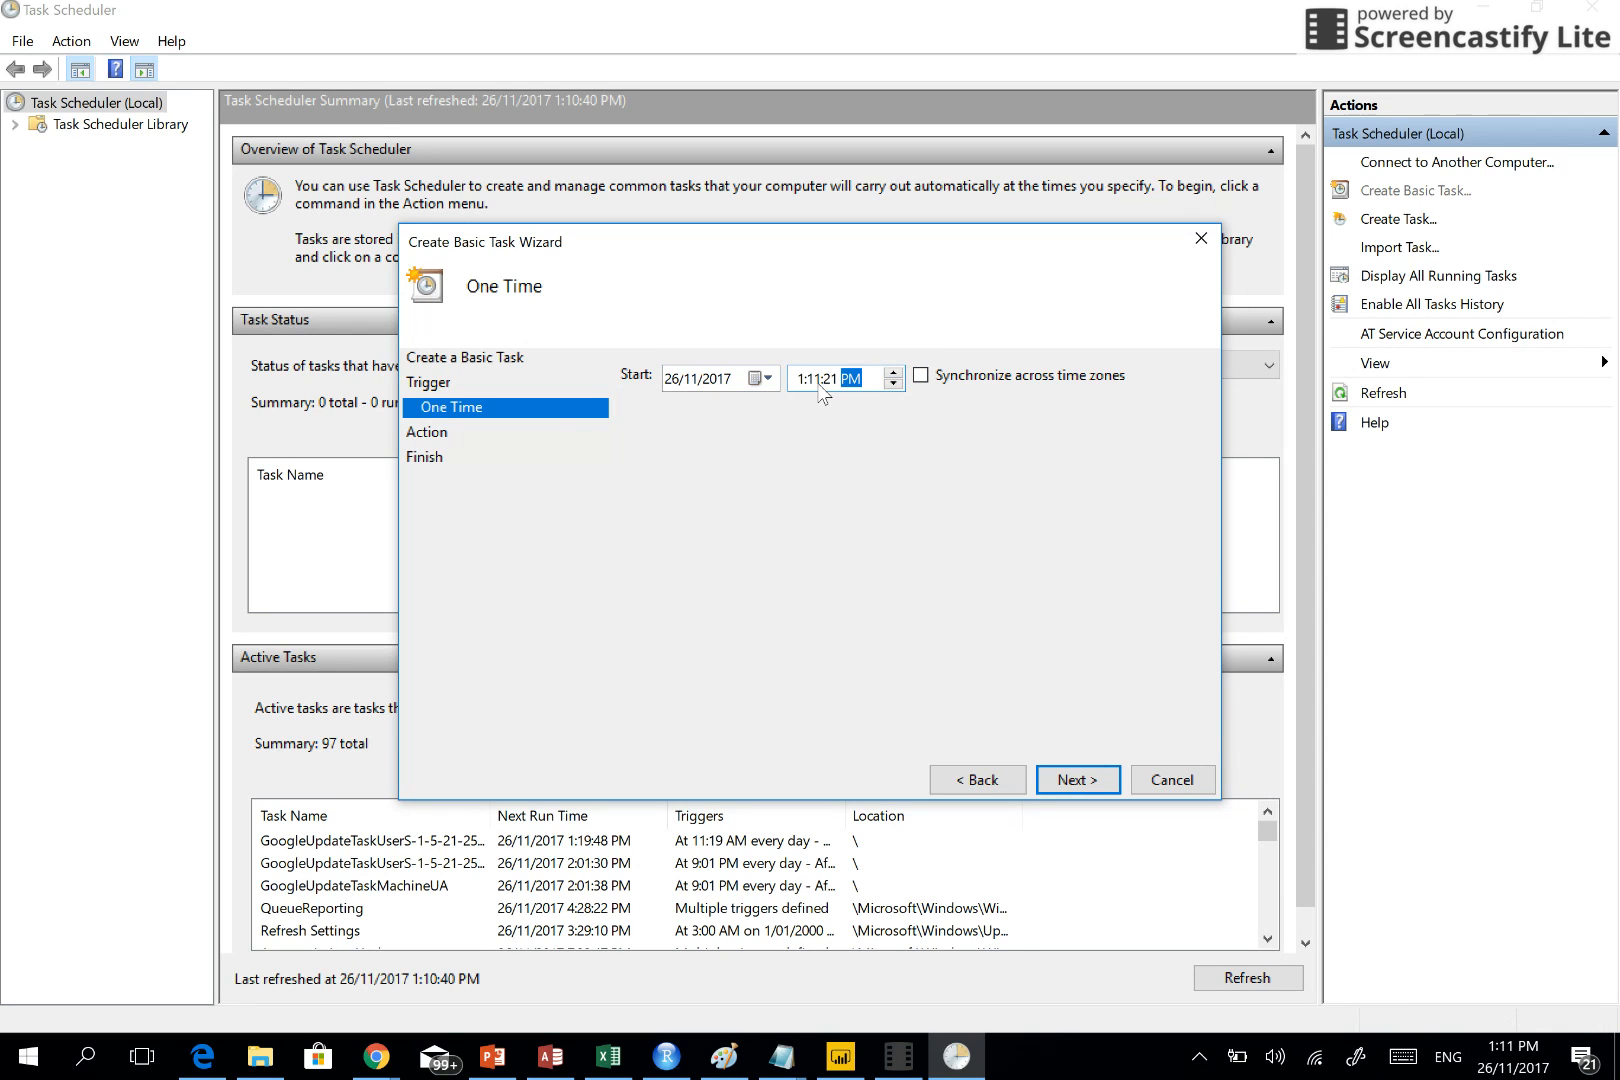
left_click(816, 378)
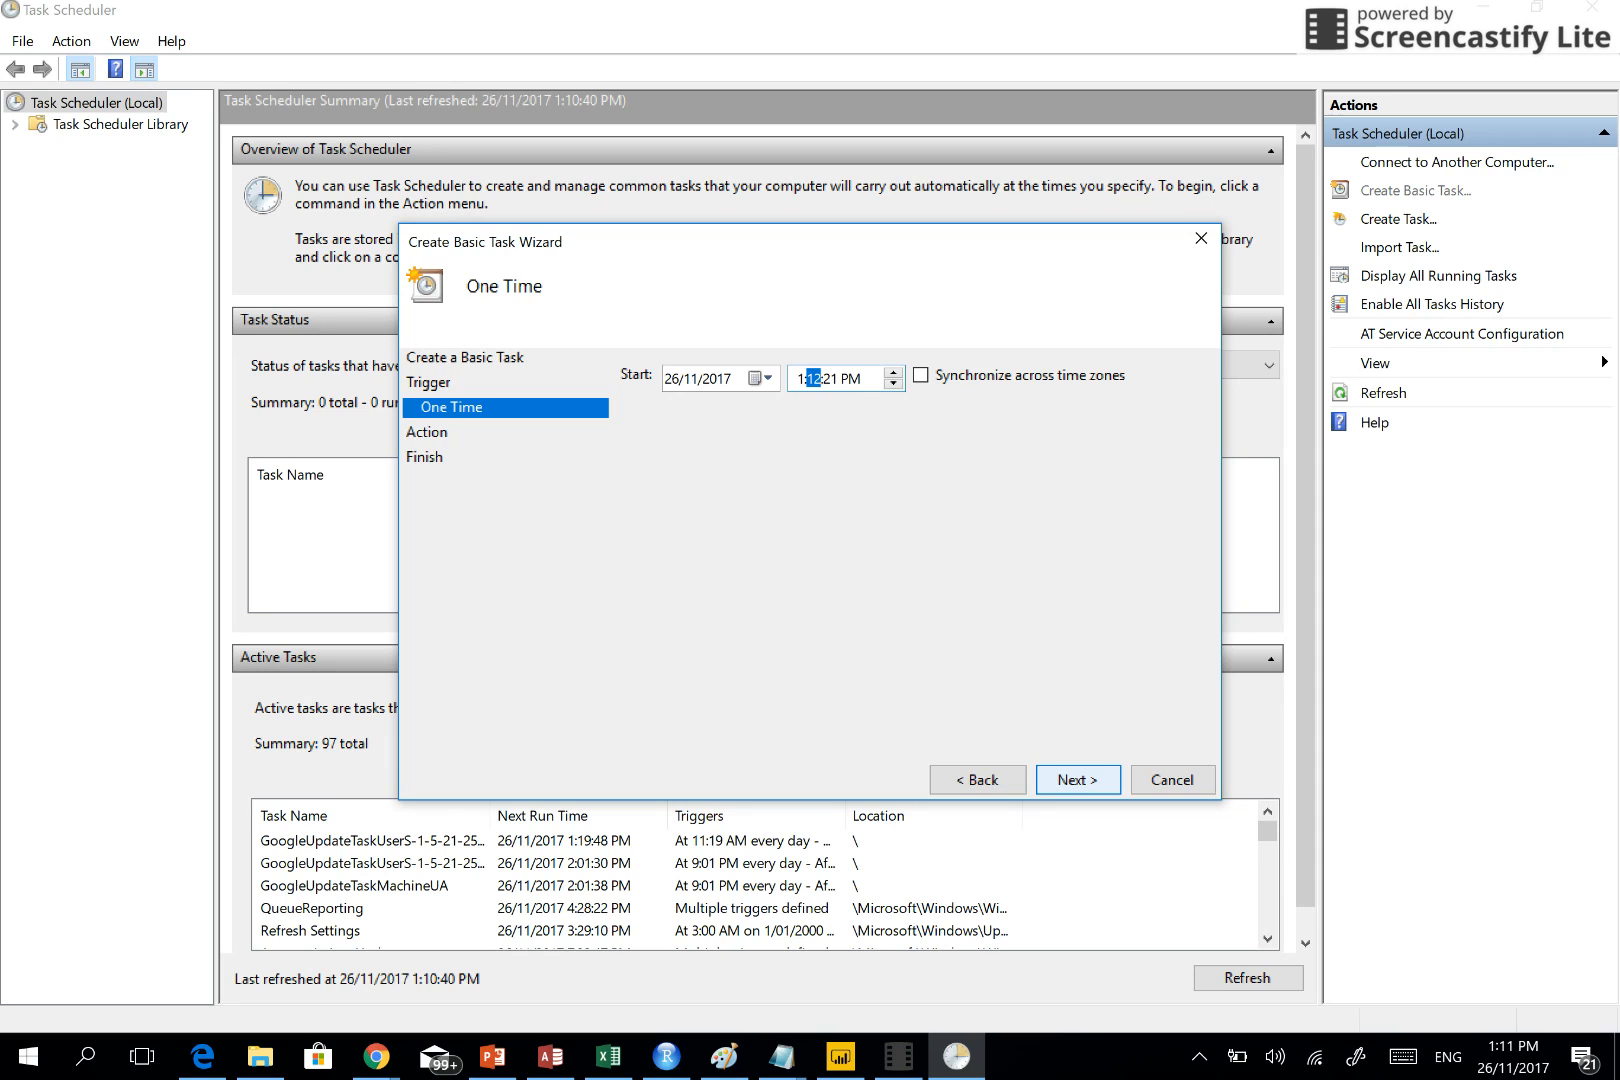
left_click(1076, 780)
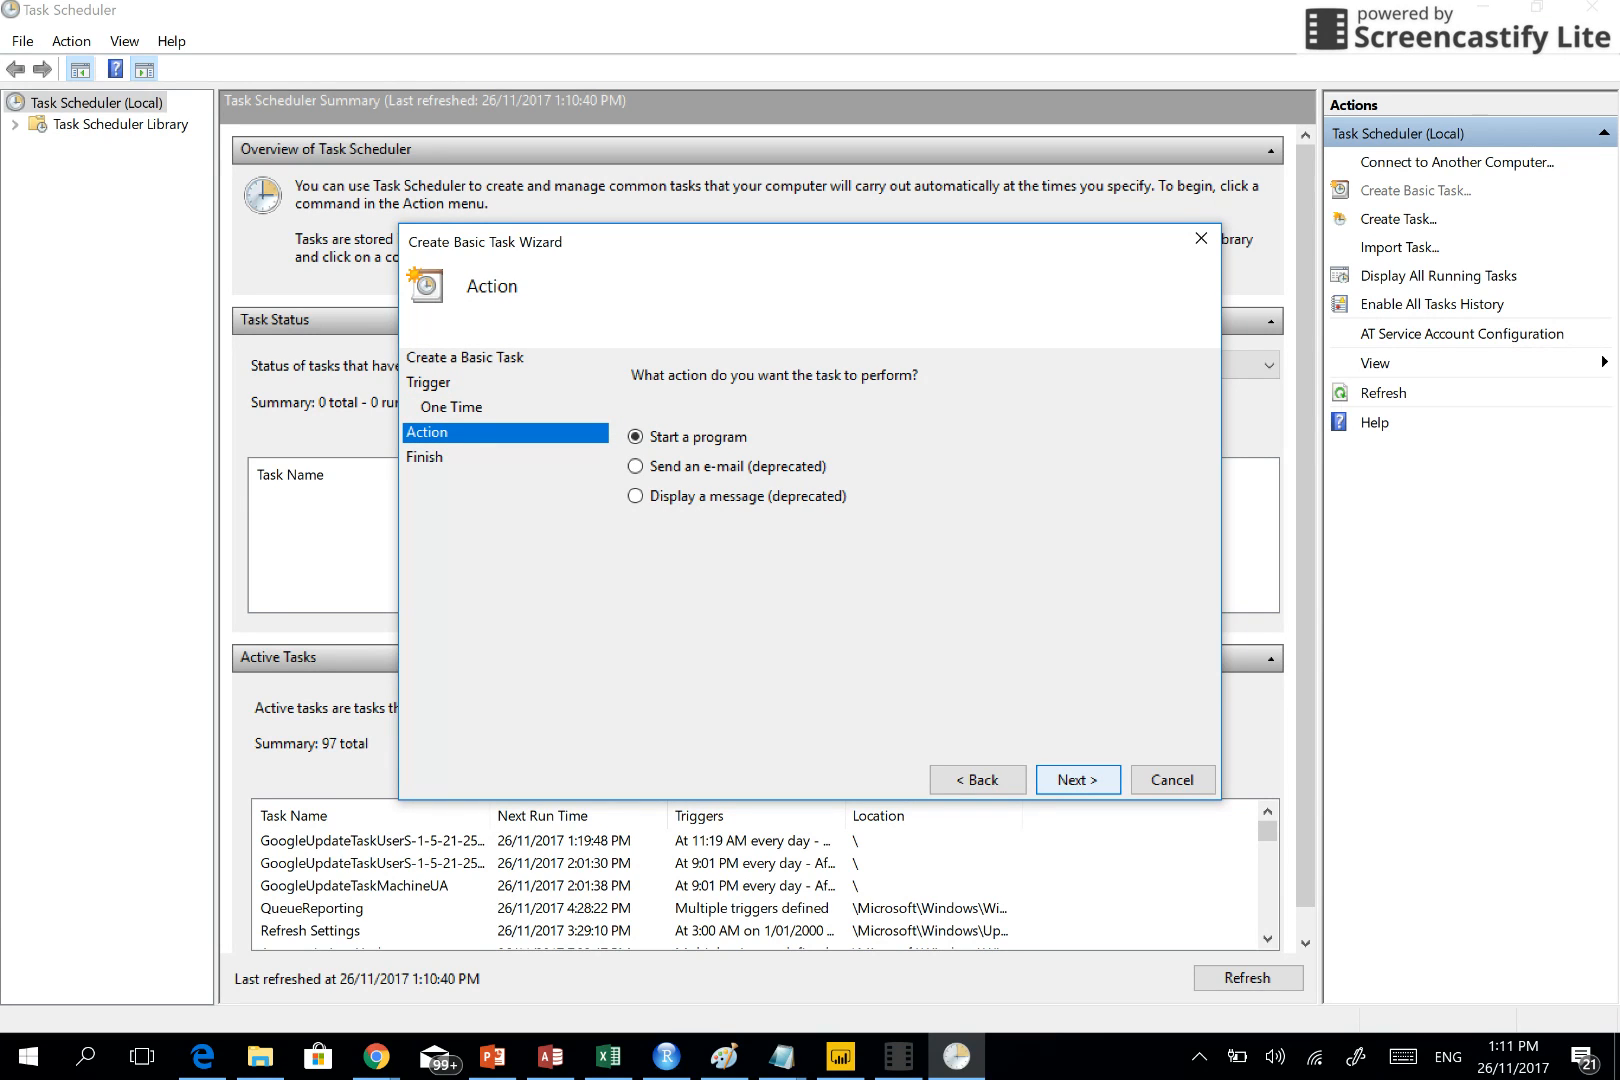
Keep 'Start a program', select task.bat from ScheduleInR as the program, and reach the summary
left_click(1078, 780)
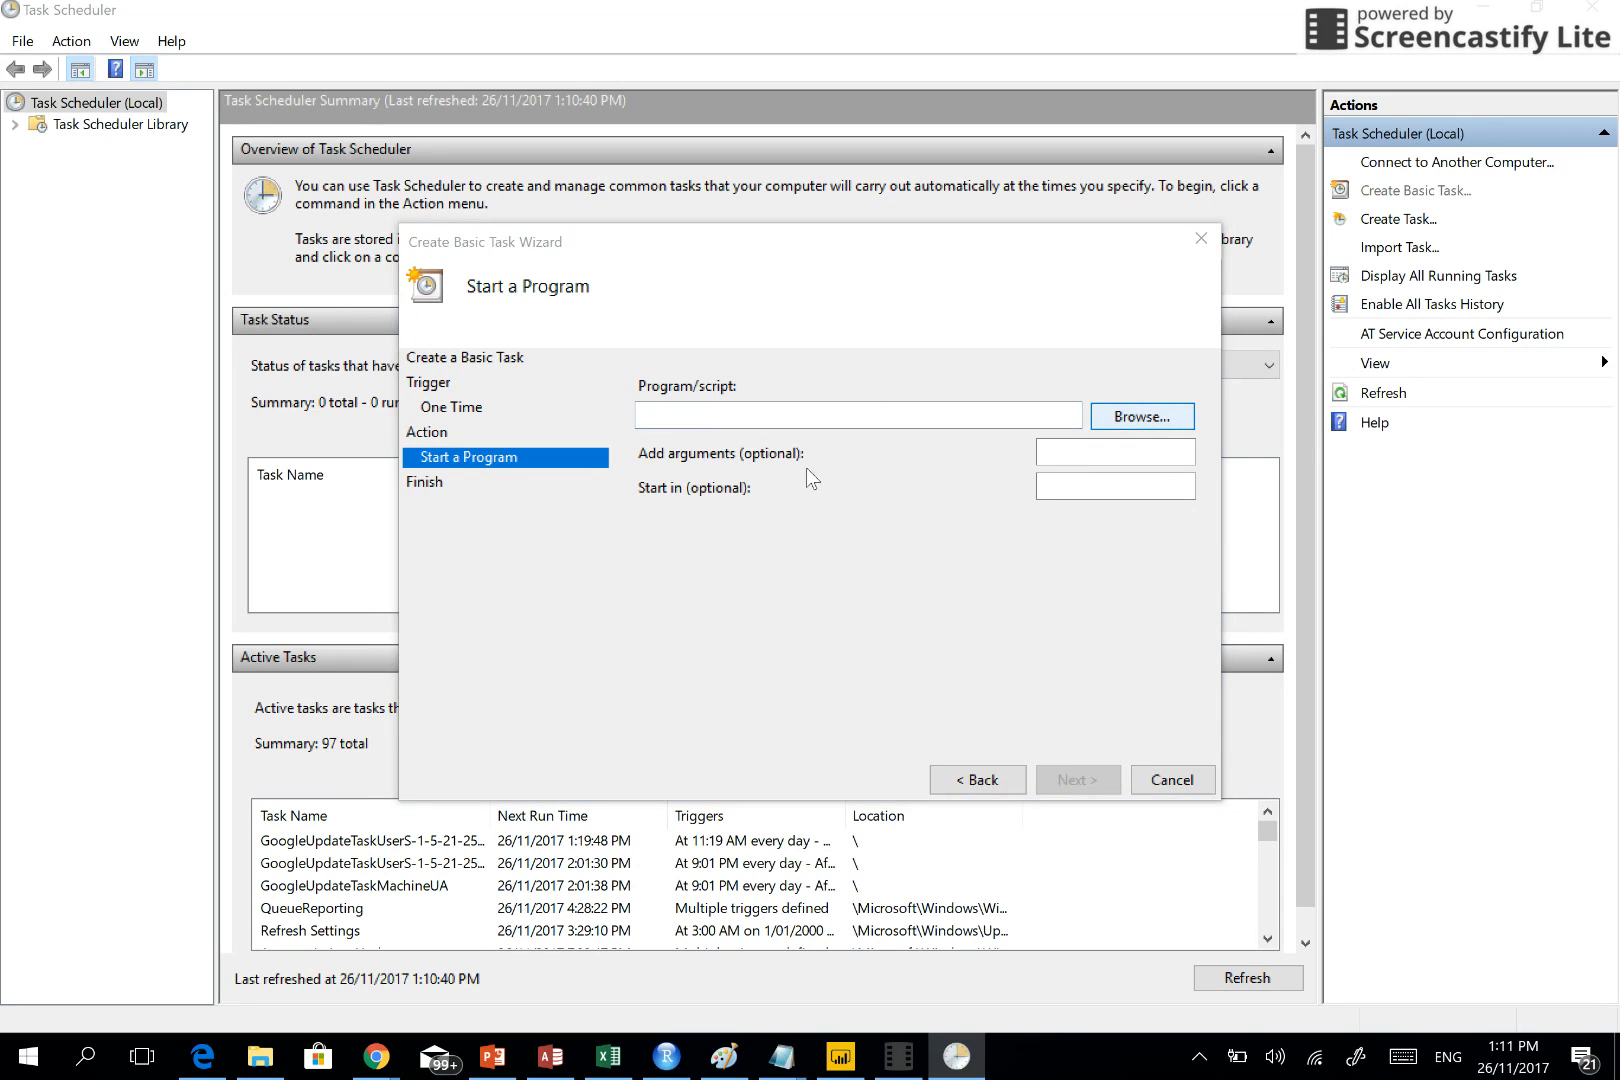
left_click(1140, 416)
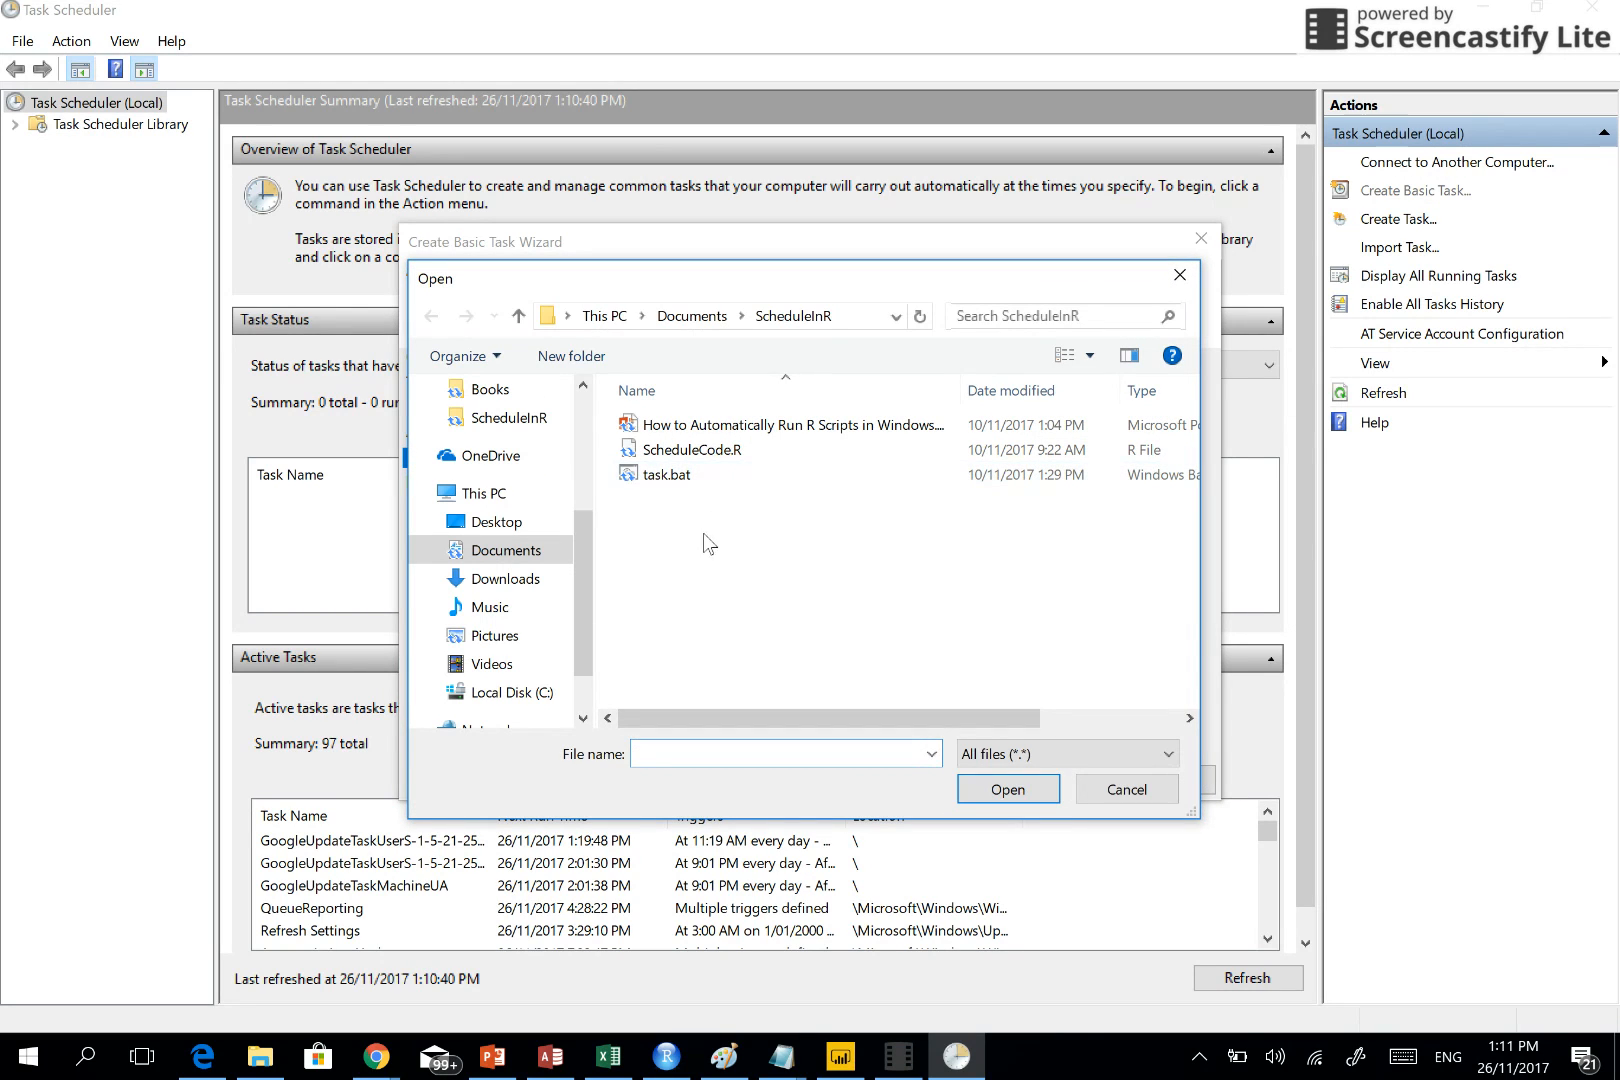
left_click(664, 474)
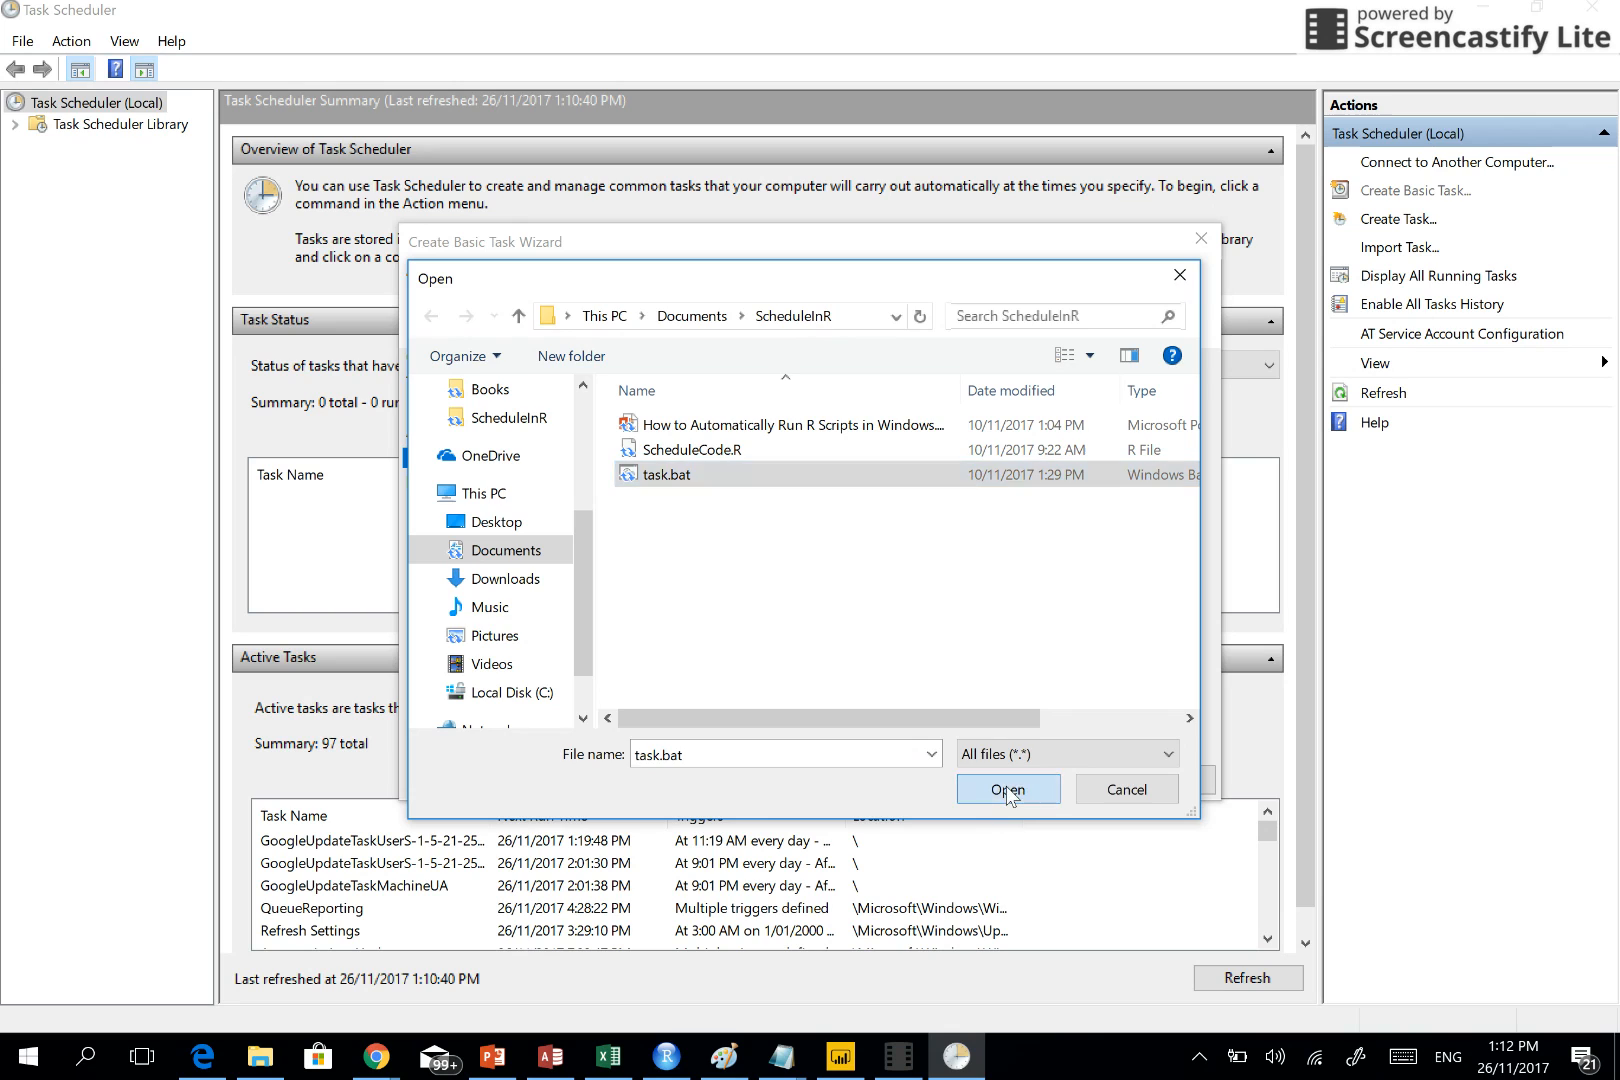
left_click(1008, 790)
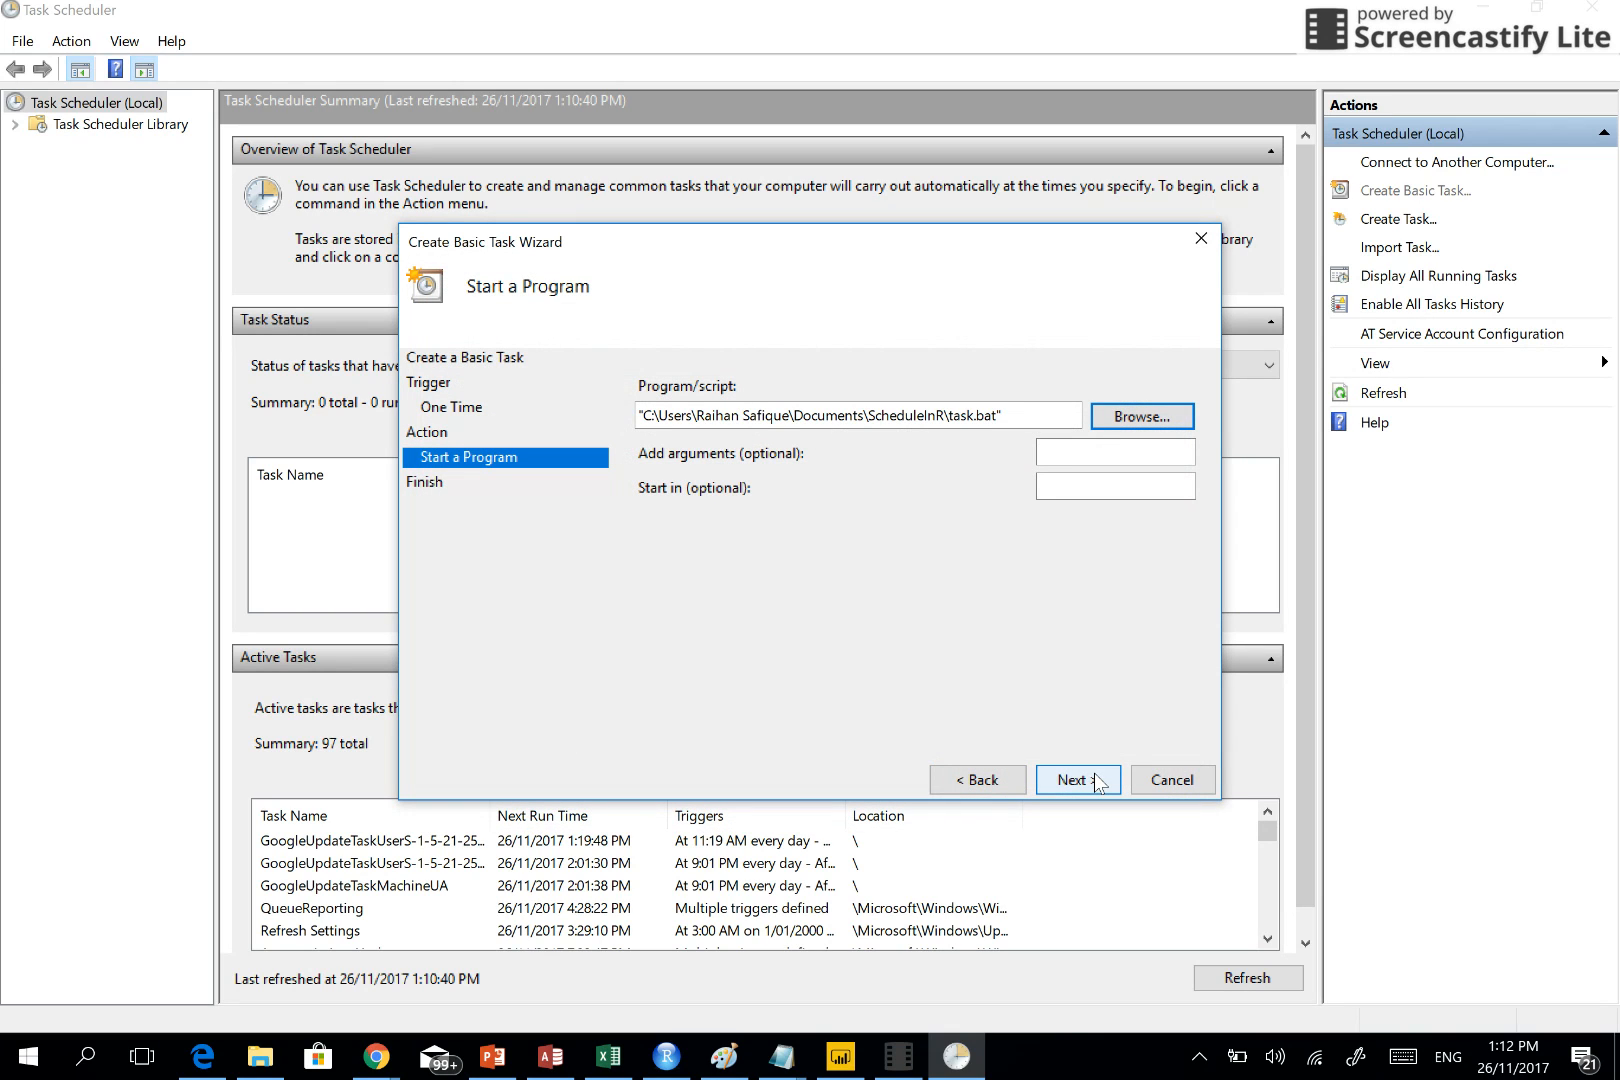
left_click(1076, 780)
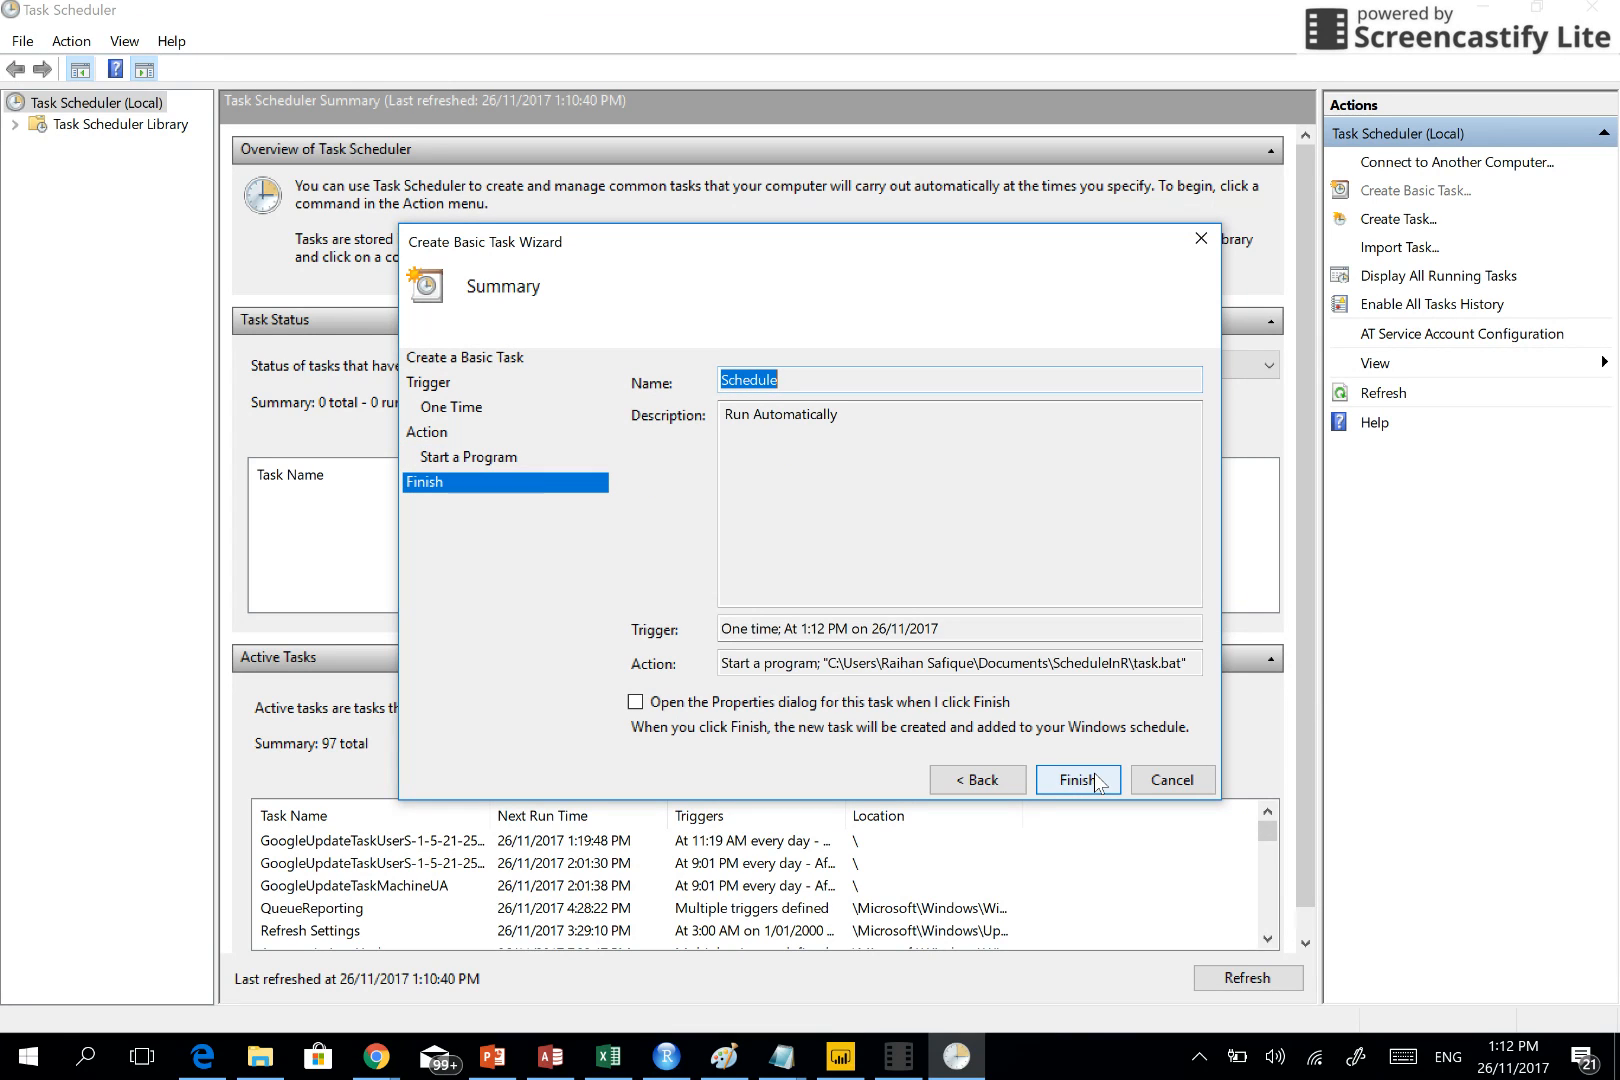
mouse_move(1098, 782)
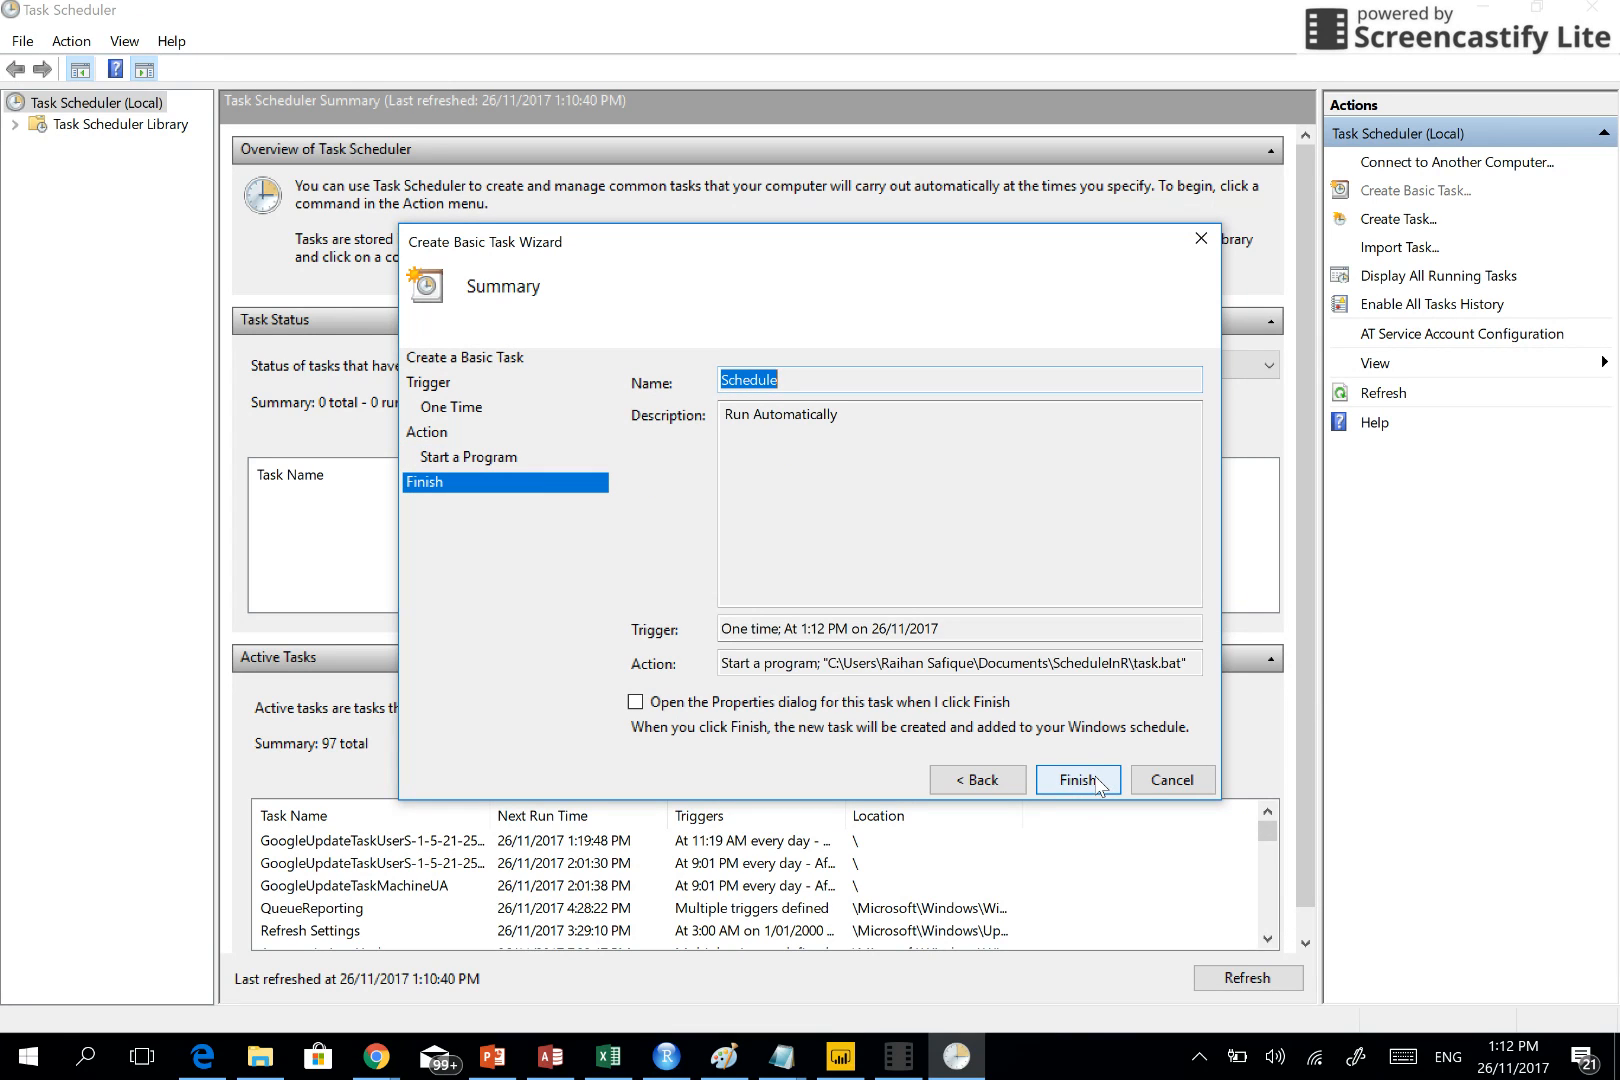
Finish the wizard to create the one-time Schedule task
left_click(1076, 780)
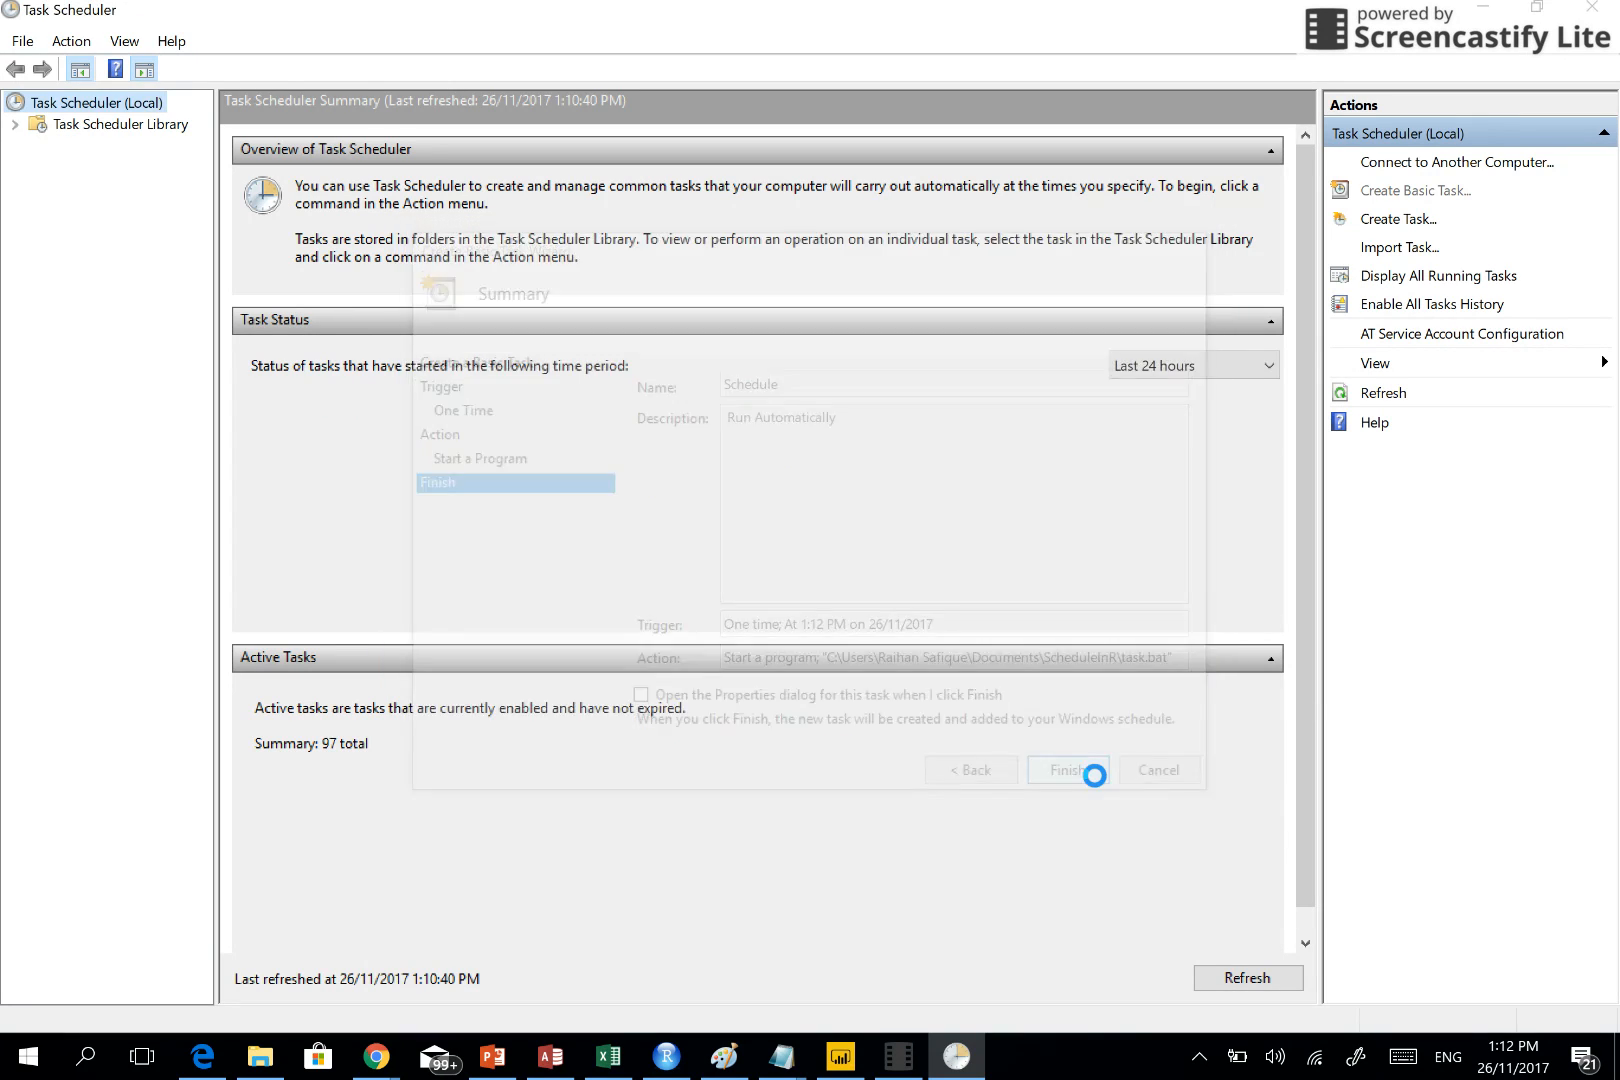
left_click(1068, 770)
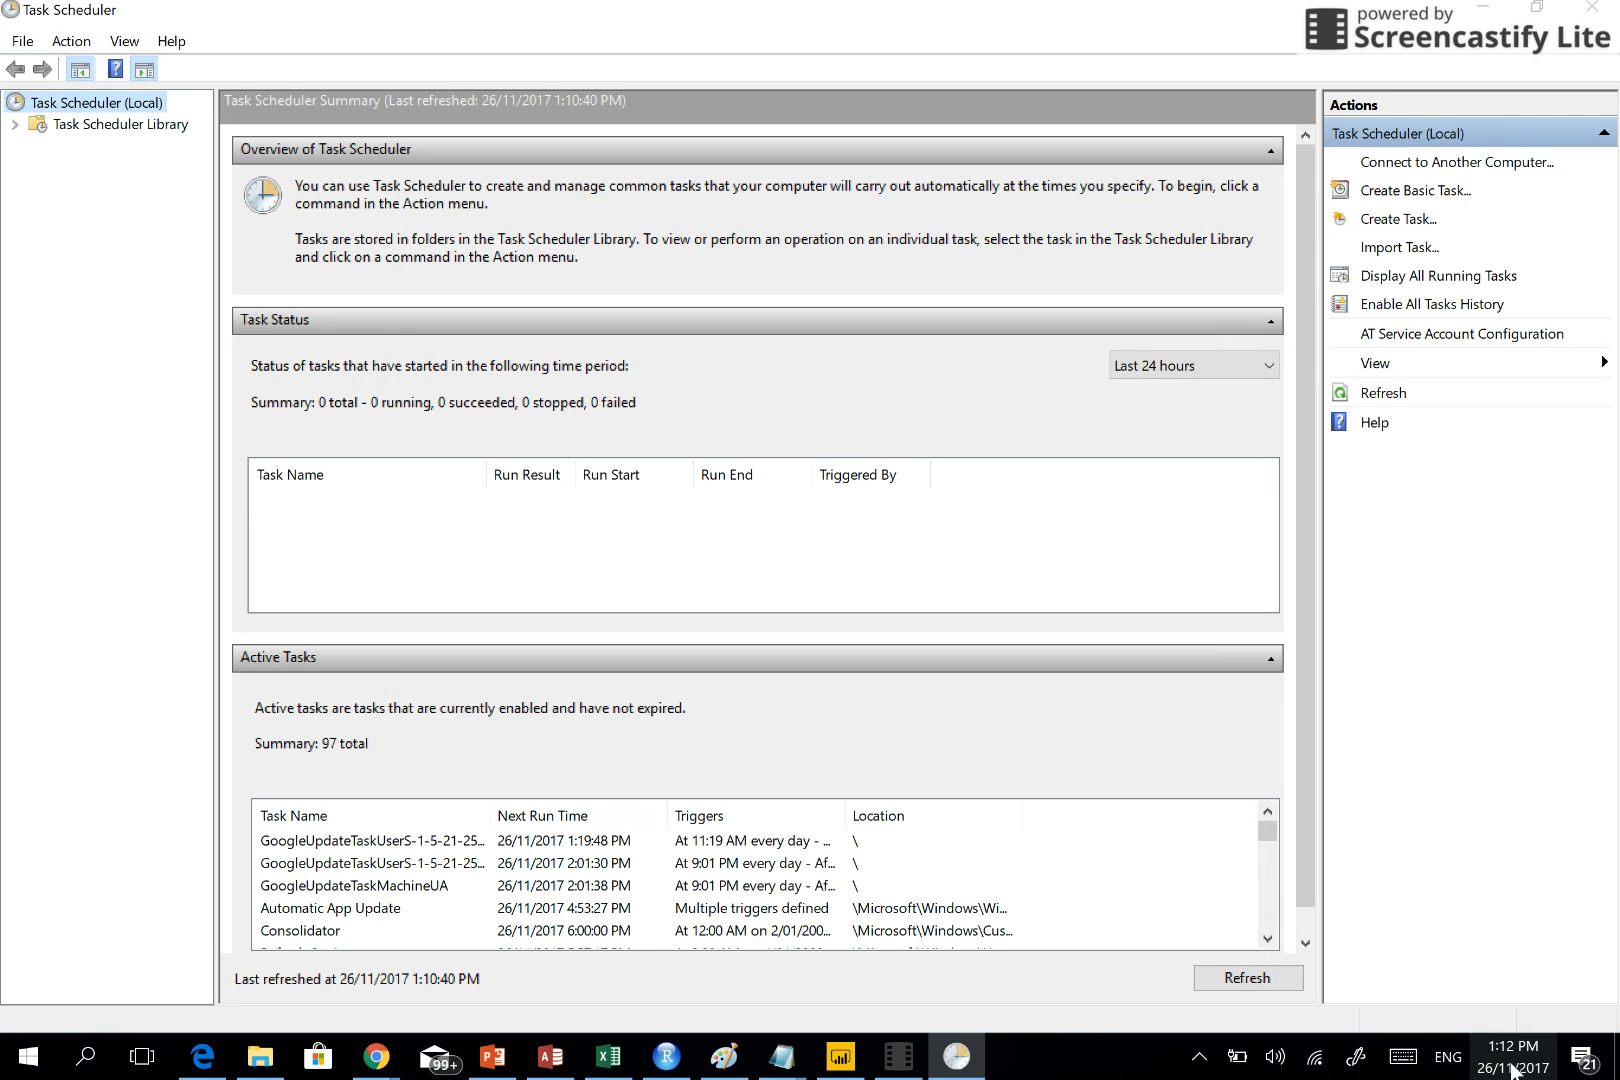
mouse_move(1366, 922)
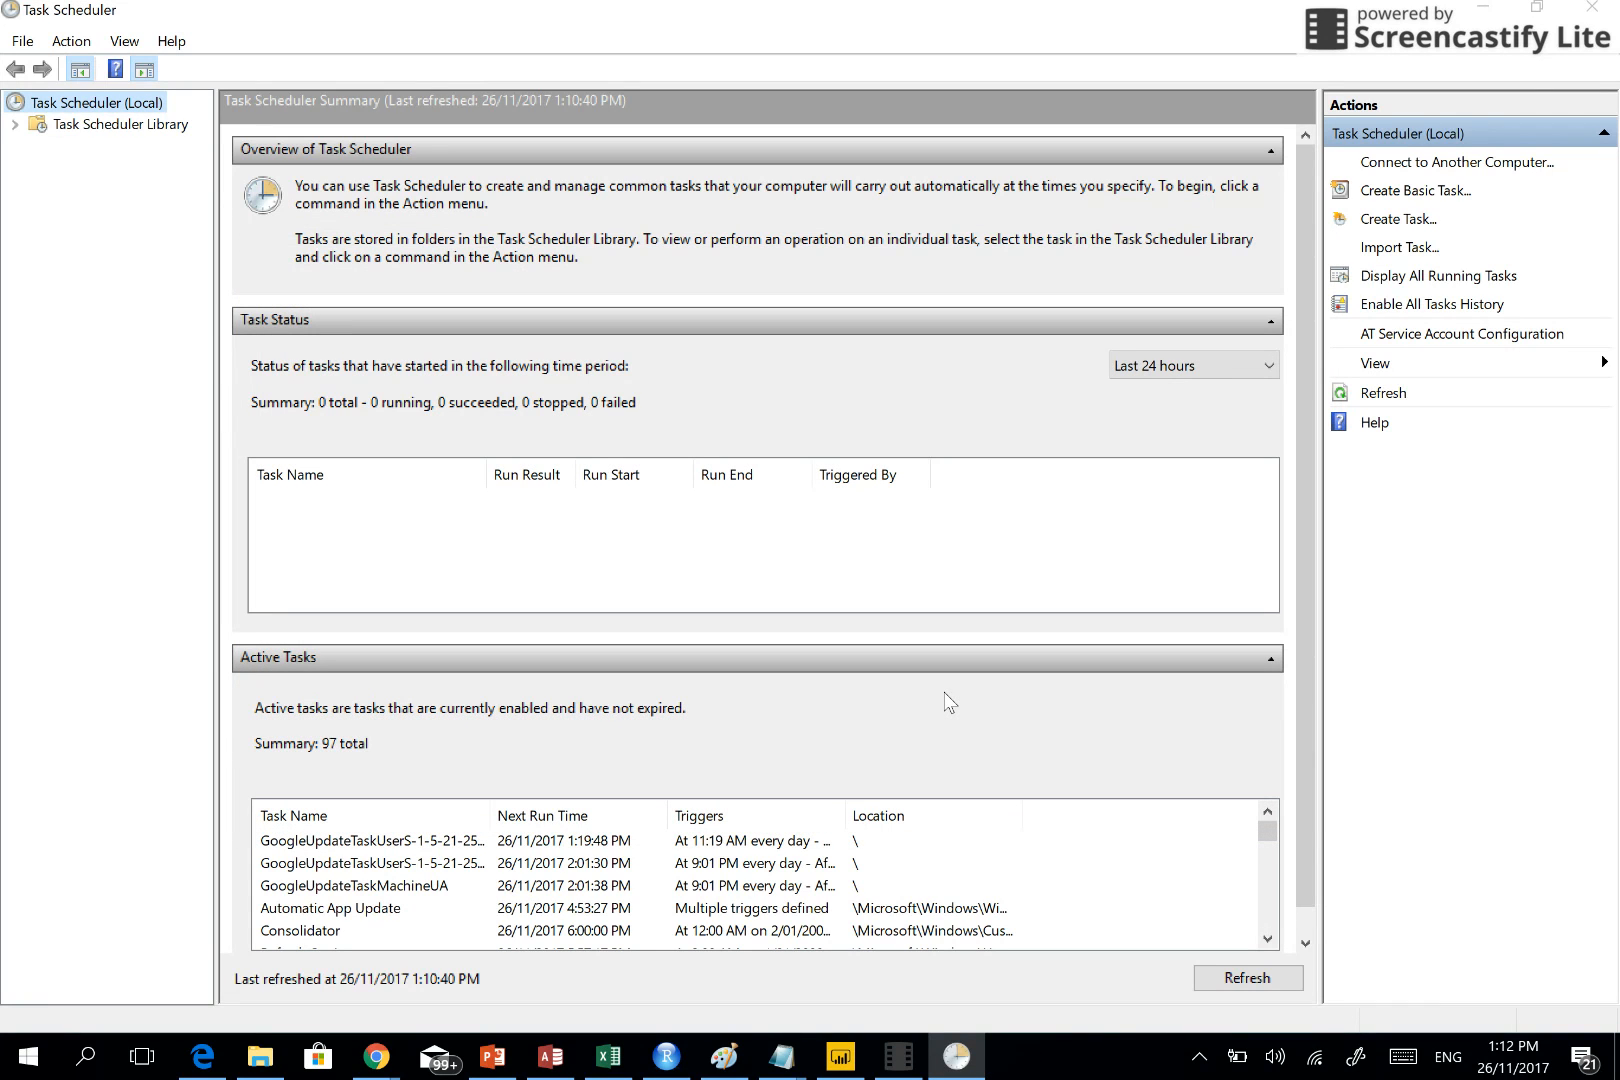
mouse_move(298, 964)
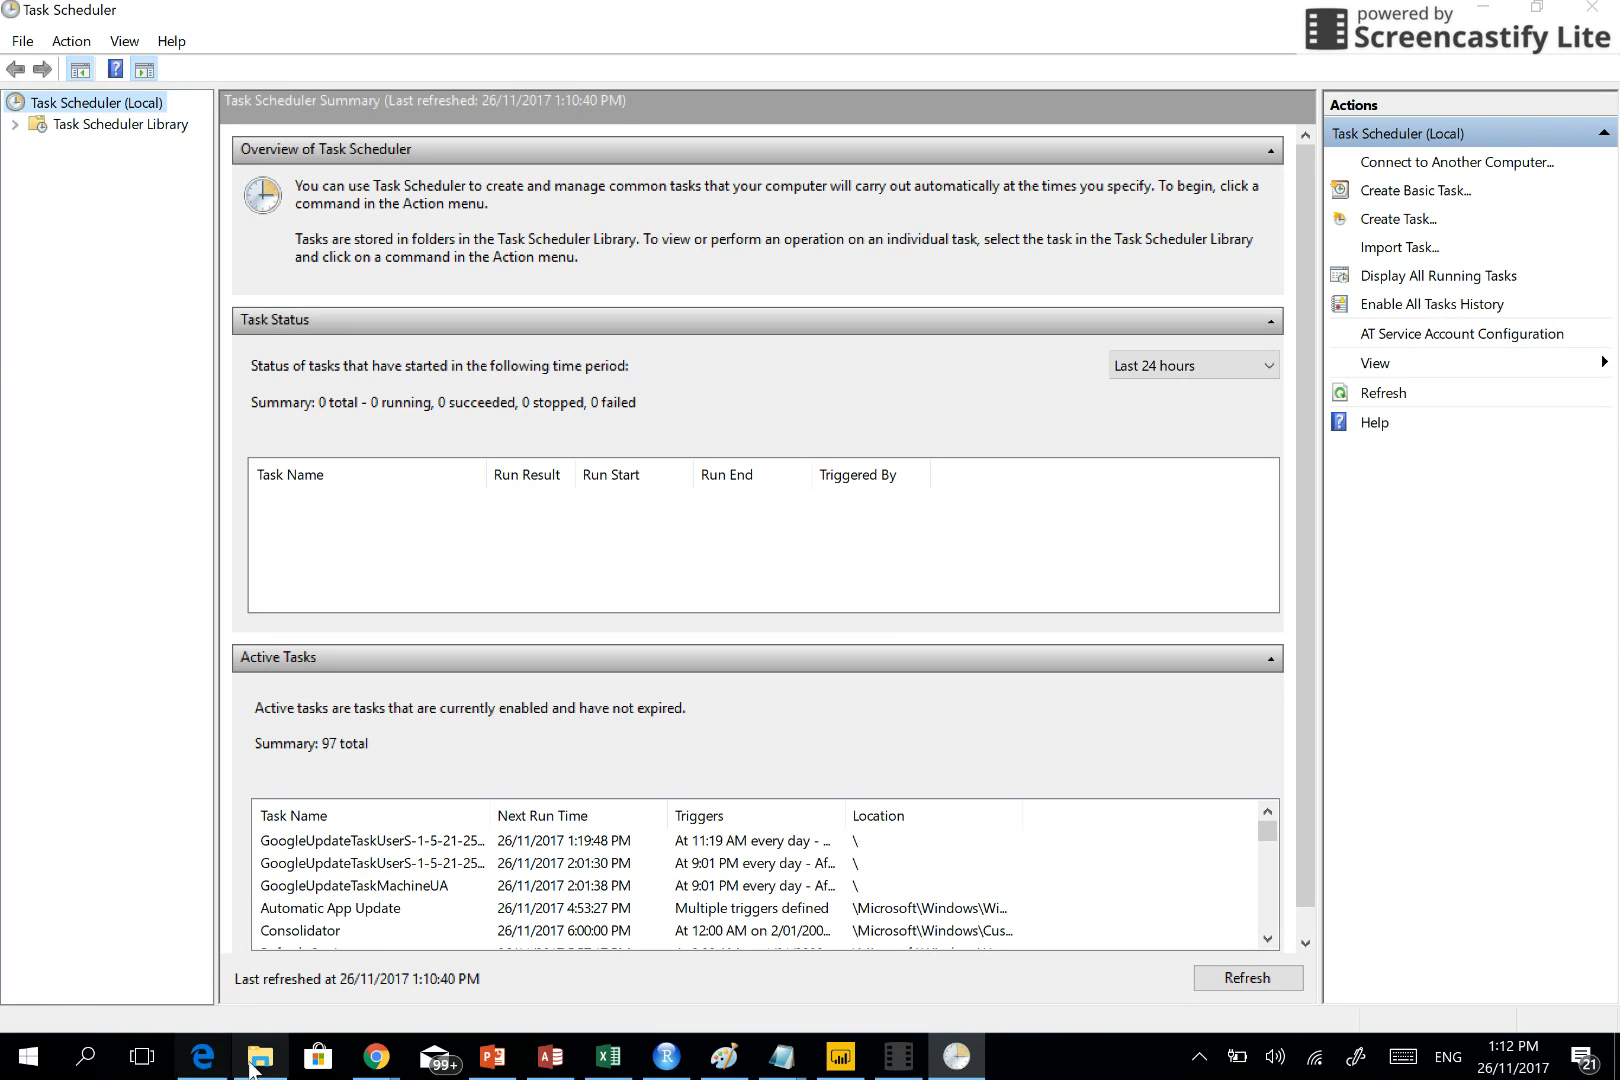
Check the new schedule.csv in ScheduleInR, then return to Task Scheduler
left_click(262, 1058)
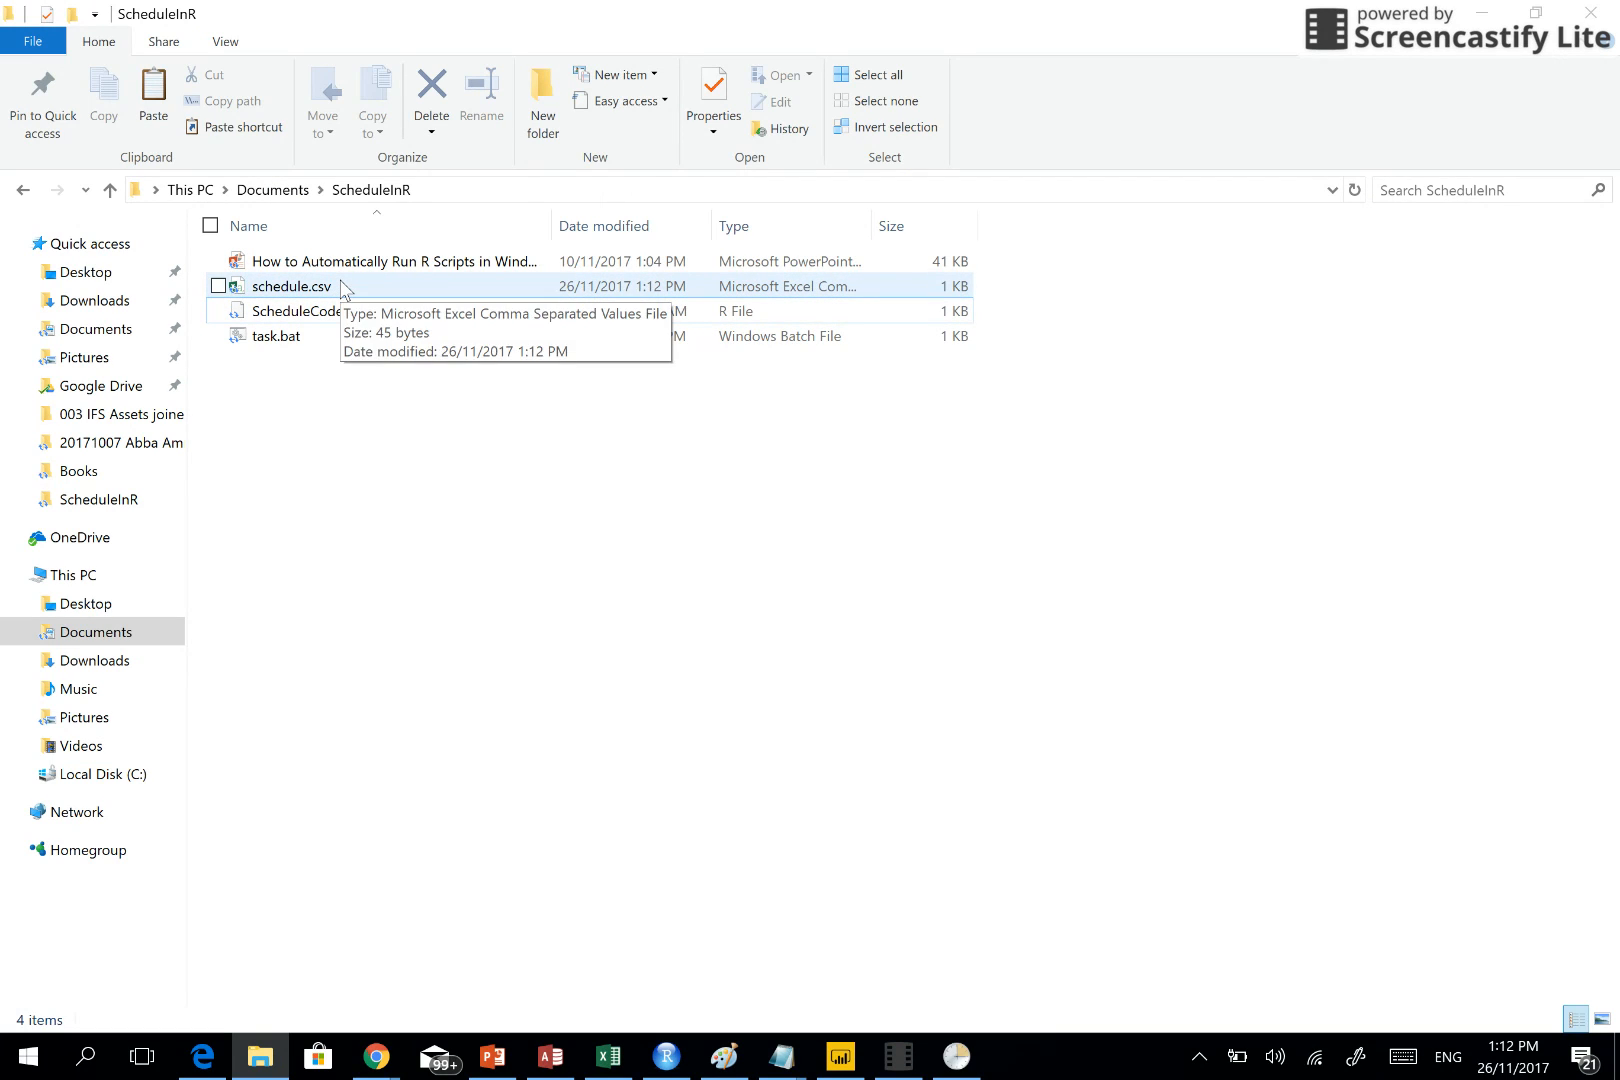
left_click(292, 286)
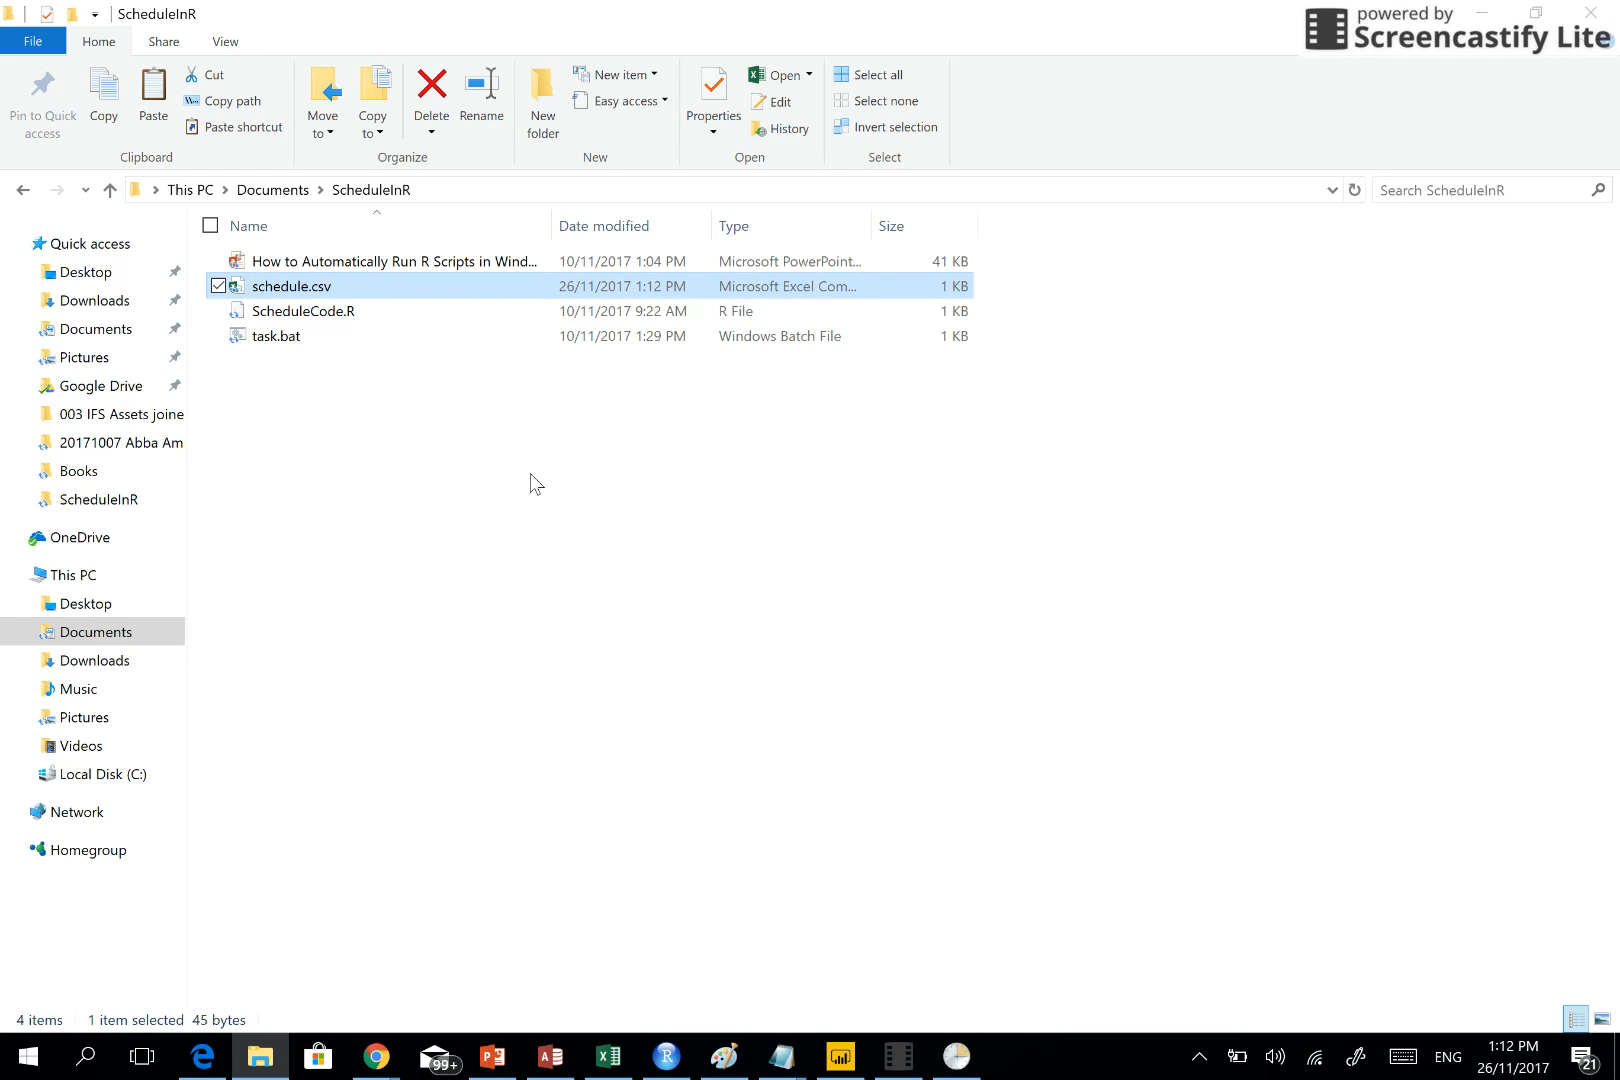
mouse_move(372, 300)
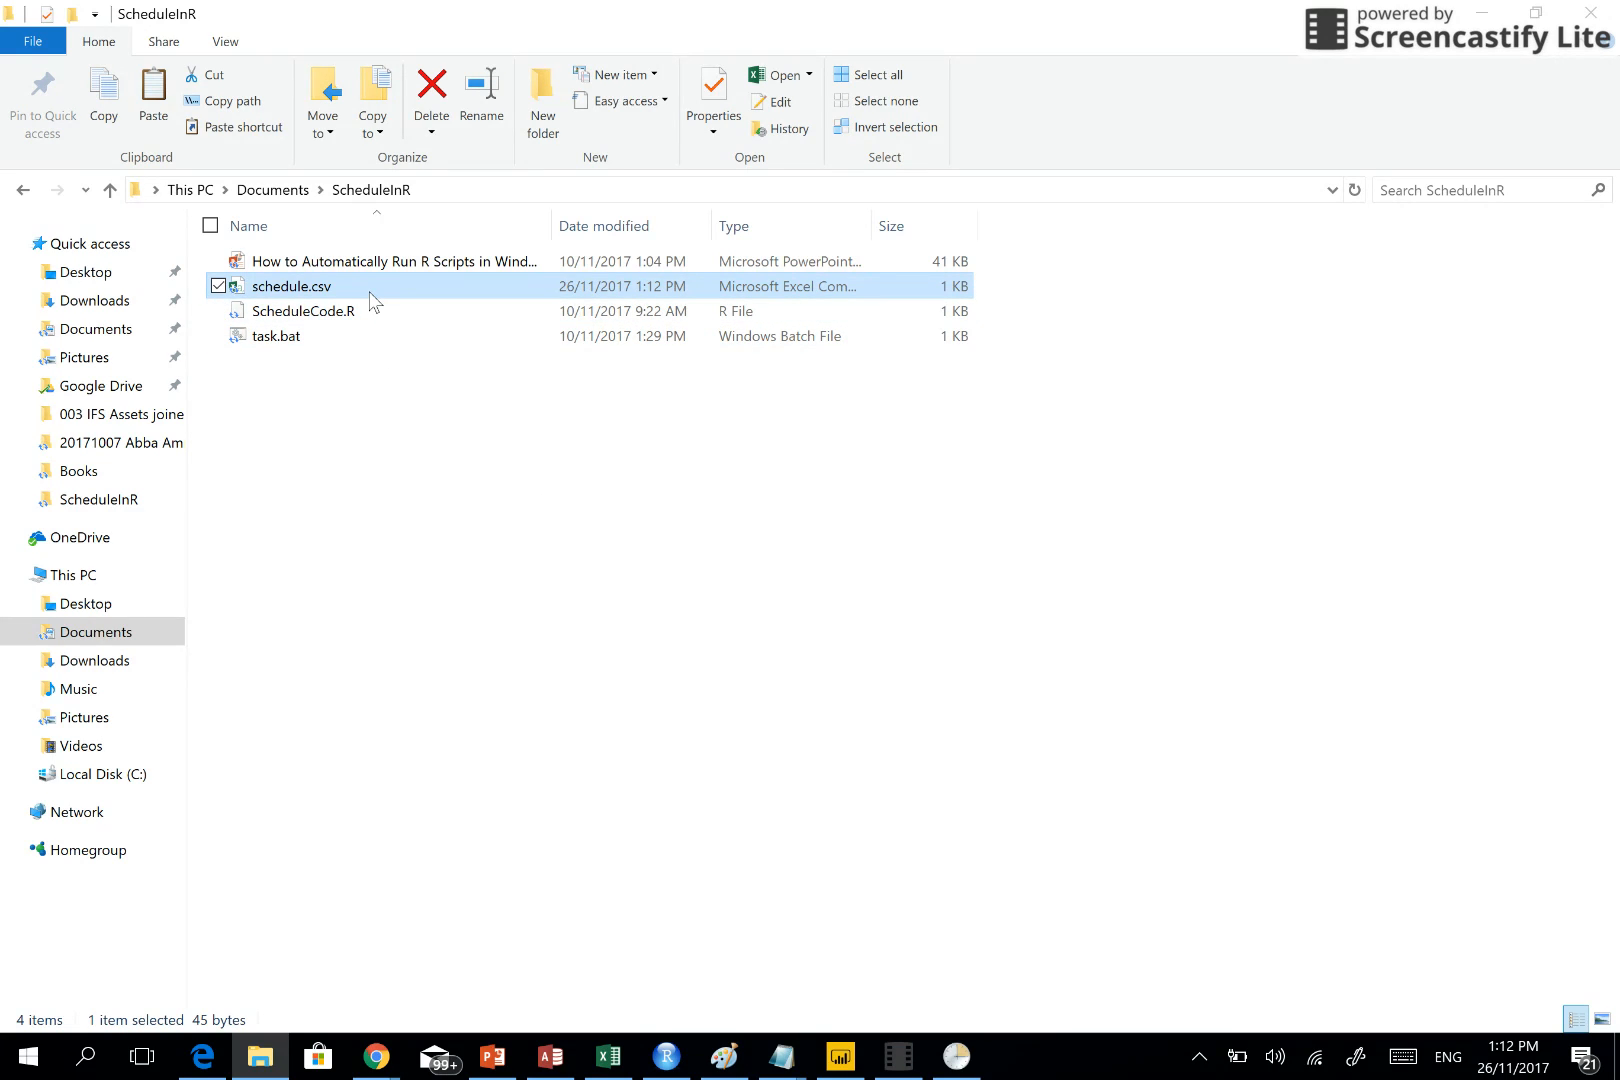
double_click(294, 286)
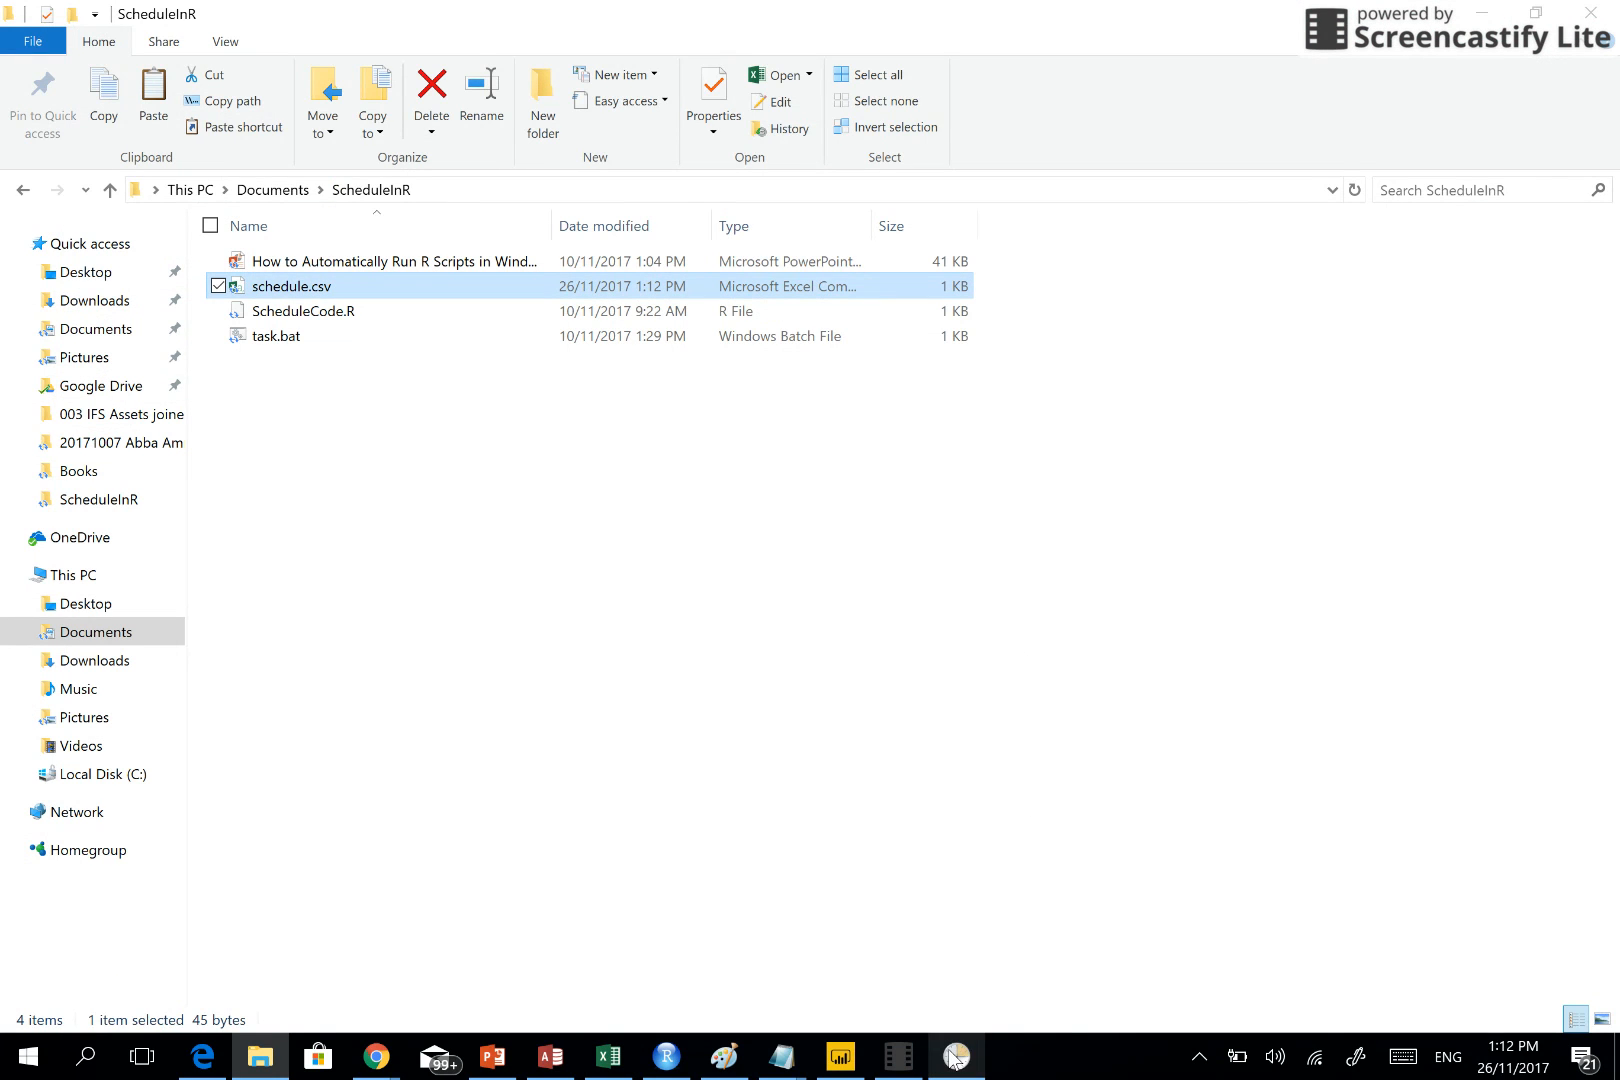
left_click(952, 1058)
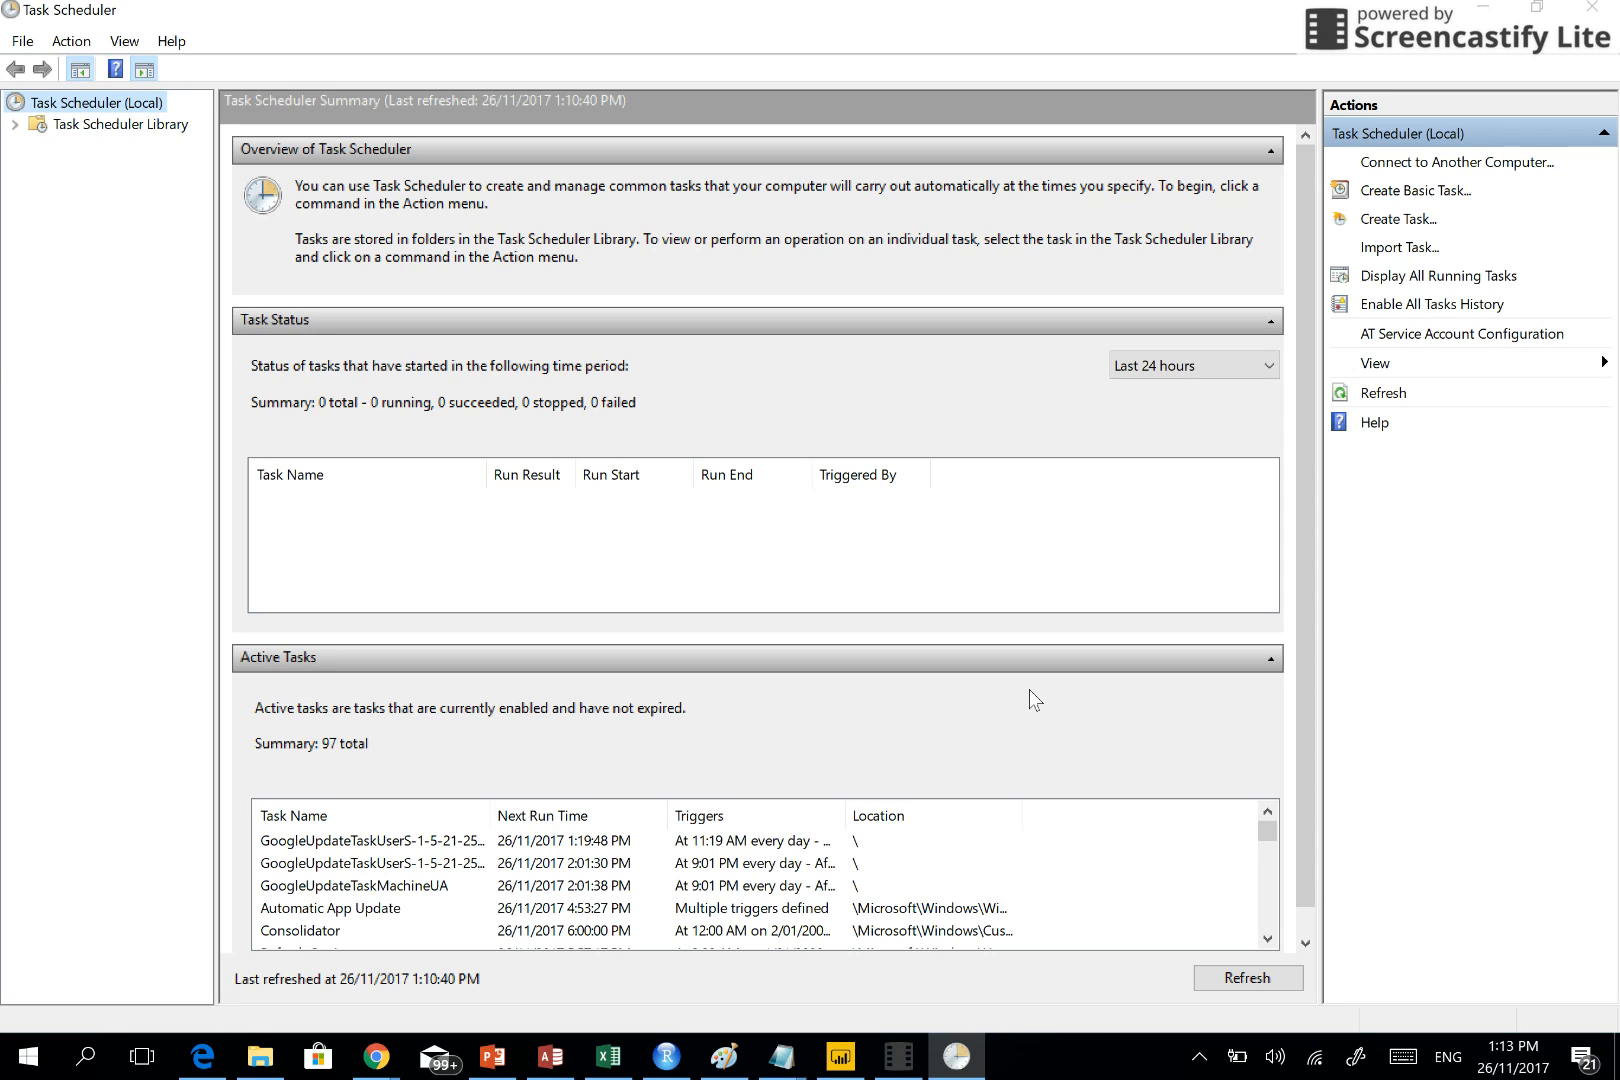
mouse_move(942, 516)
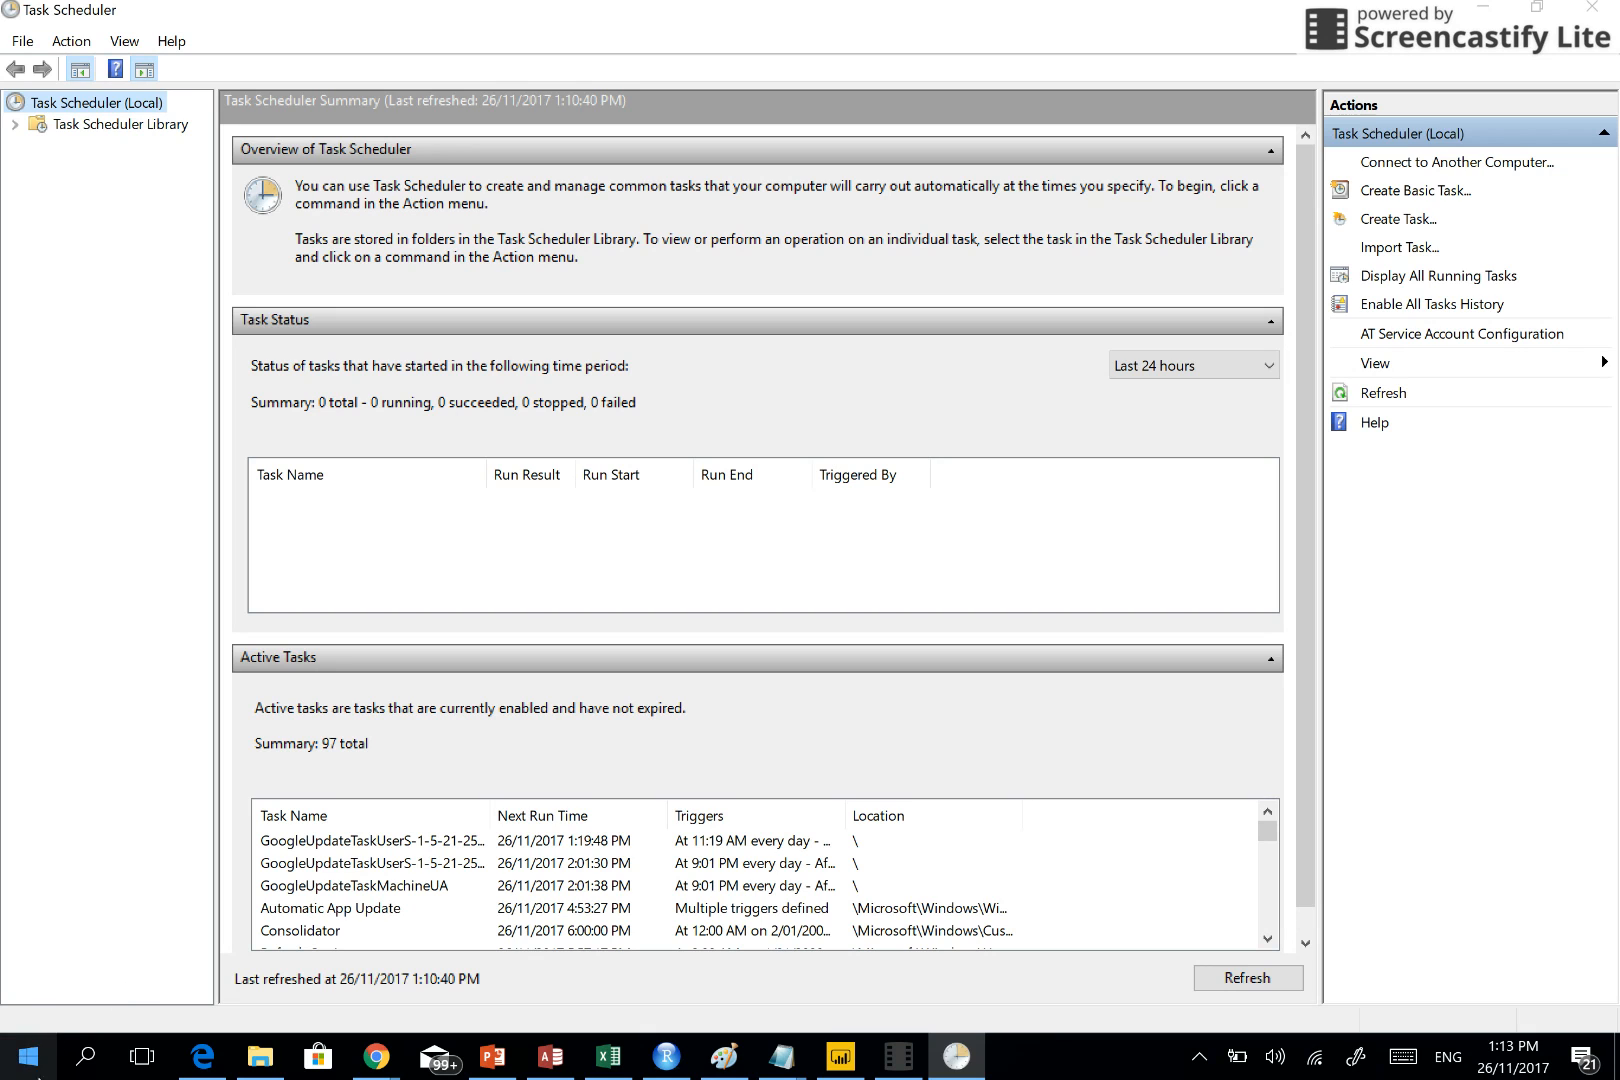
Bring the task.bat script in Notepad to the front over Task Scheduler
left_click(24, 1056)
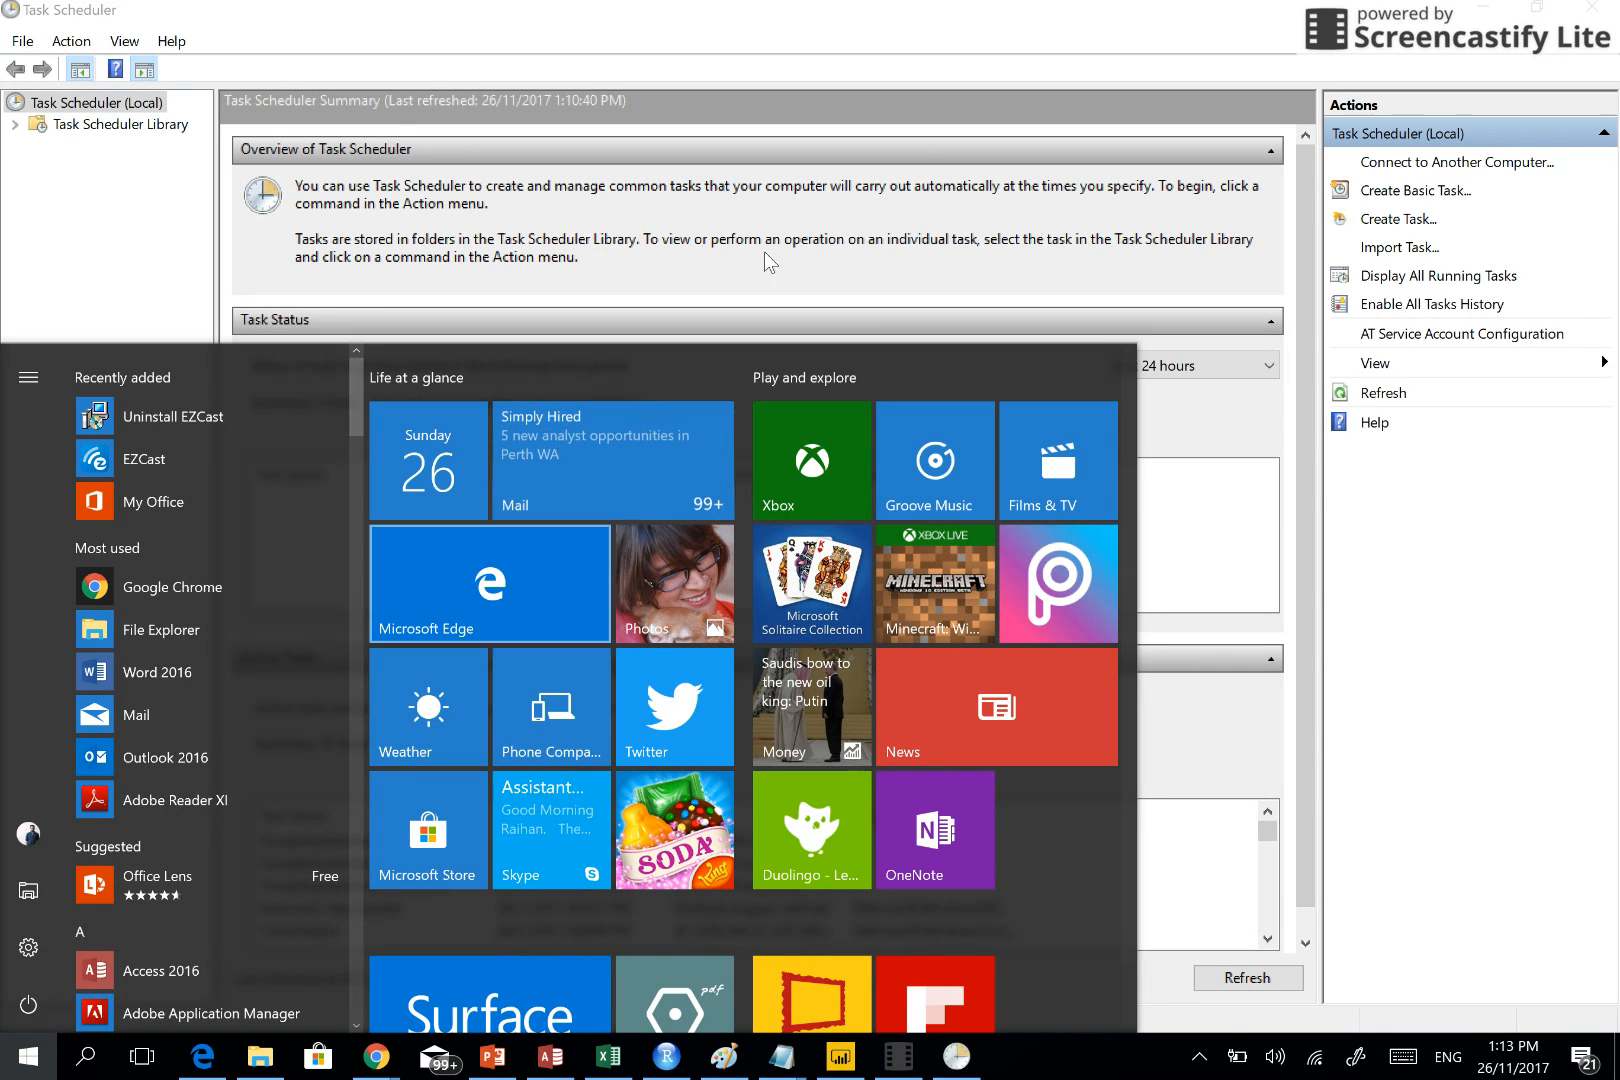
left_click(840, 1056)
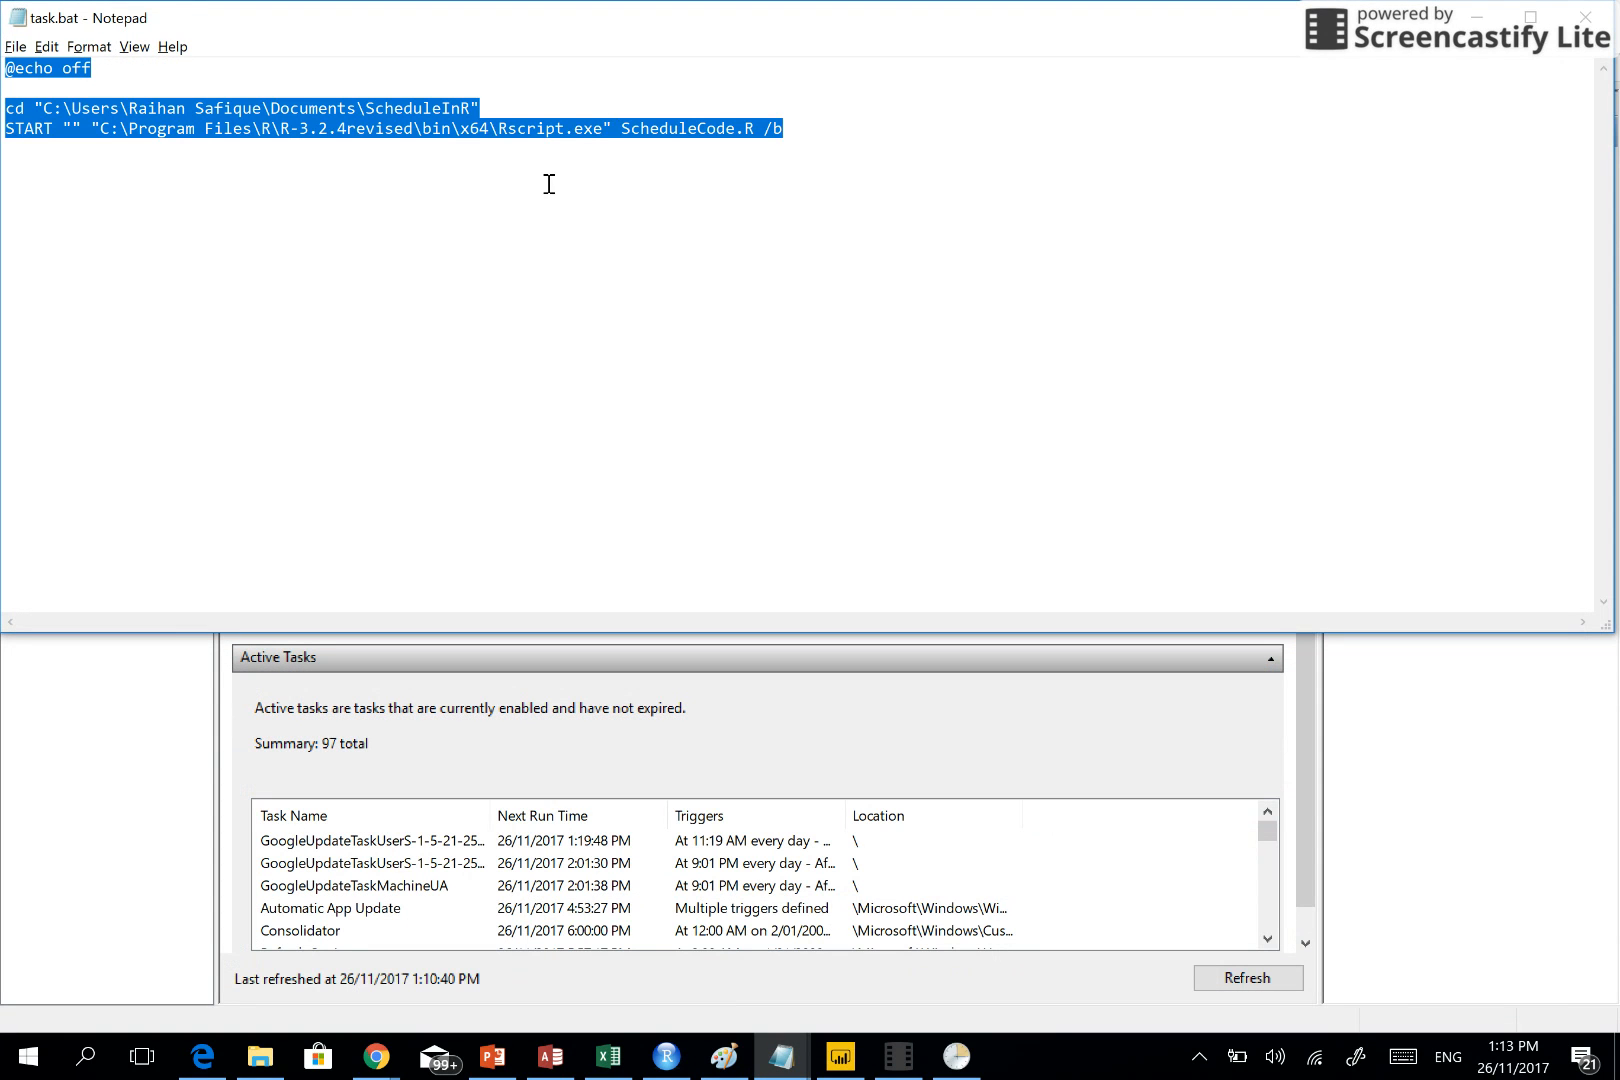
Clear the text selection in task.bat so its three command lines show plainly
left_click(578, 128)
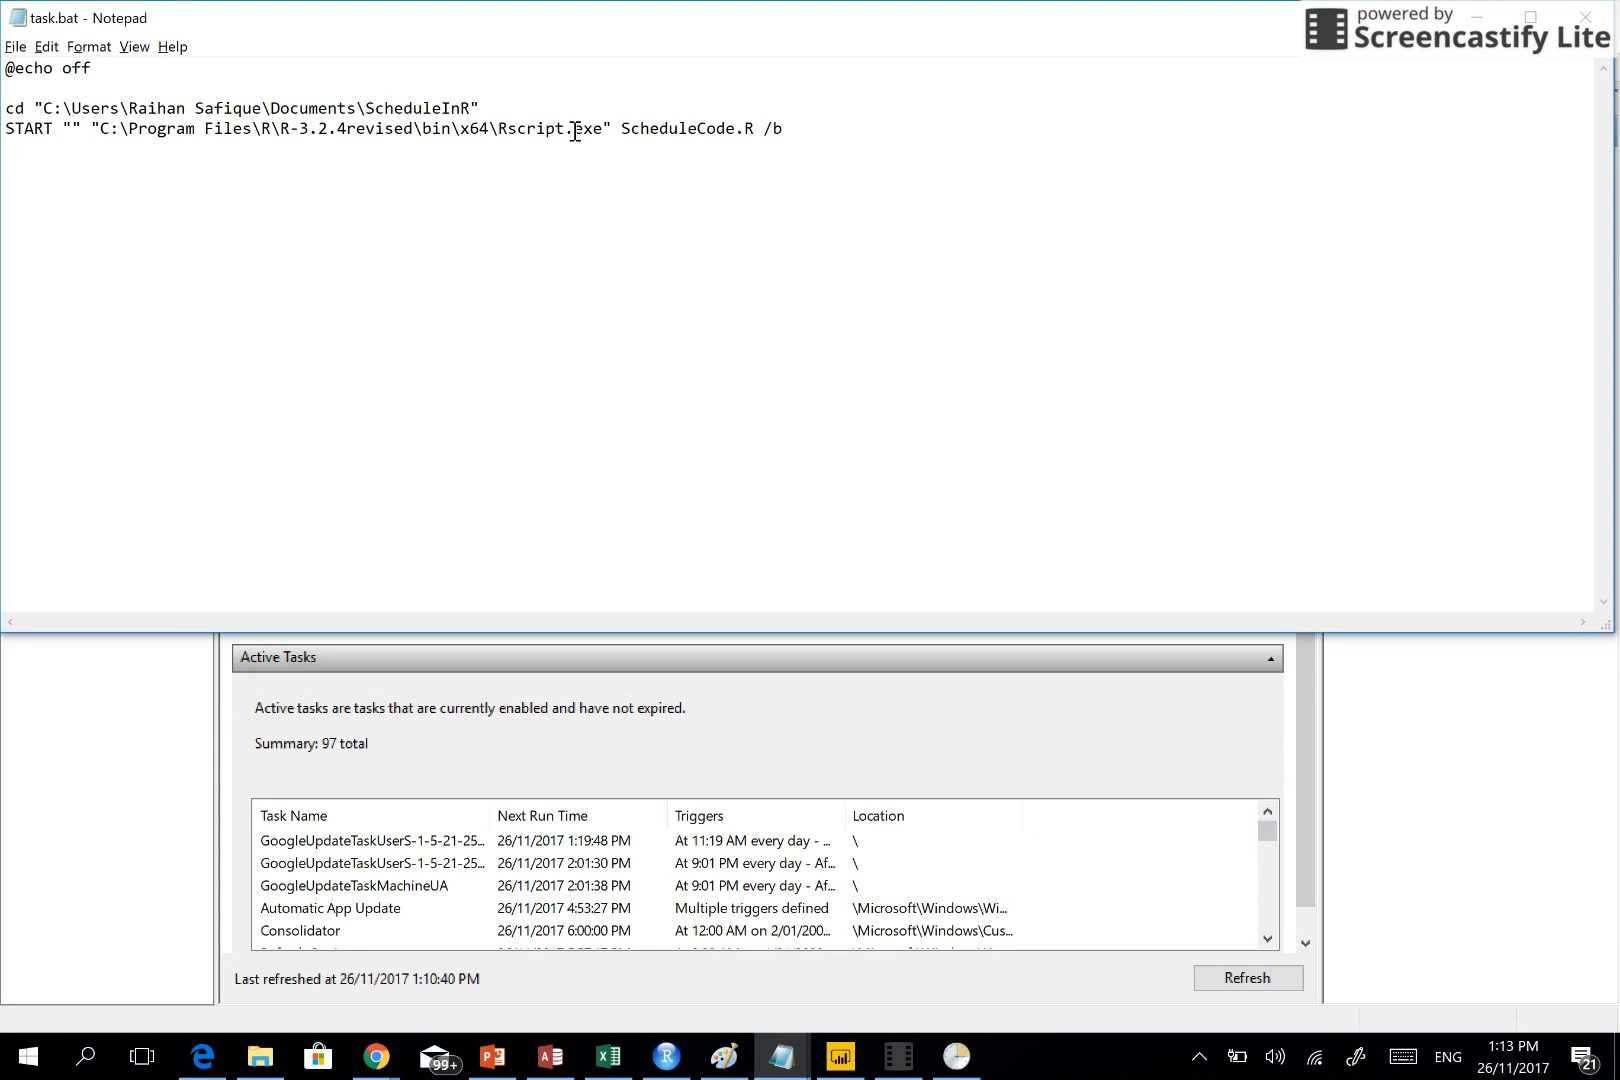
mouse_move(214, 180)
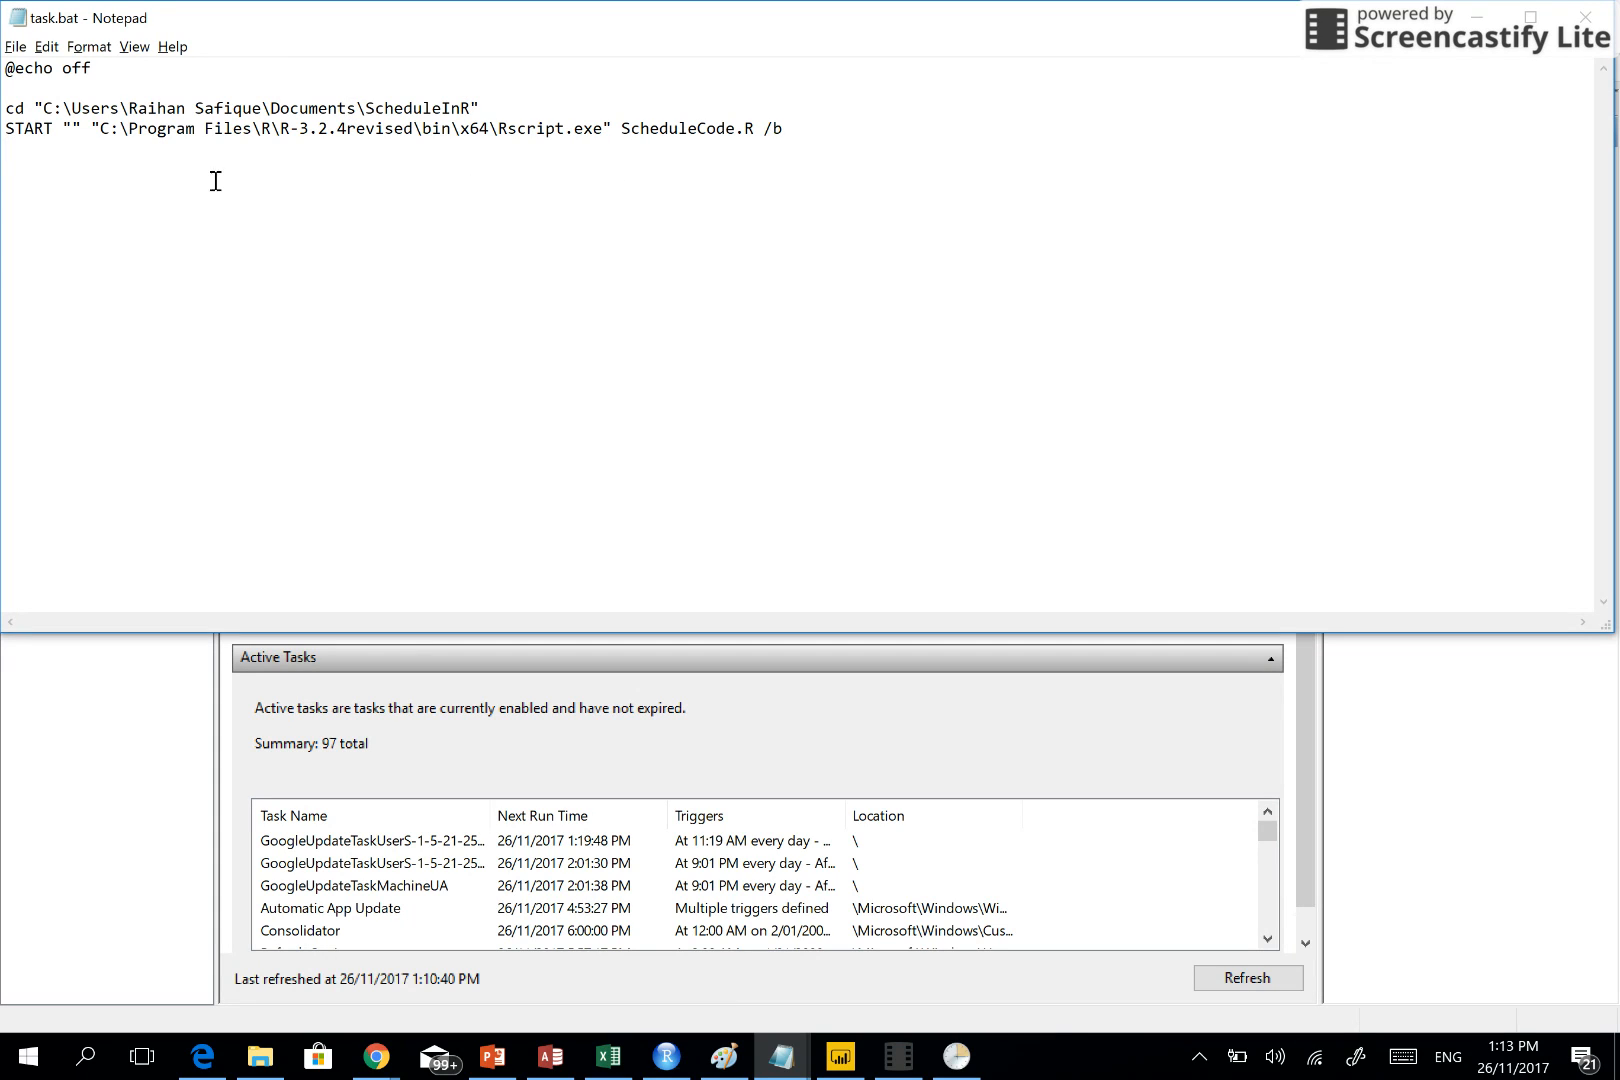
mouse_move(8, 886)
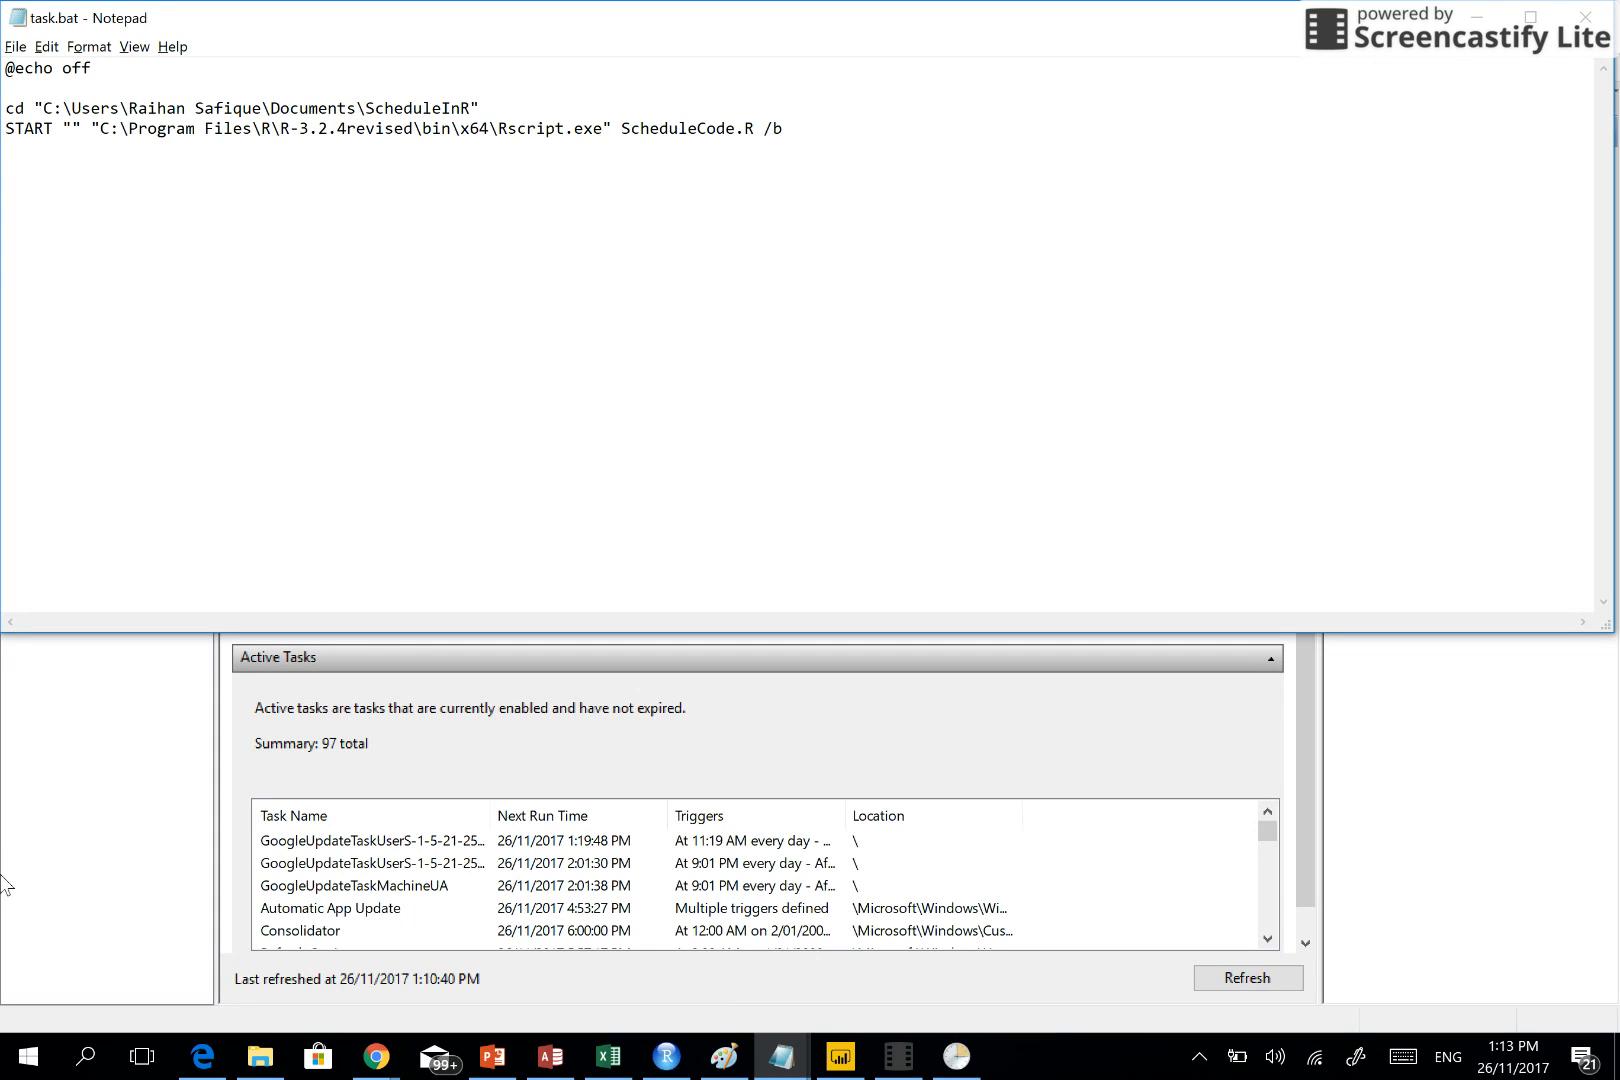
mouse_move(10, 768)
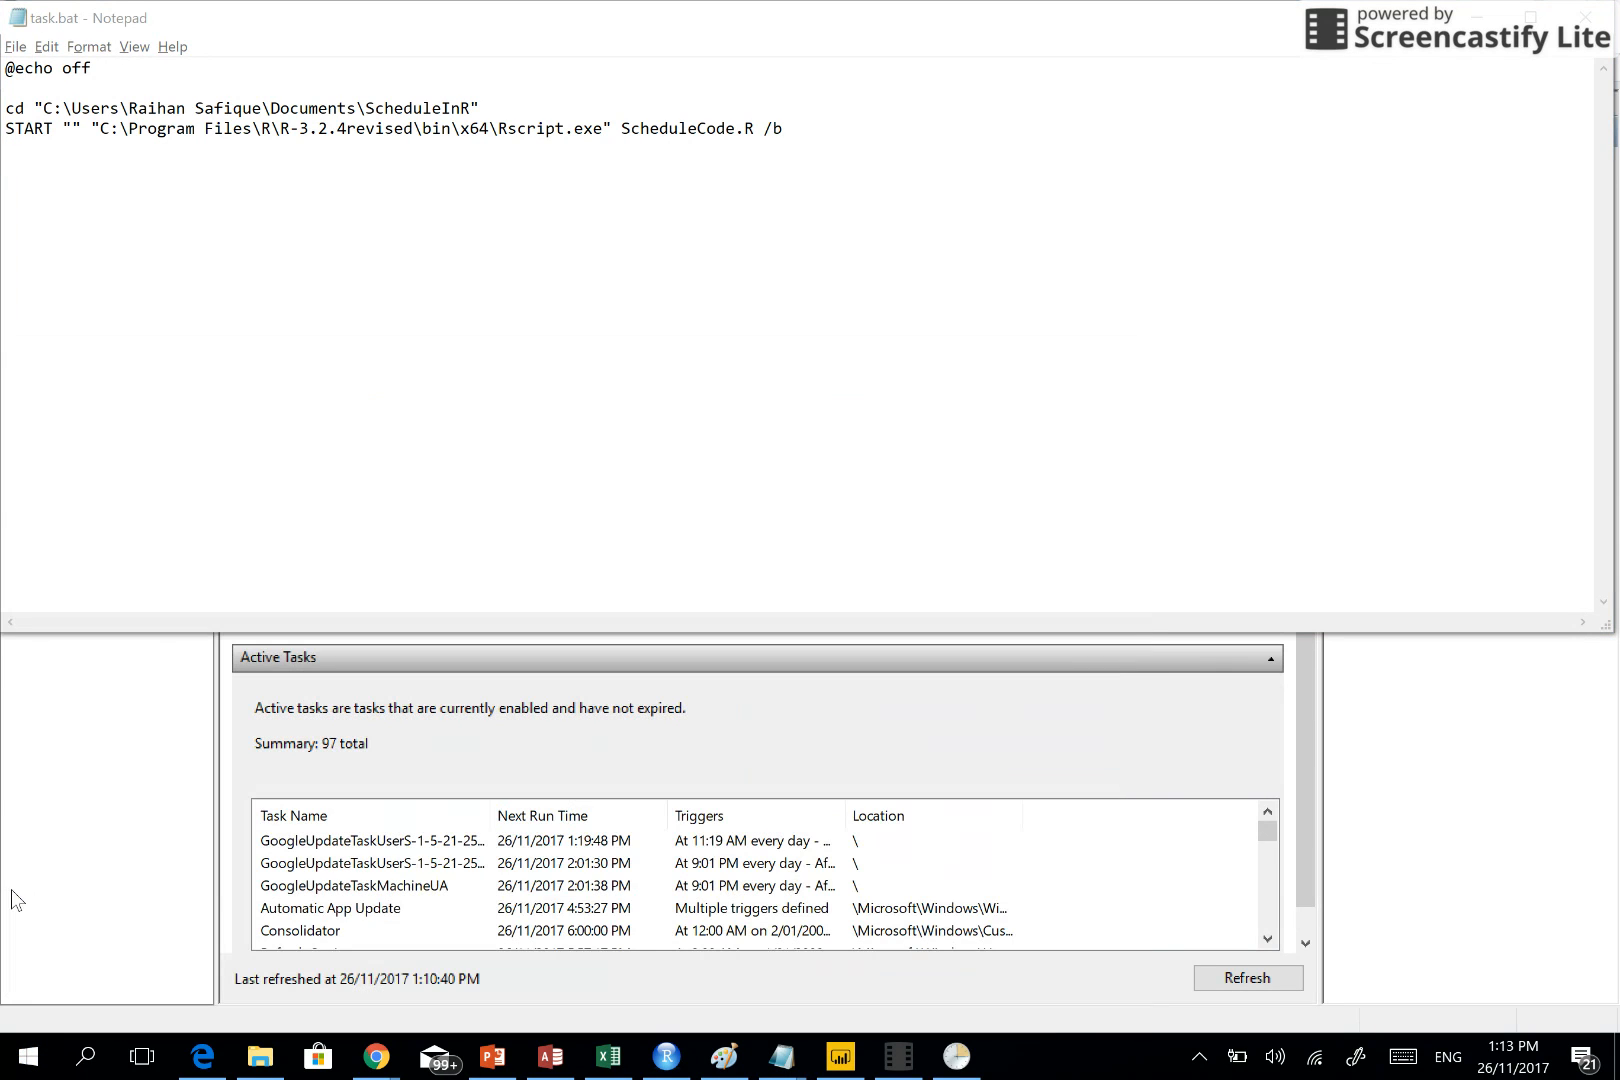
mouse_move(526, 486)
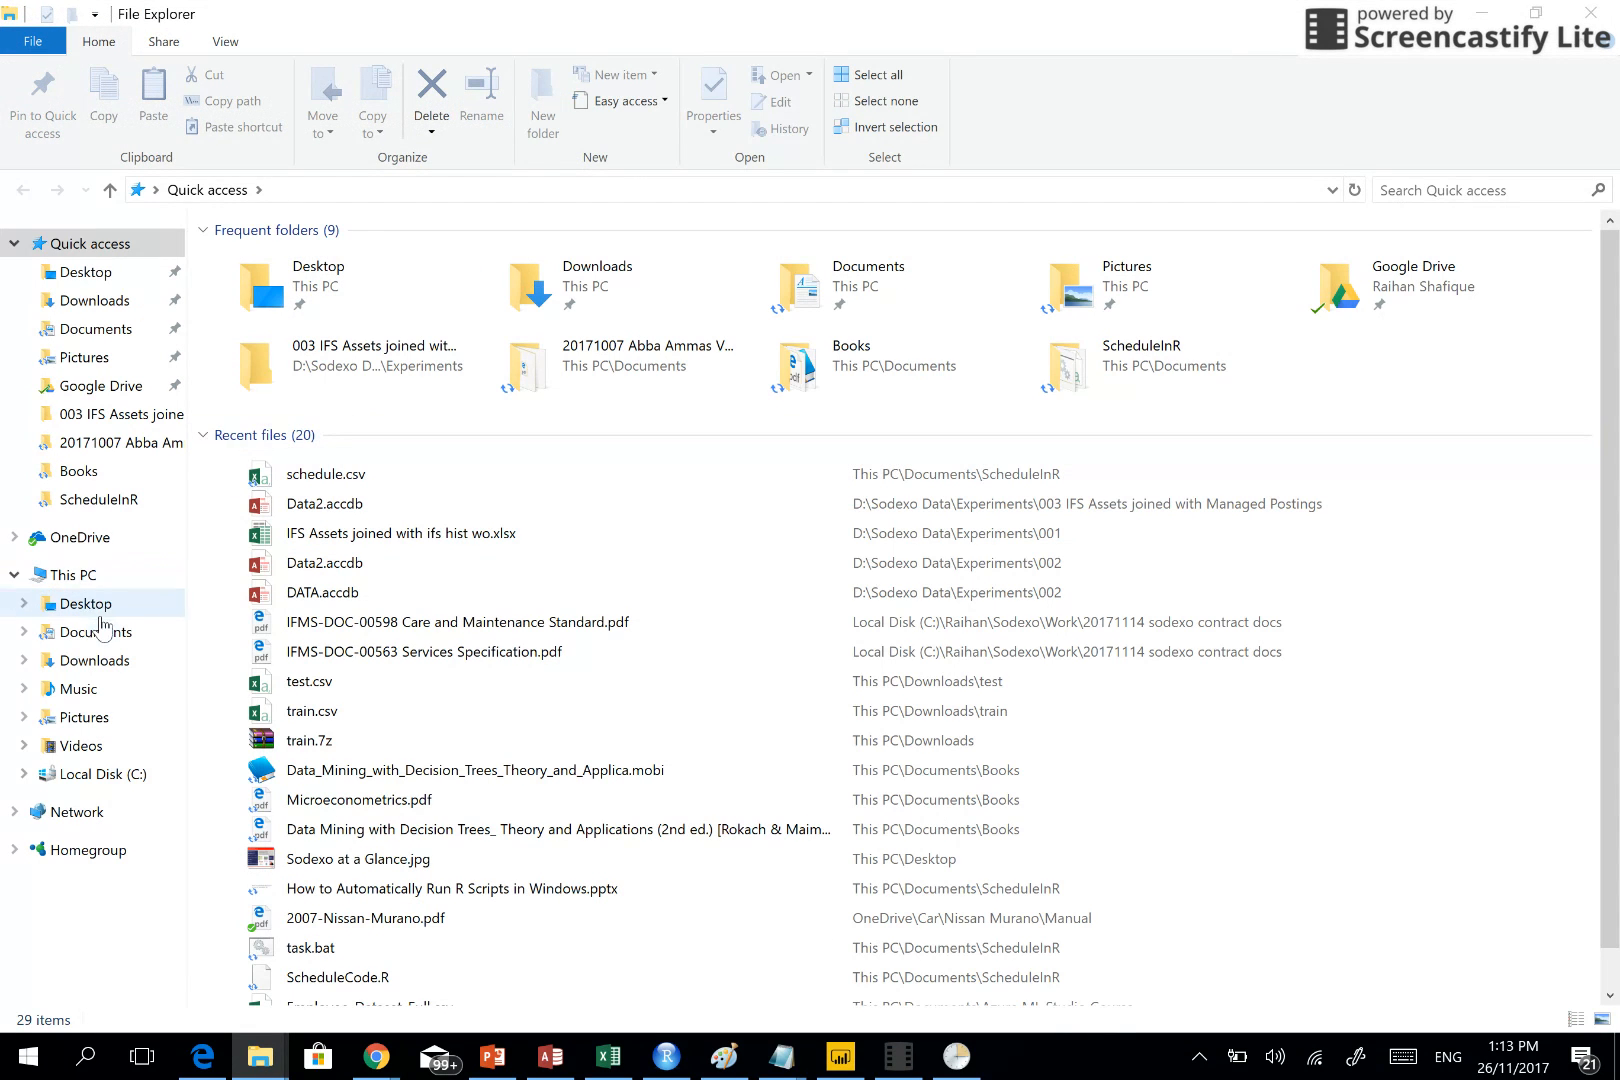
Navigate into Local Disk (C:) > Program Files to find the R folder
left_click(104, 774)
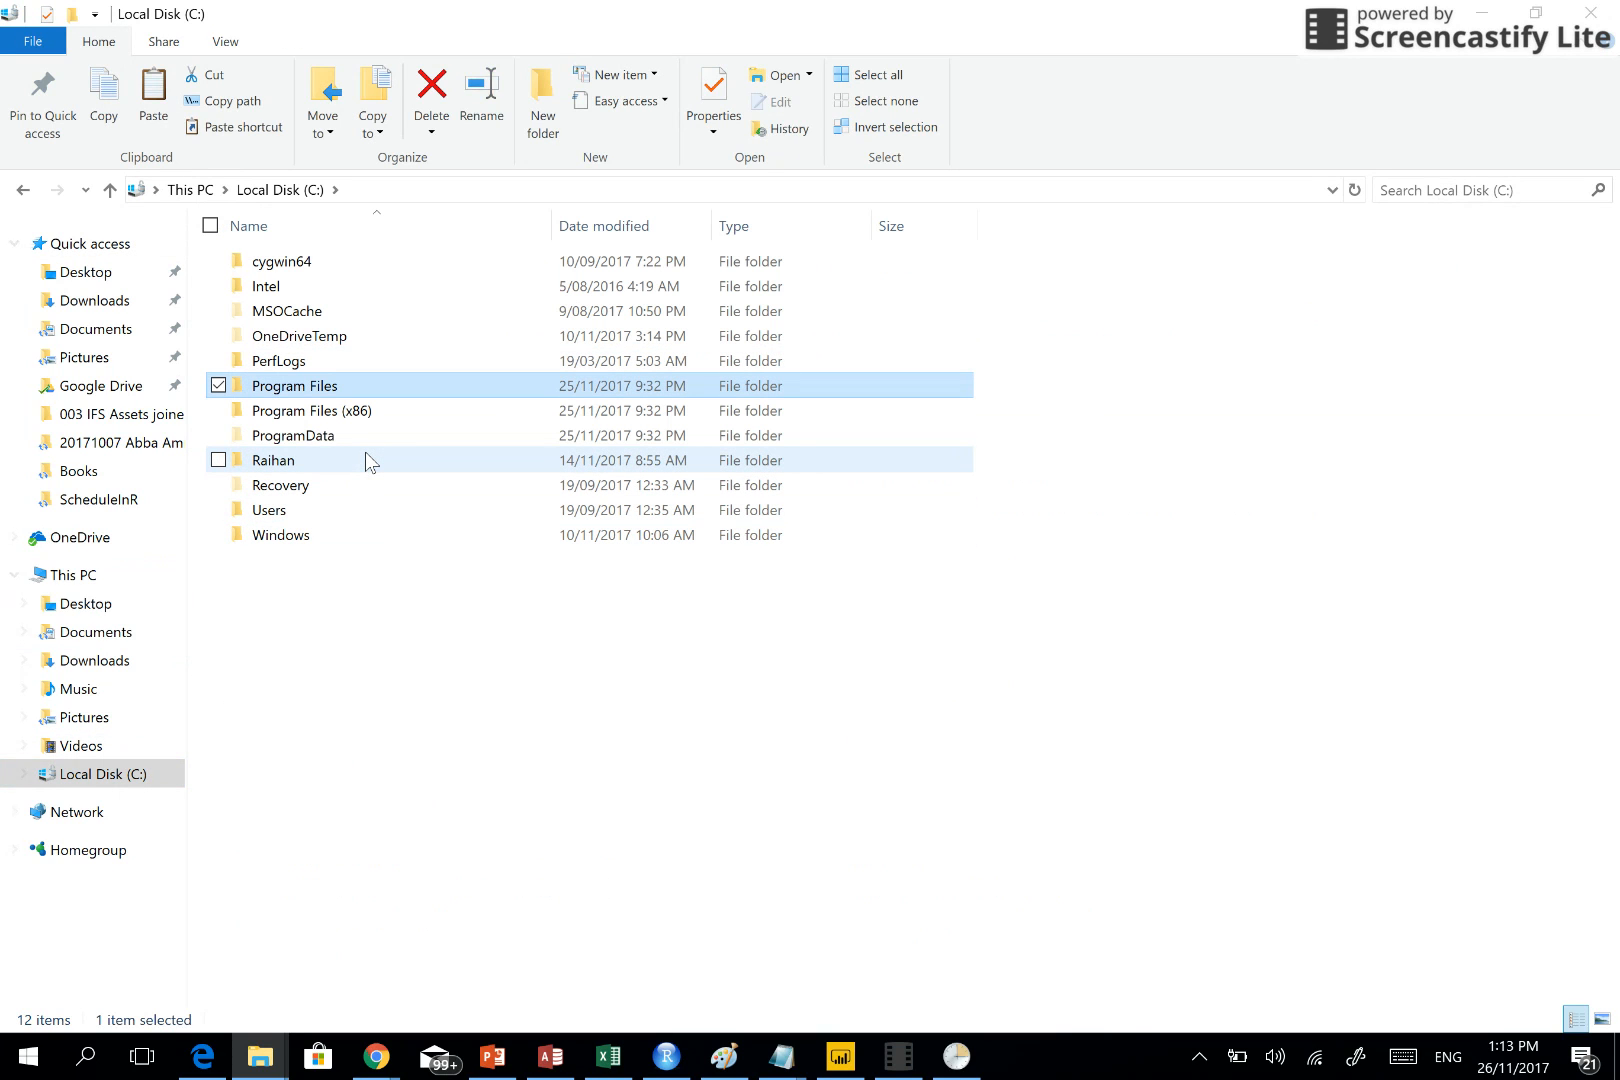
double_click(296, 386)
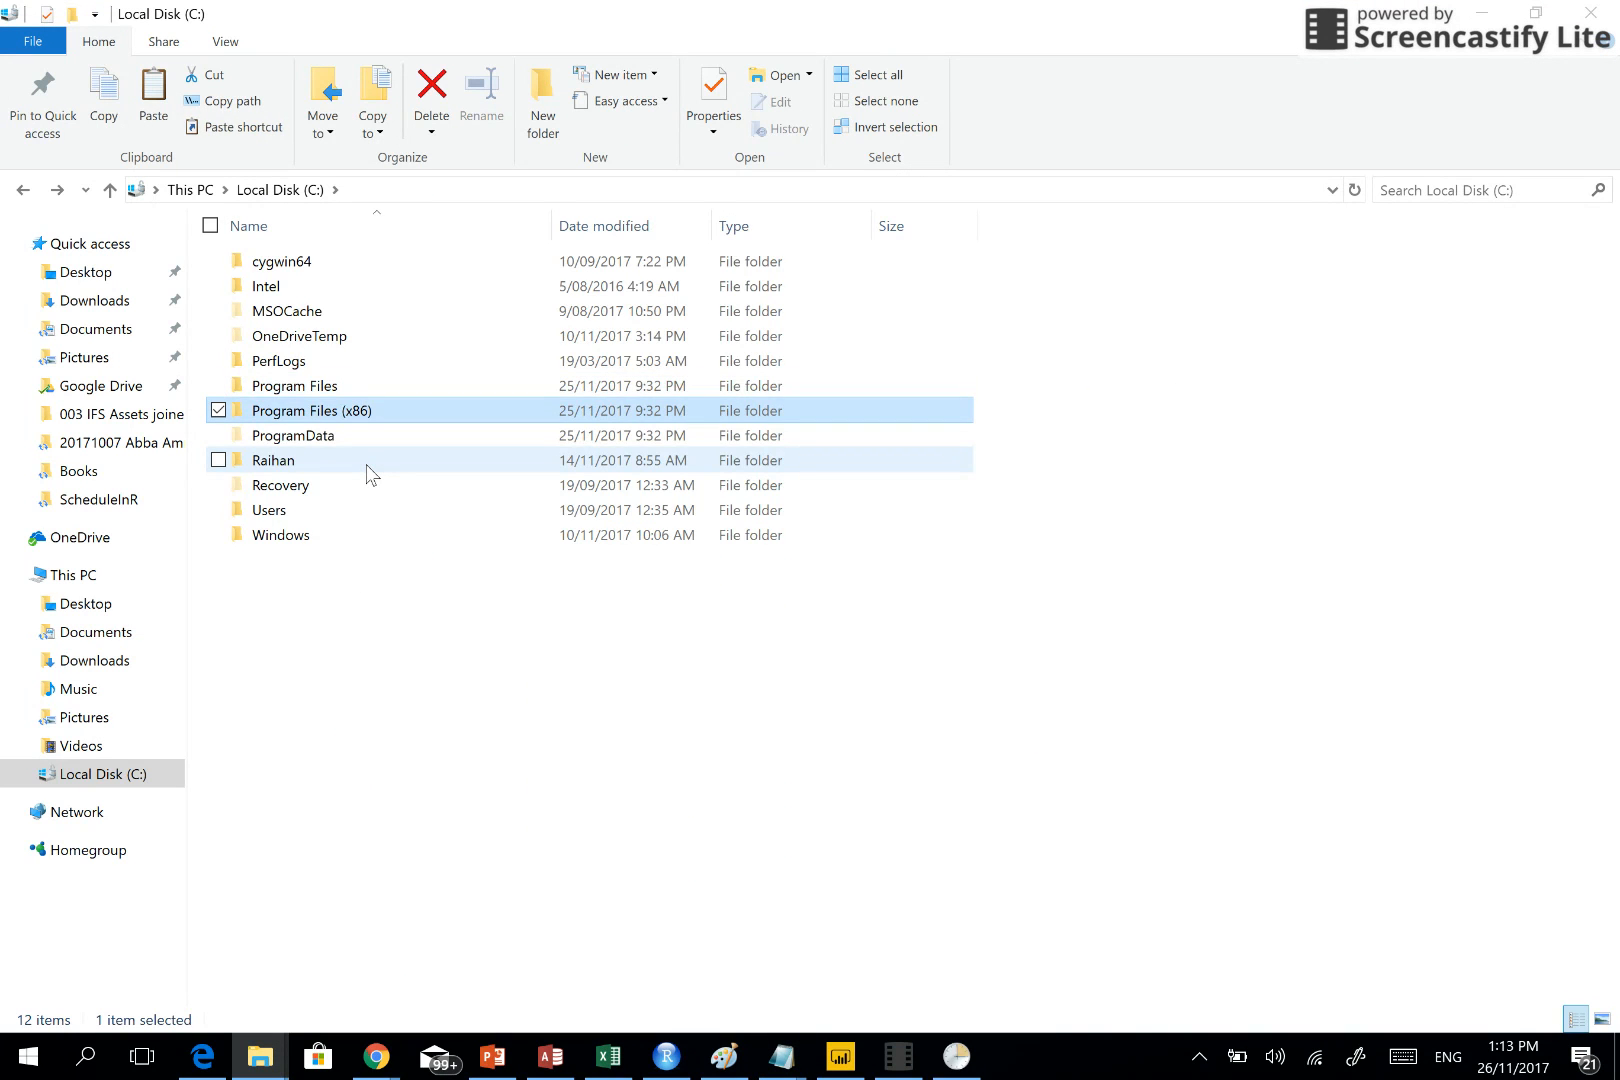
double_click(310, 410)
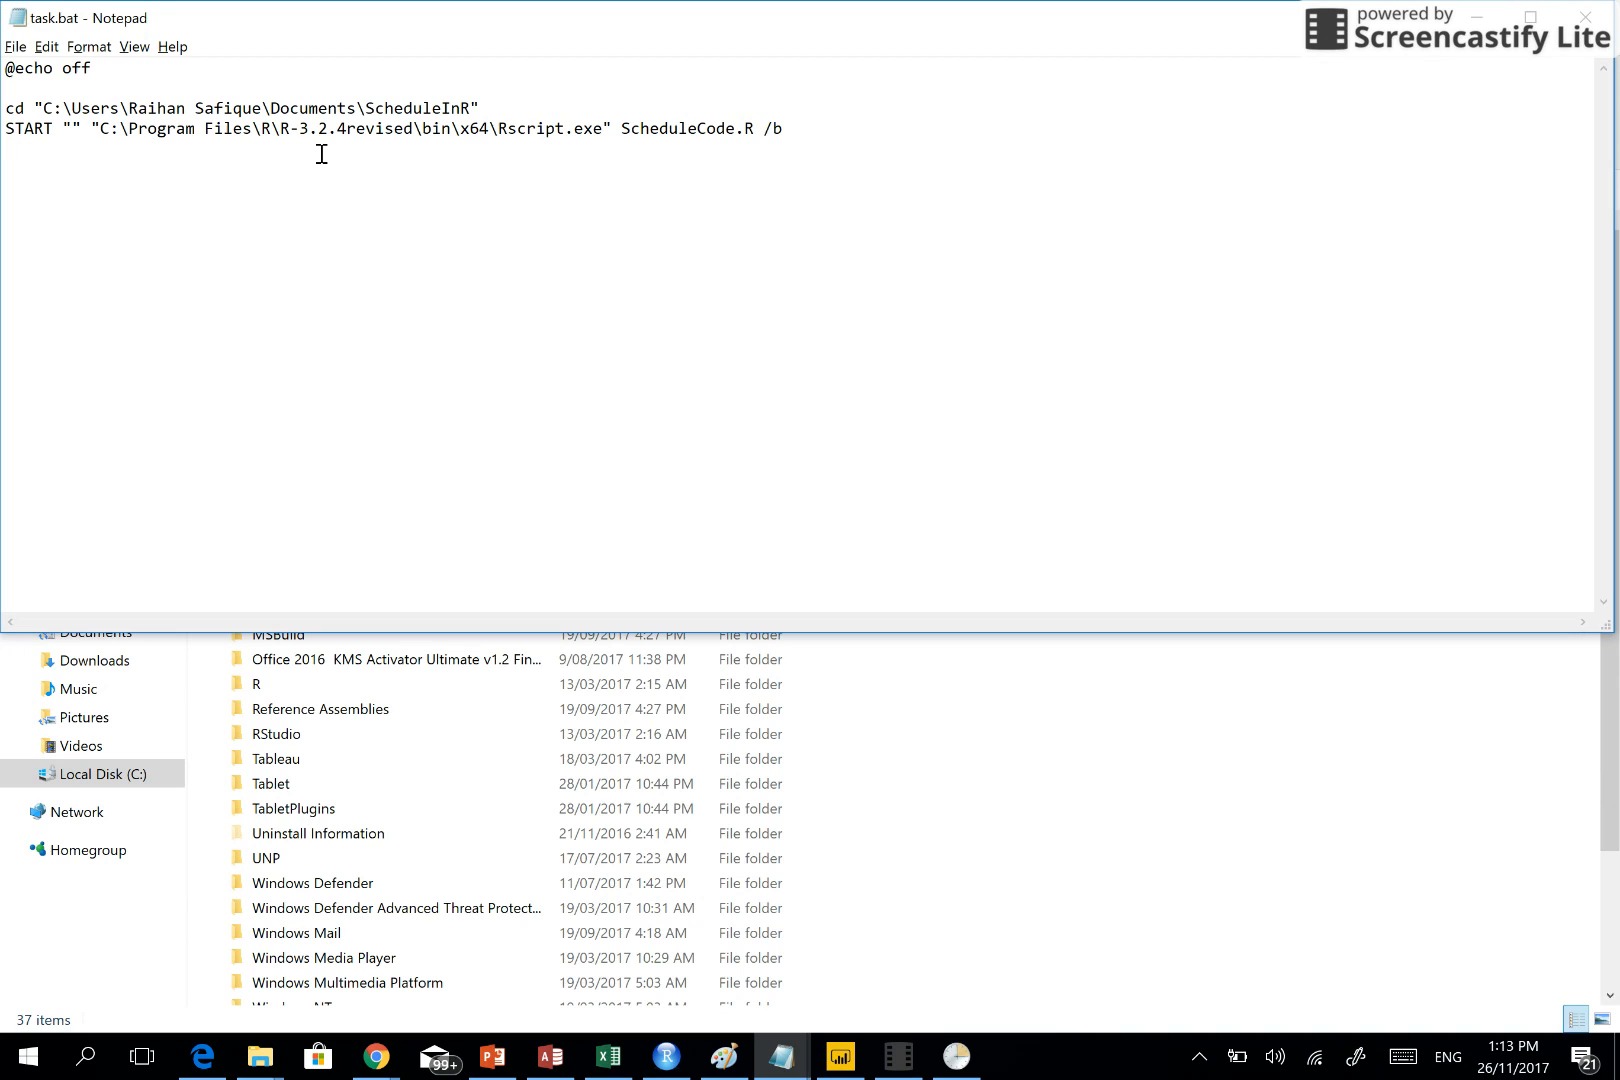
left_click(260, 1056)
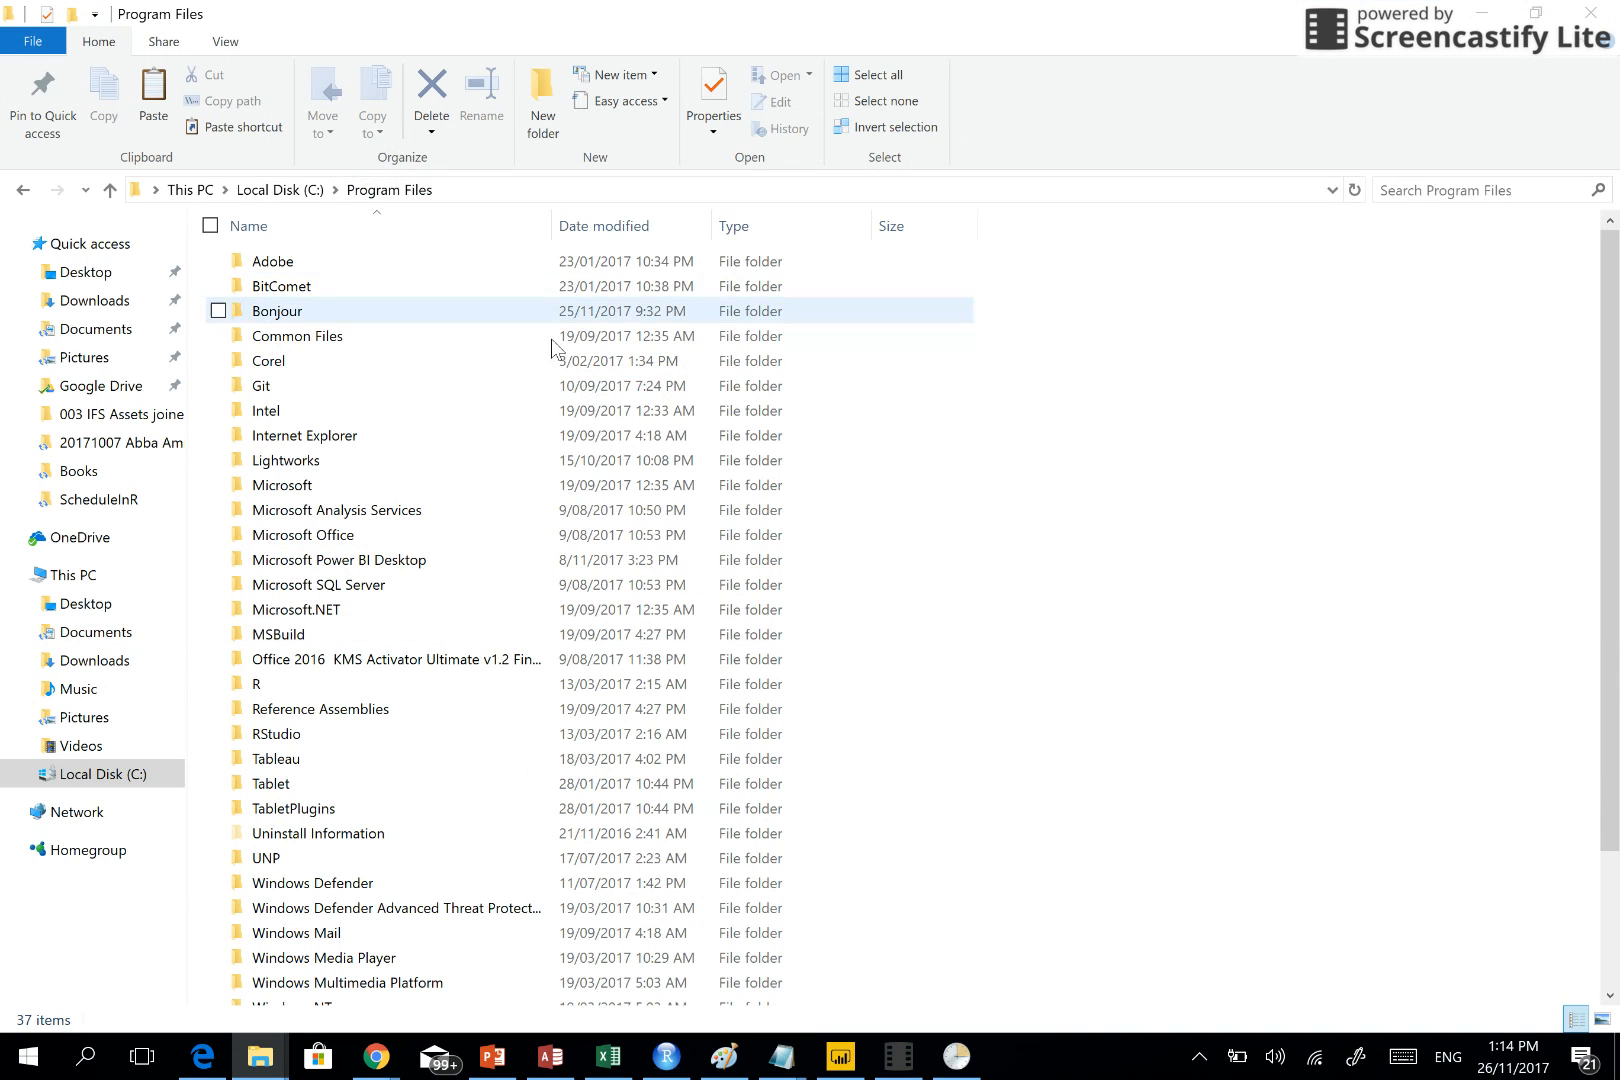
Navigate into R > R-3.2.4revised > bin, comparing the path against task.bat
left_click(218, 684)
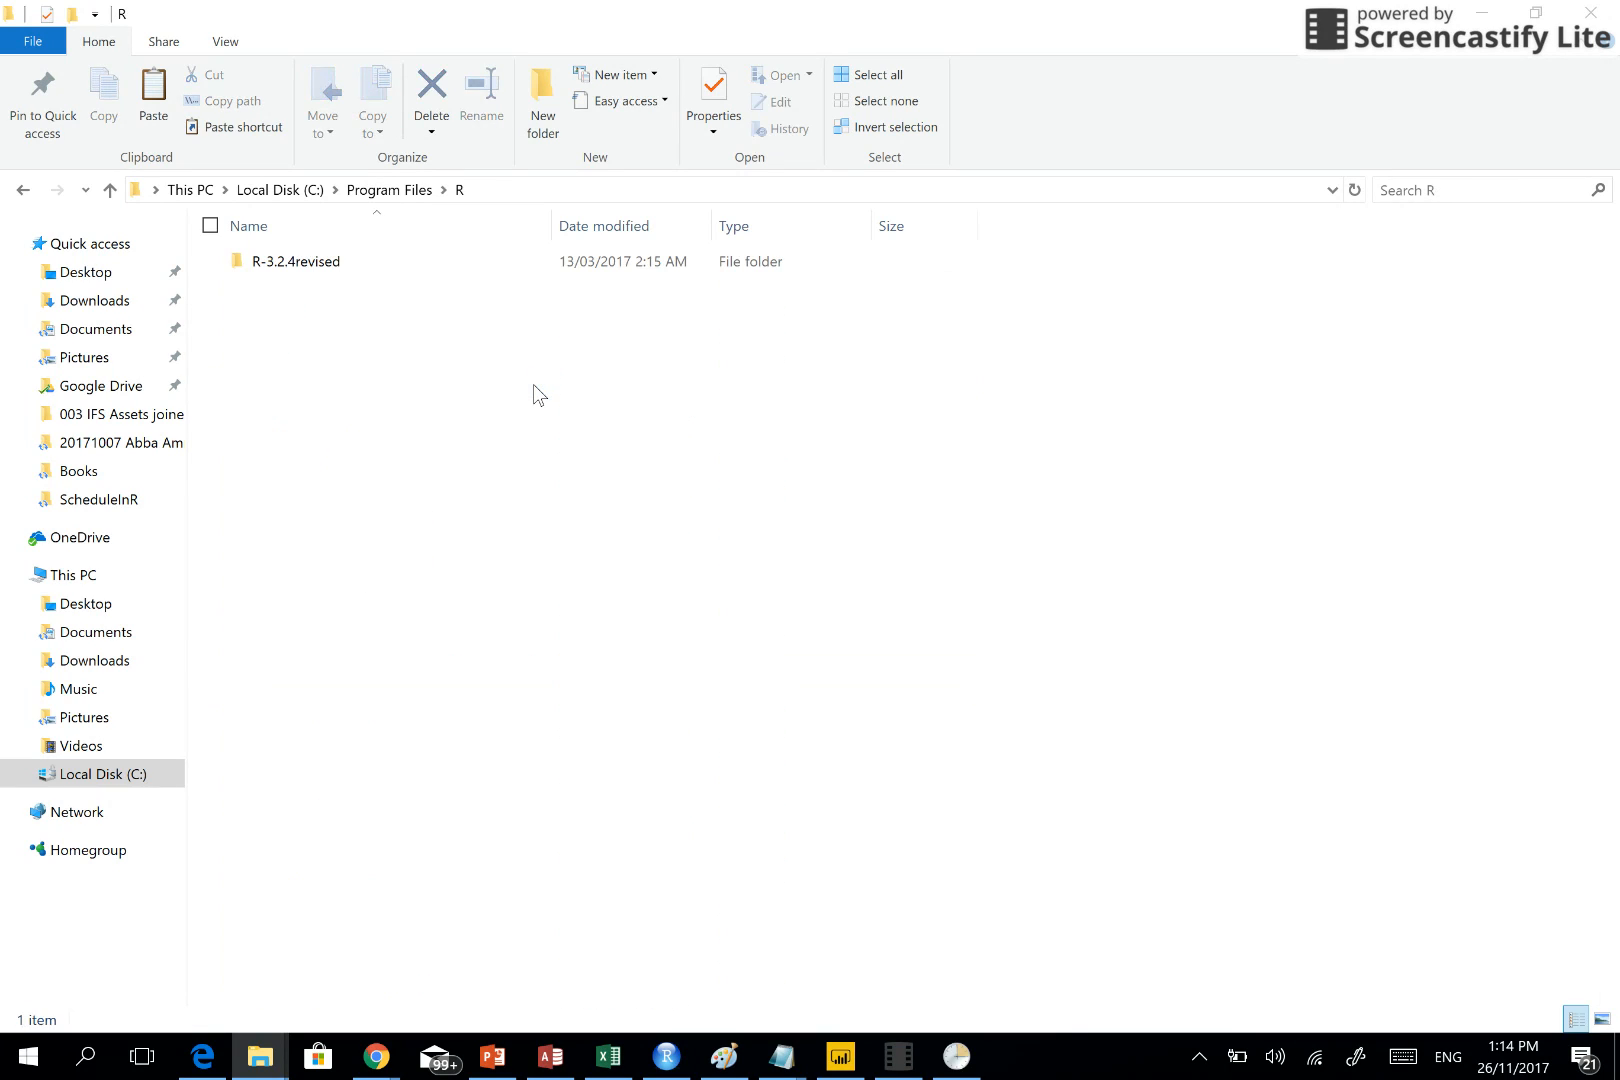
left_click(298, 262)
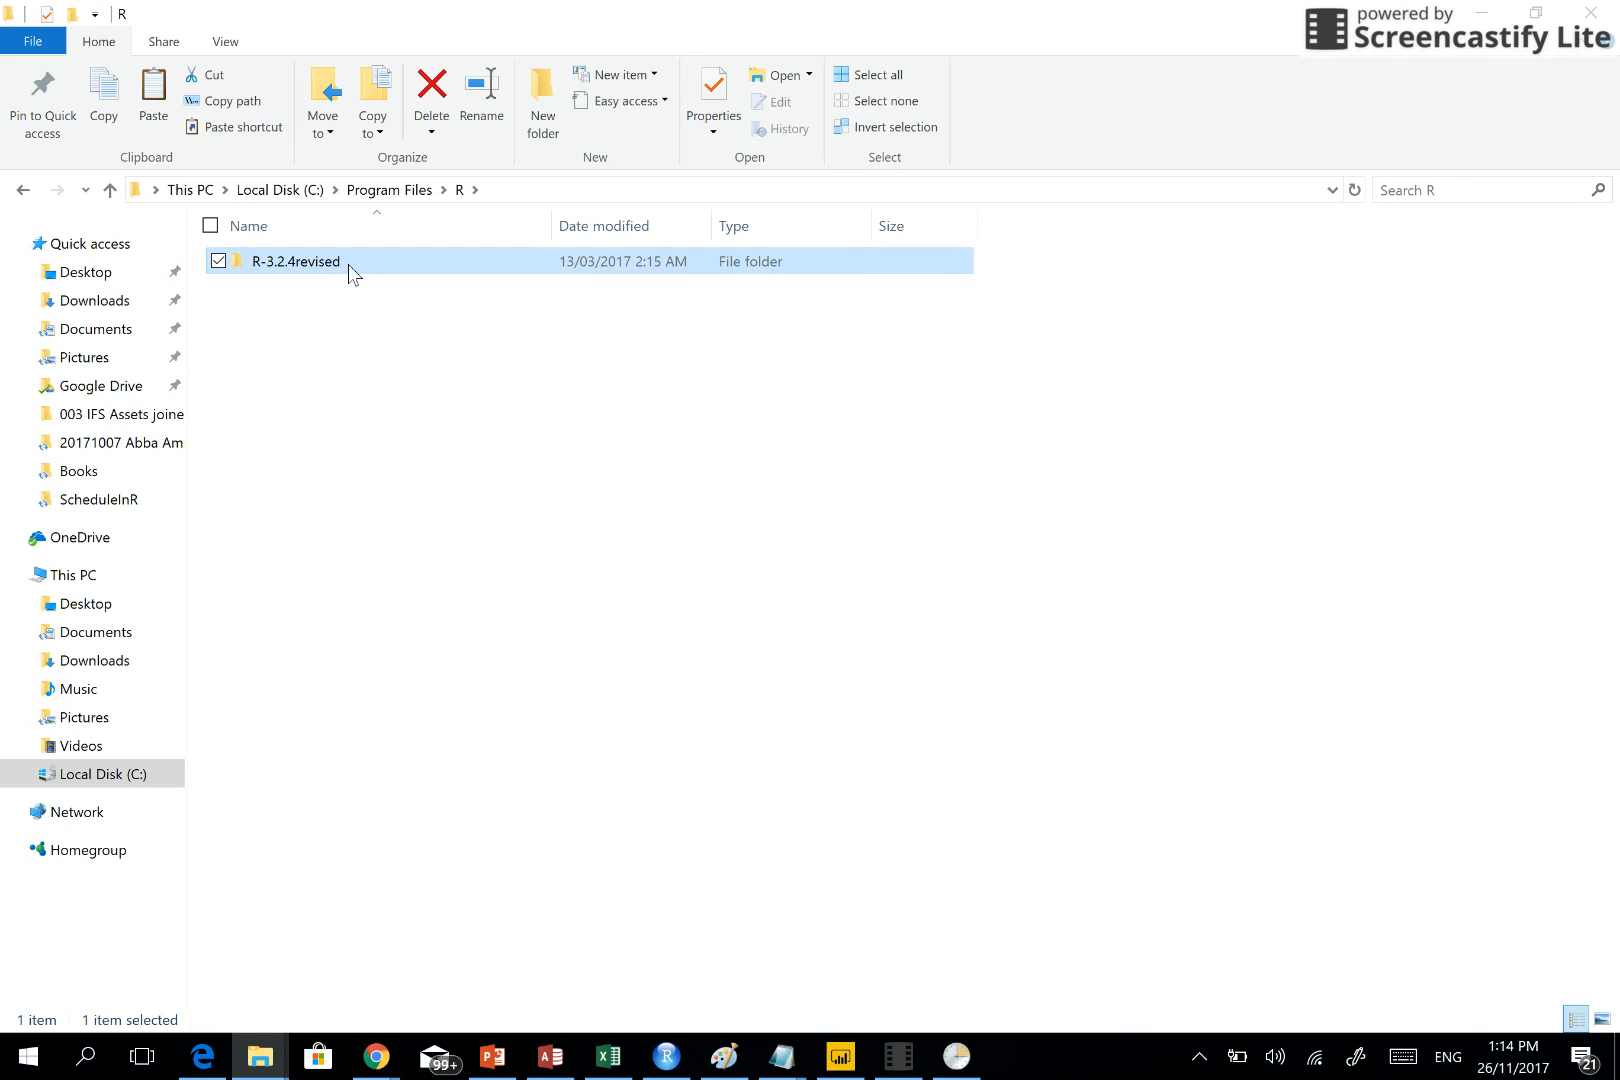
double_click(298, 260)
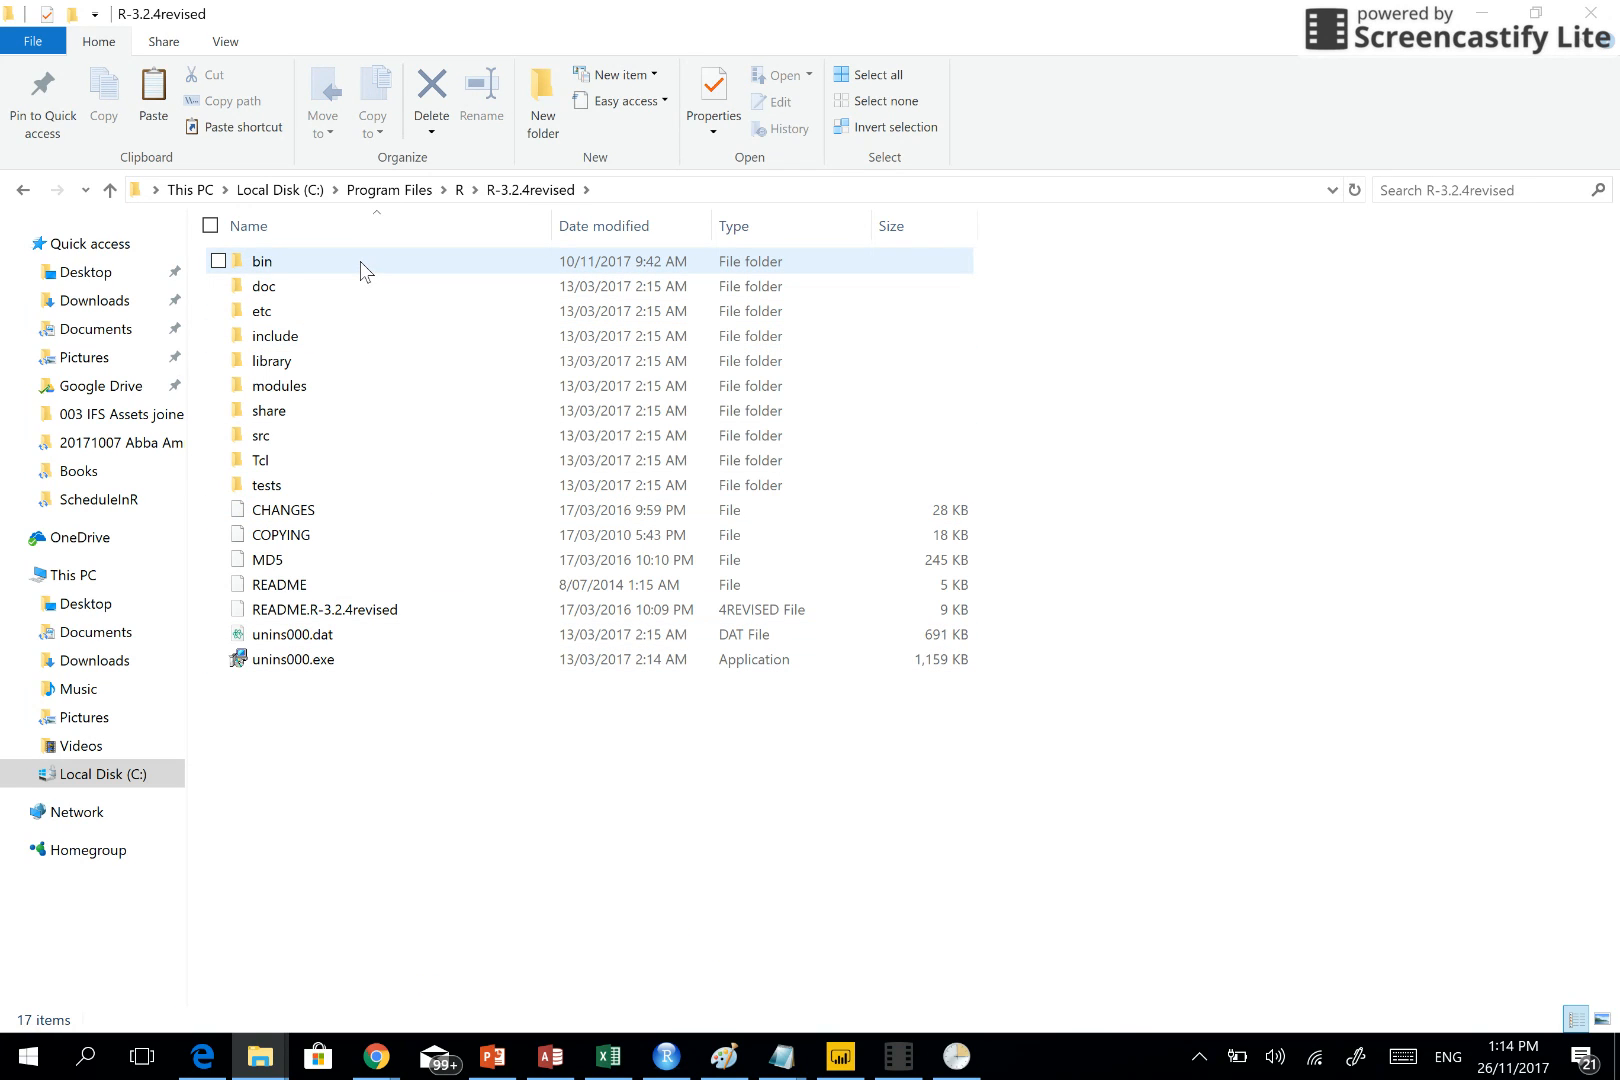
double_click(262, 260)
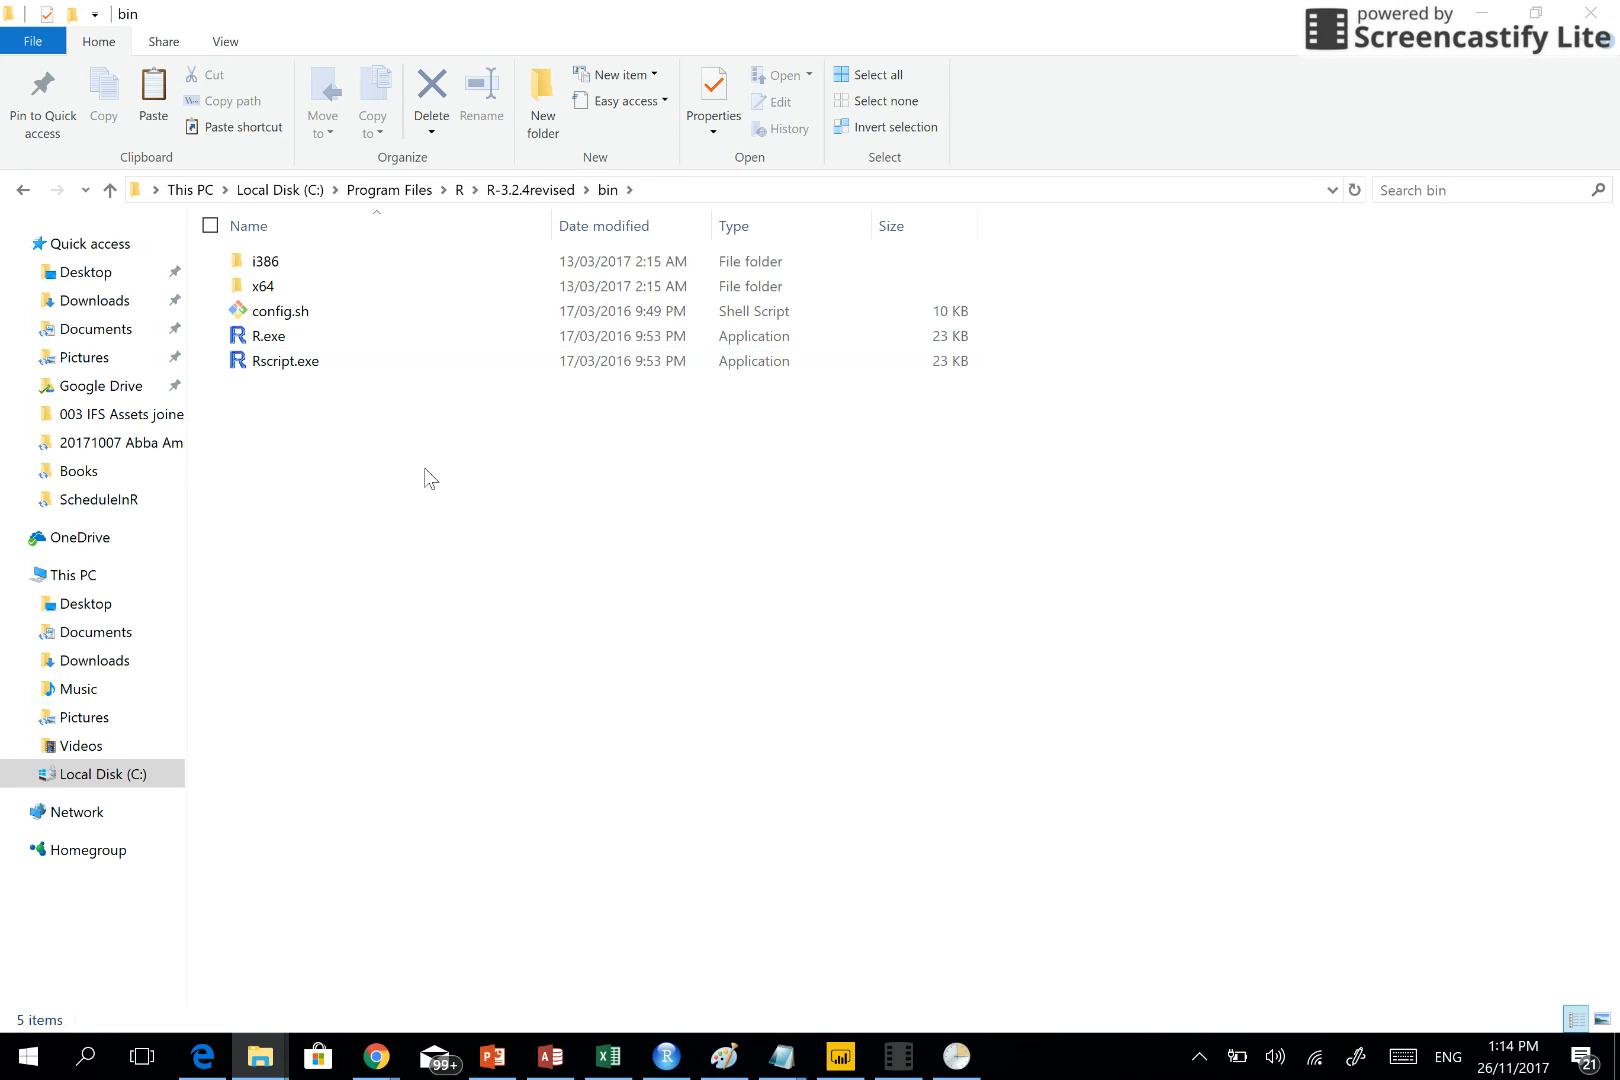
left_click(780, 1056)
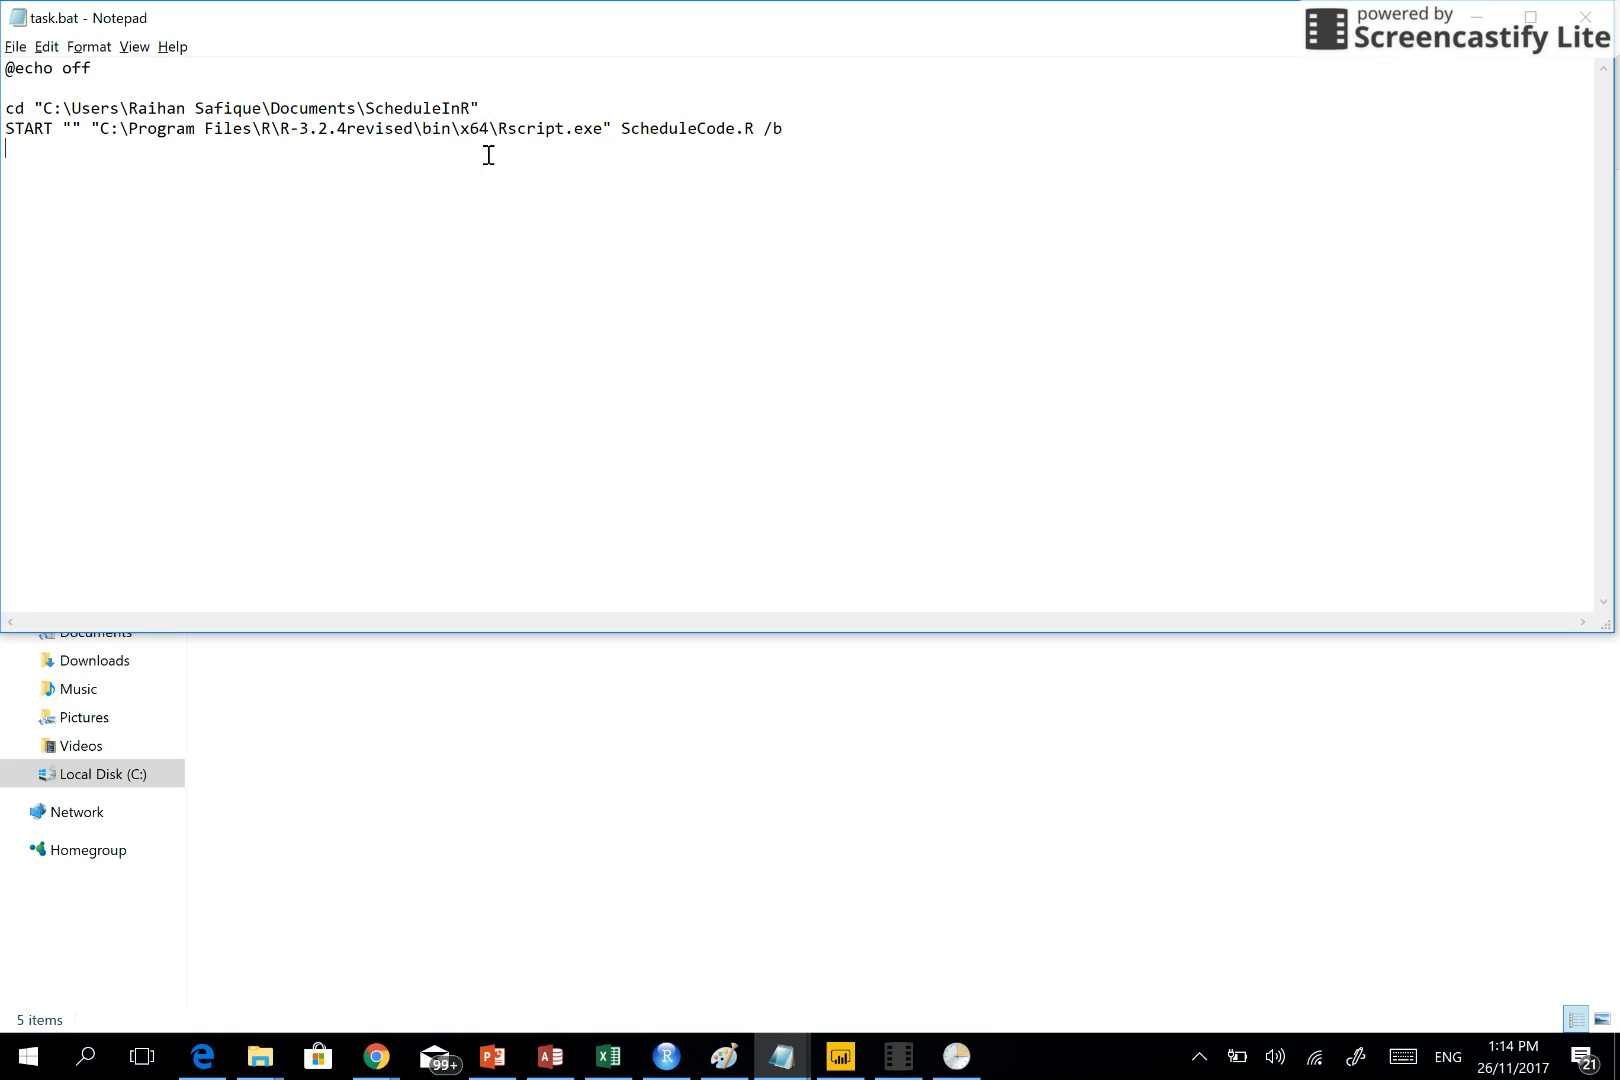
left_click(260, 1056)
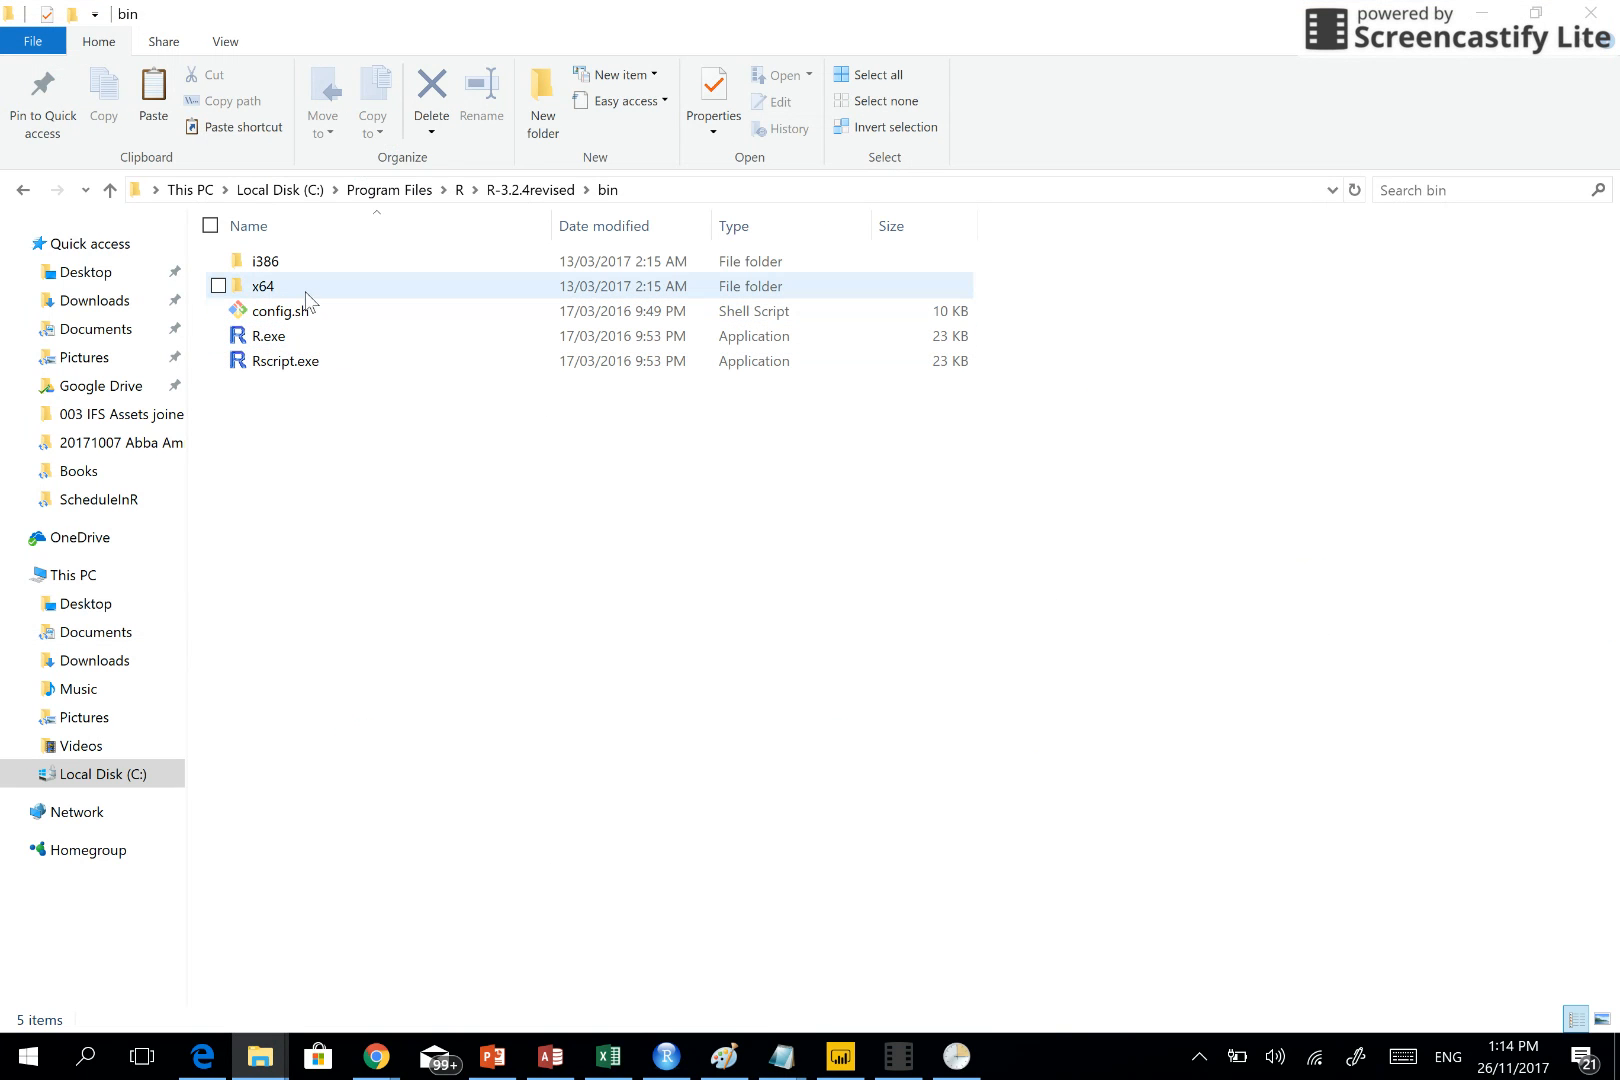
mouse_move(264, 286)
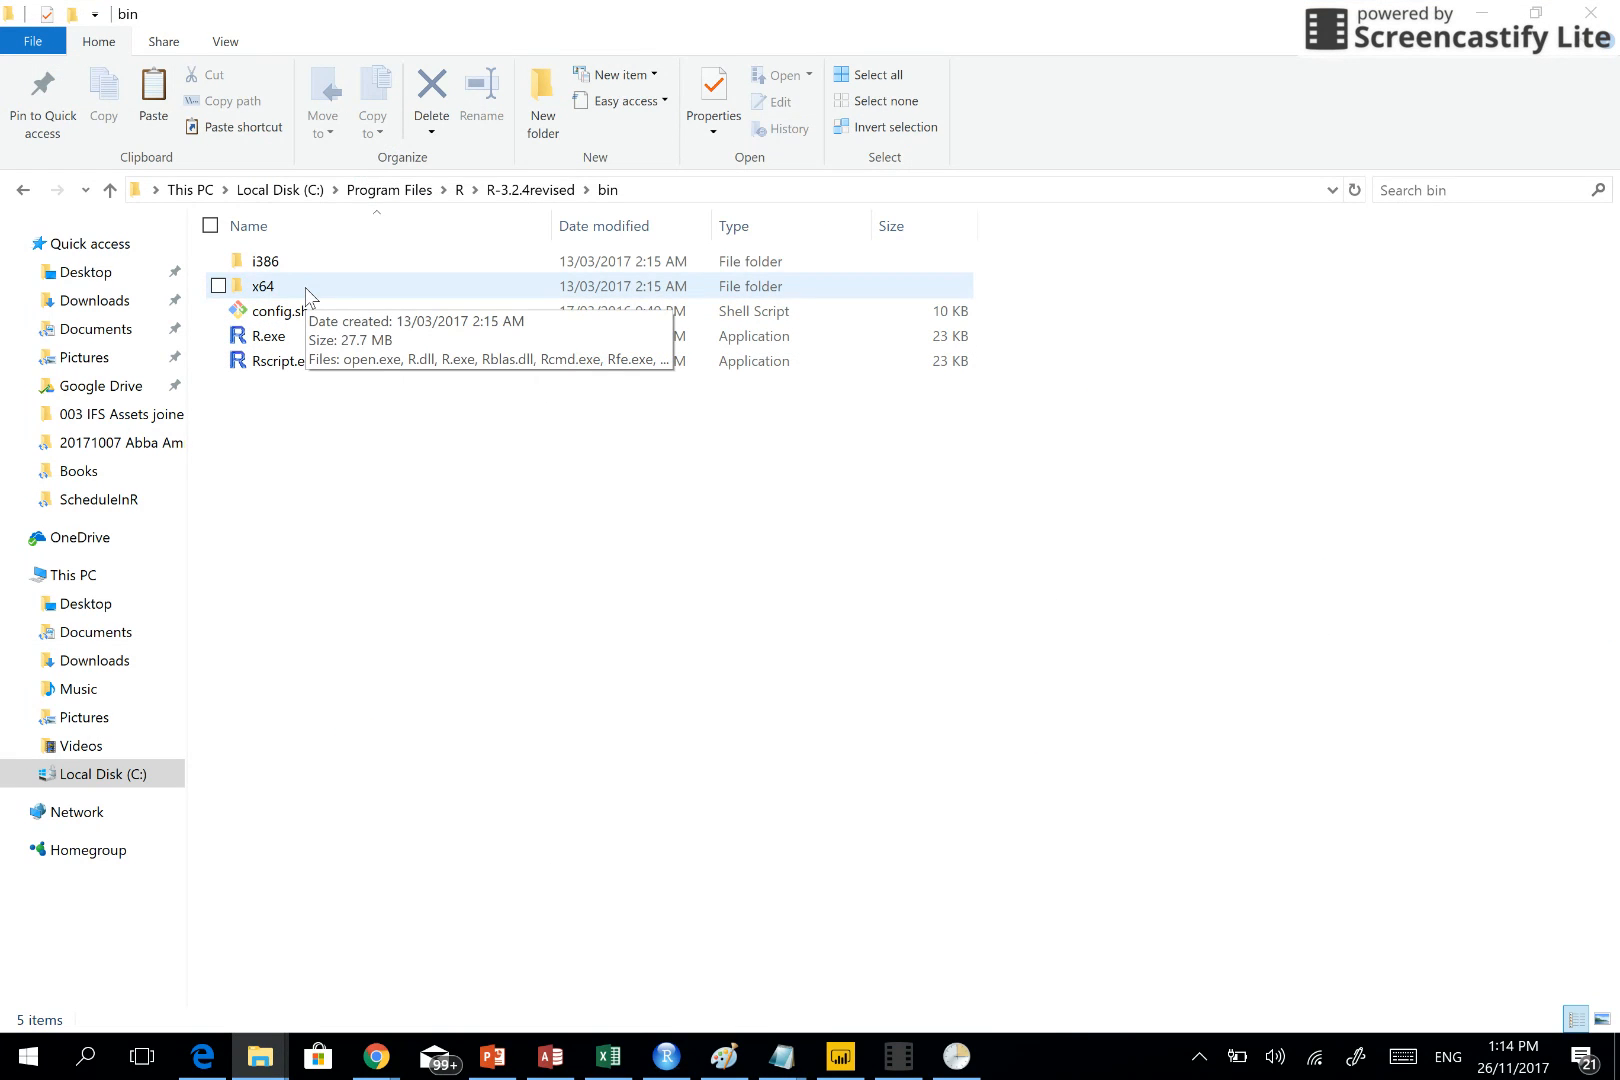
Locate Rscript.exe in x64 and show the path C:\Program Files\R\R-3.2.4revised\bin\x64
double_click(262, 286)
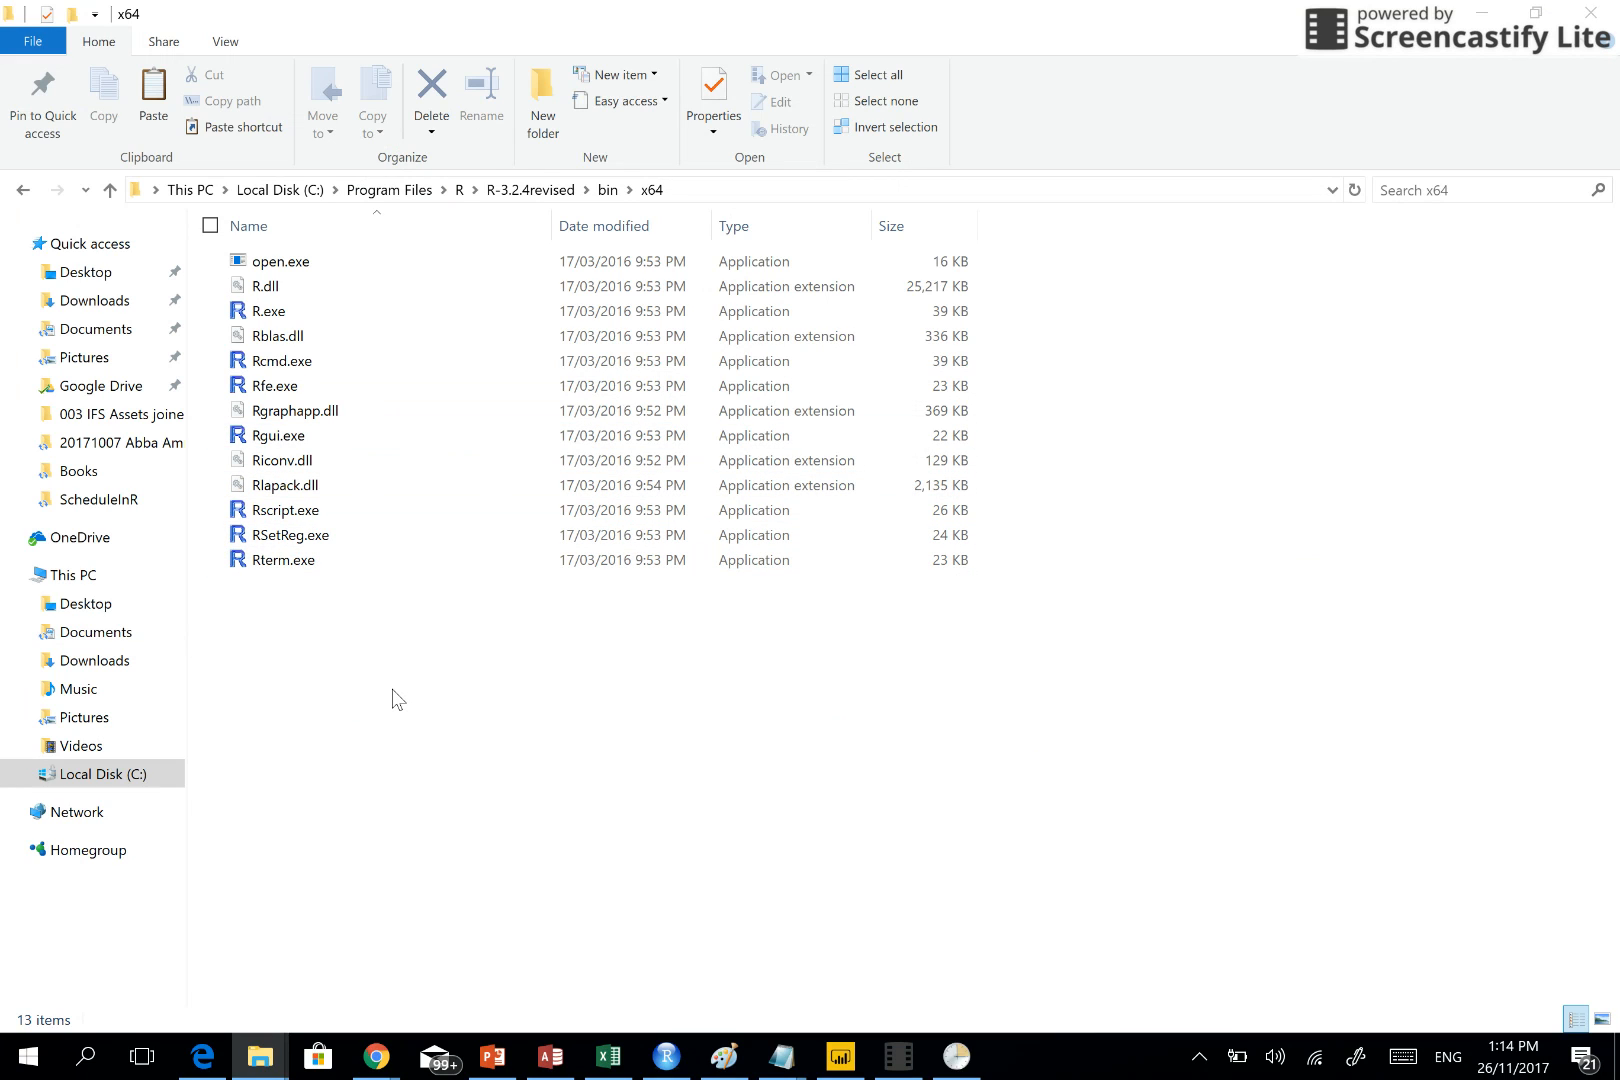
mouse_move(632, 210)
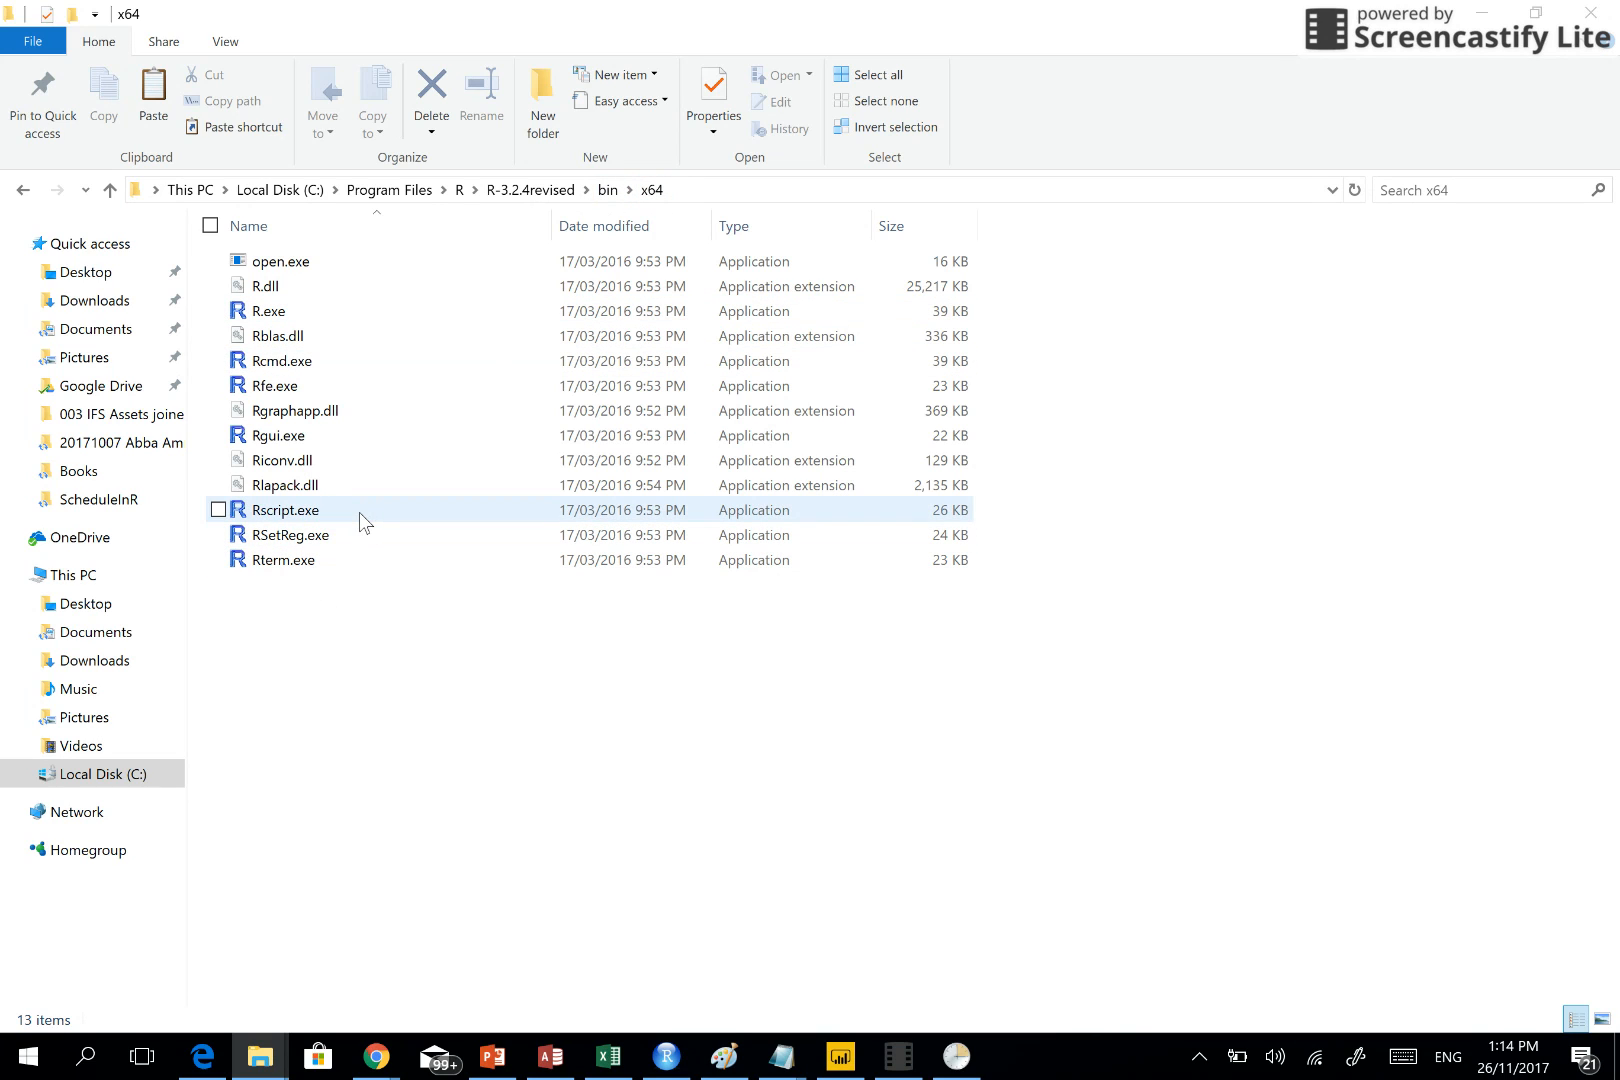
left_click(284, 510)
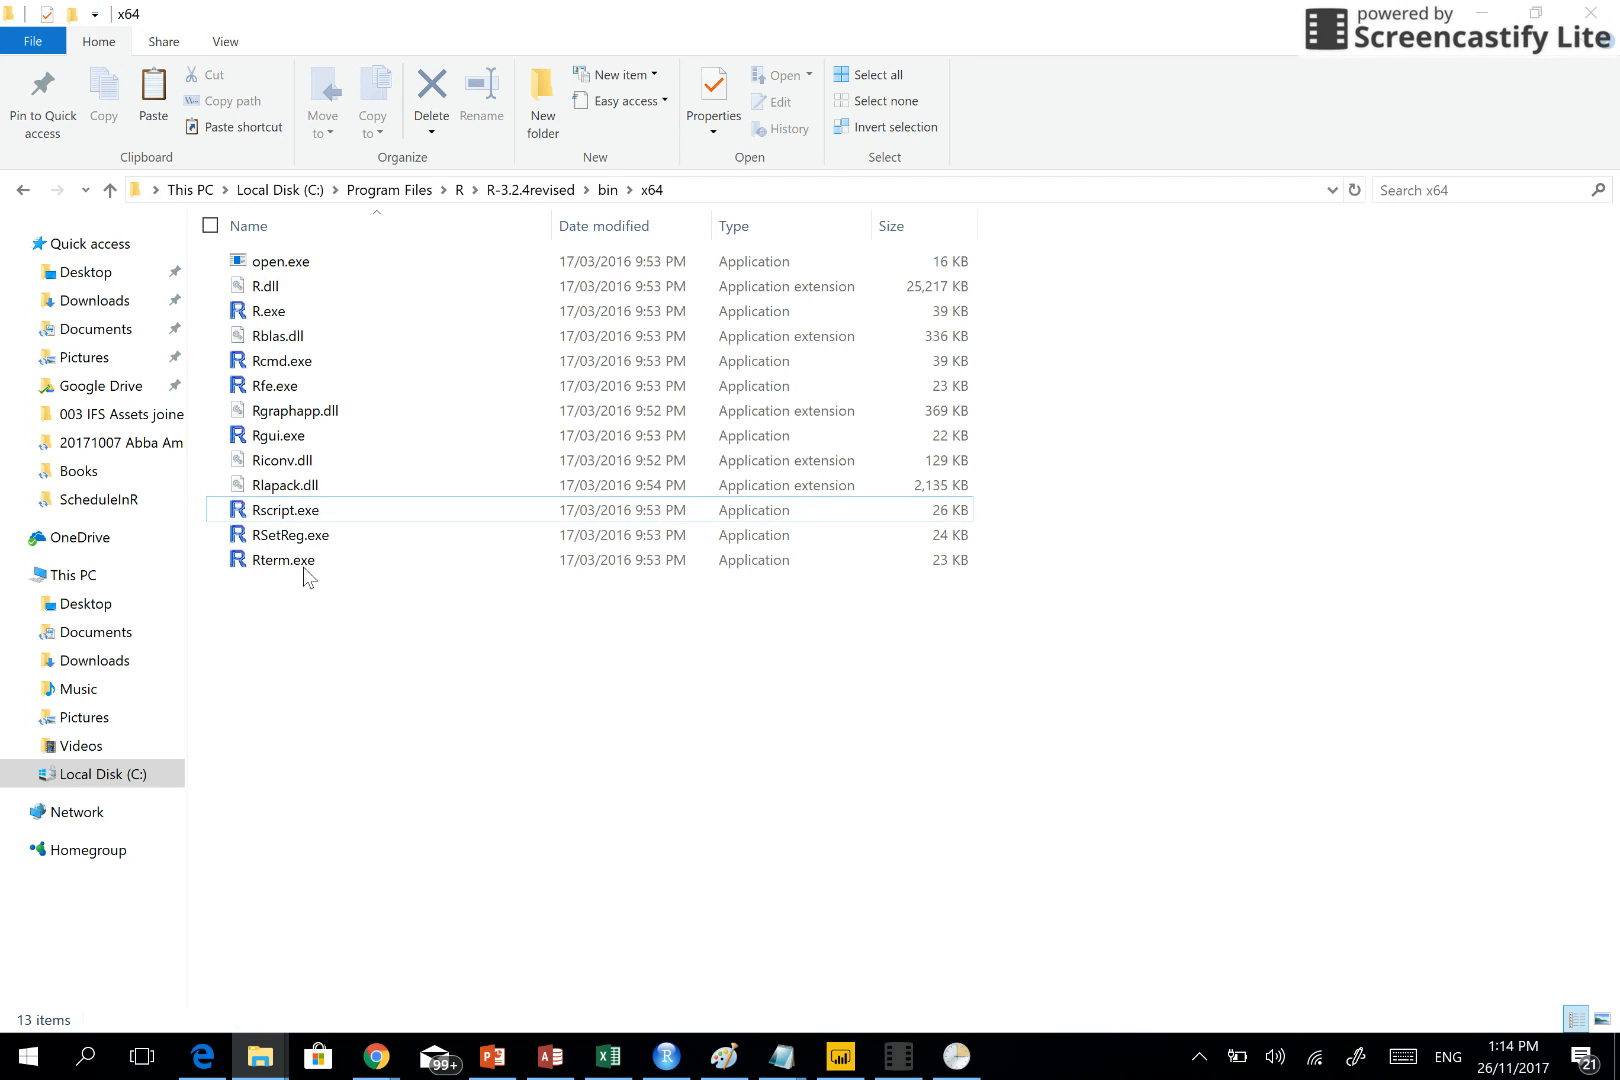
mouse_move(362, 516)
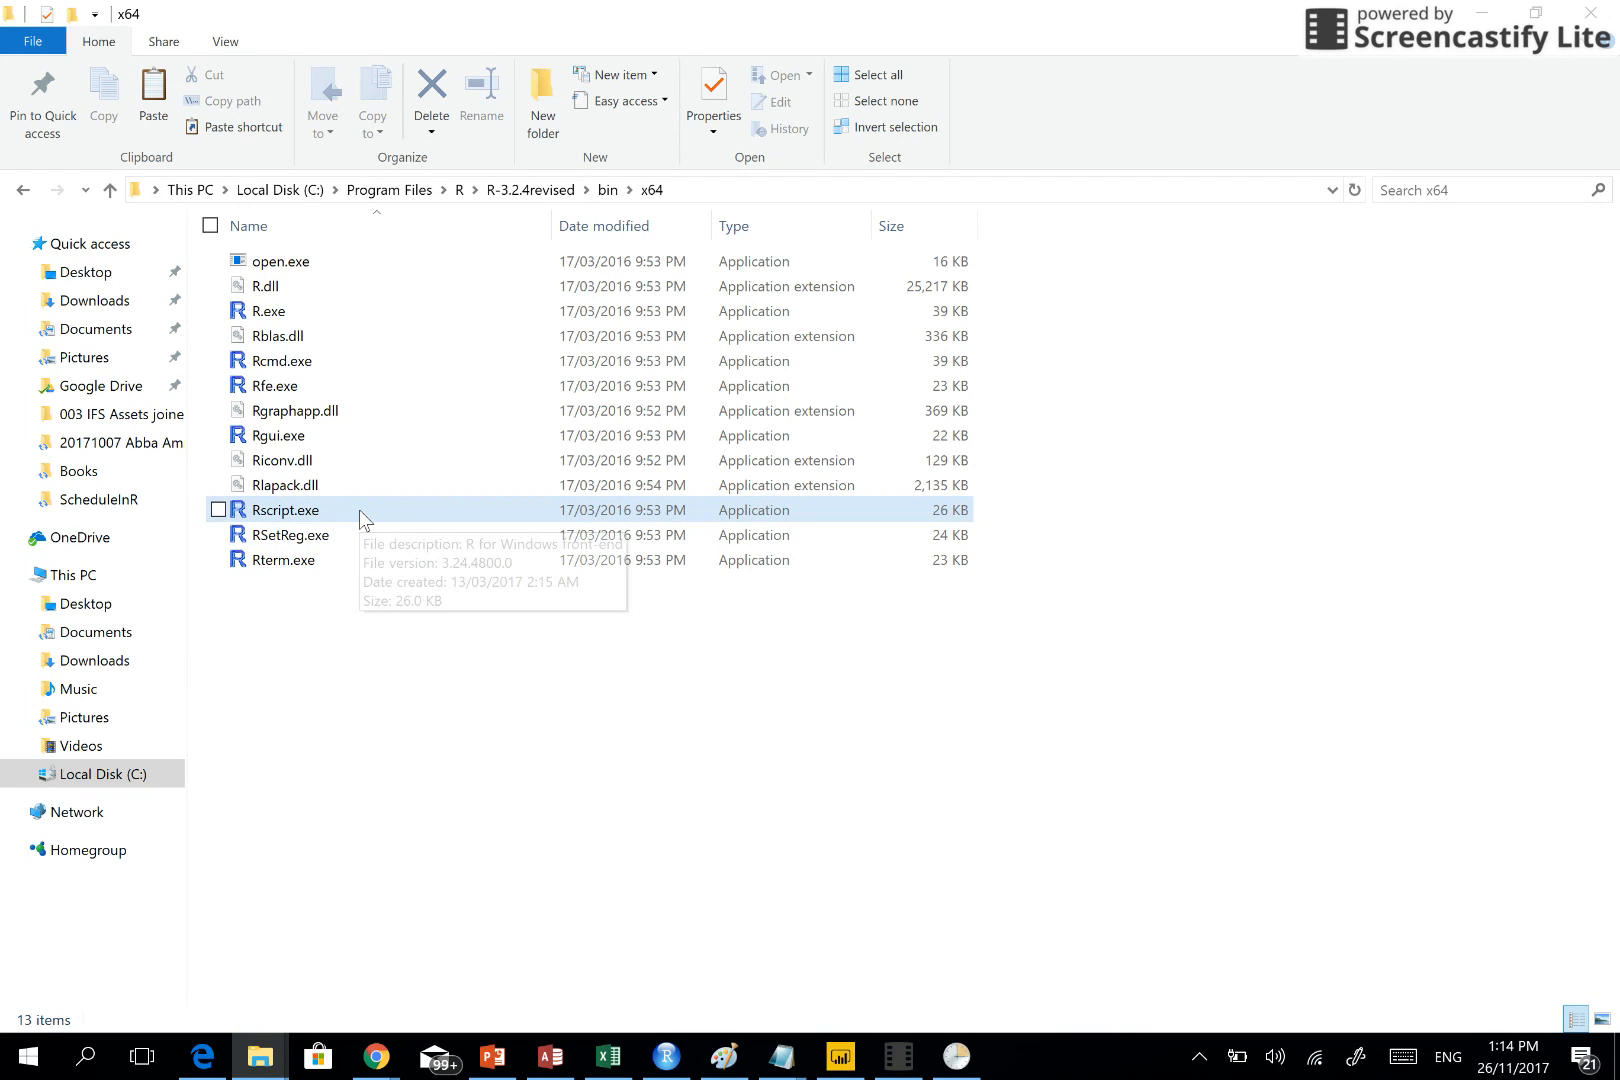
mouse_move(362, 518)
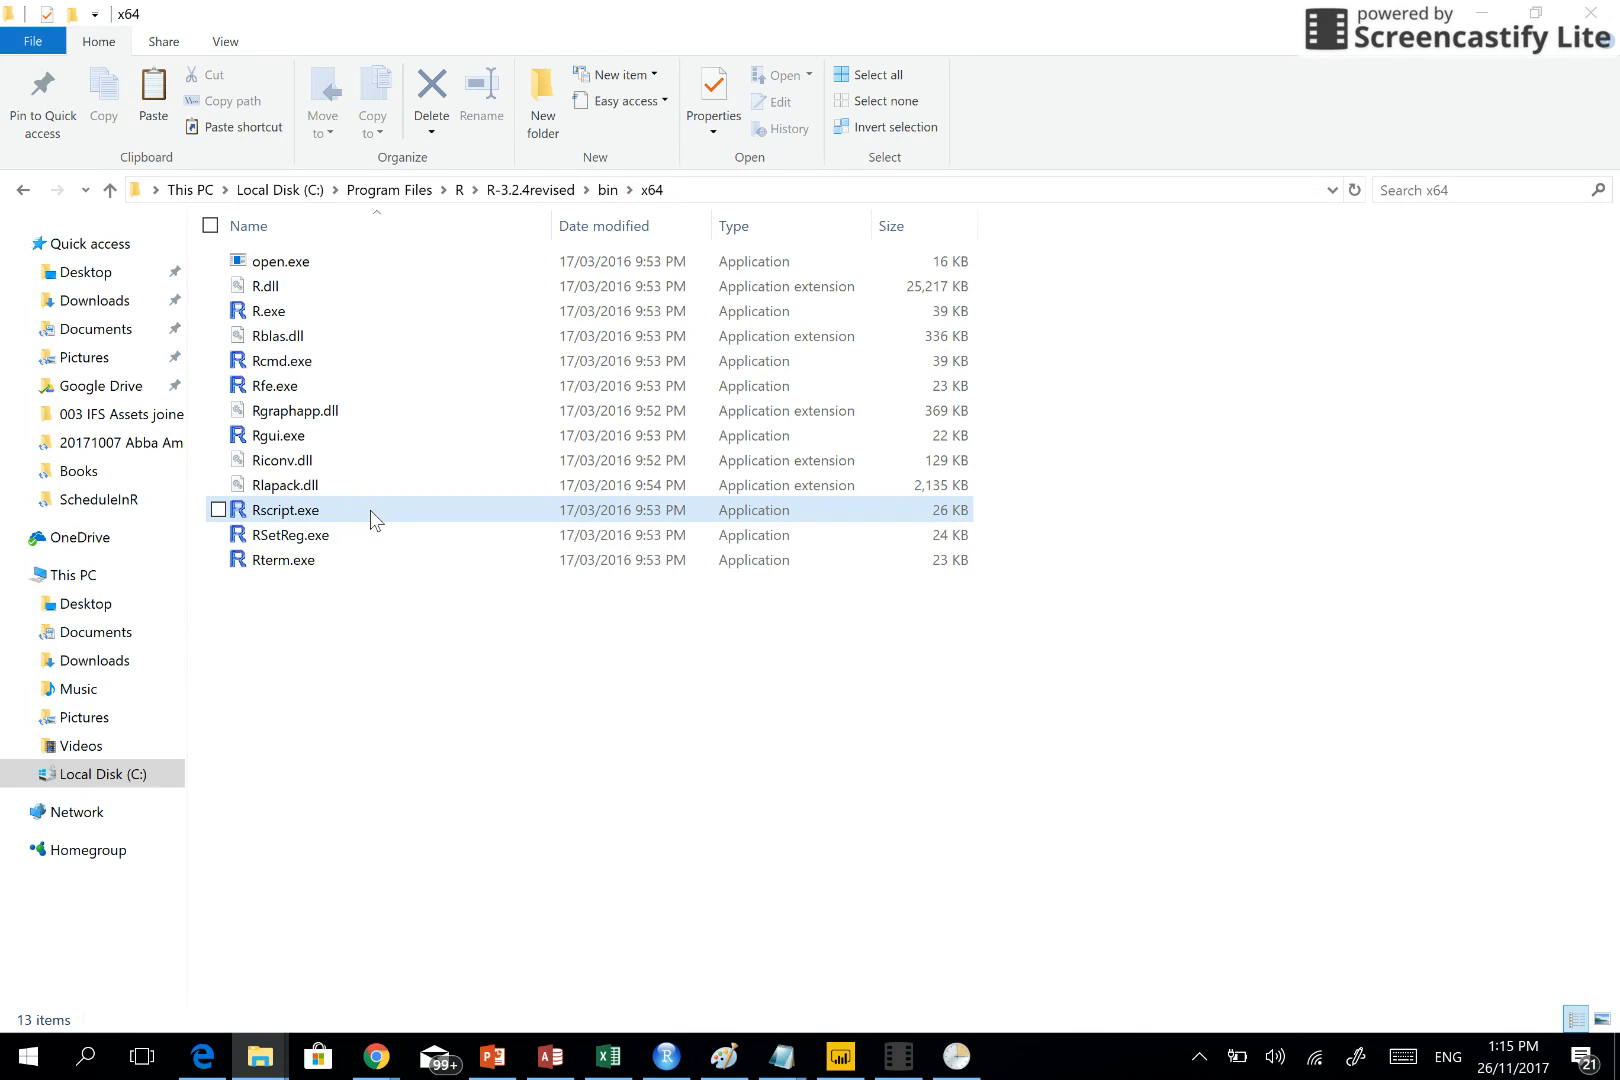
mouse_move(282, 510)
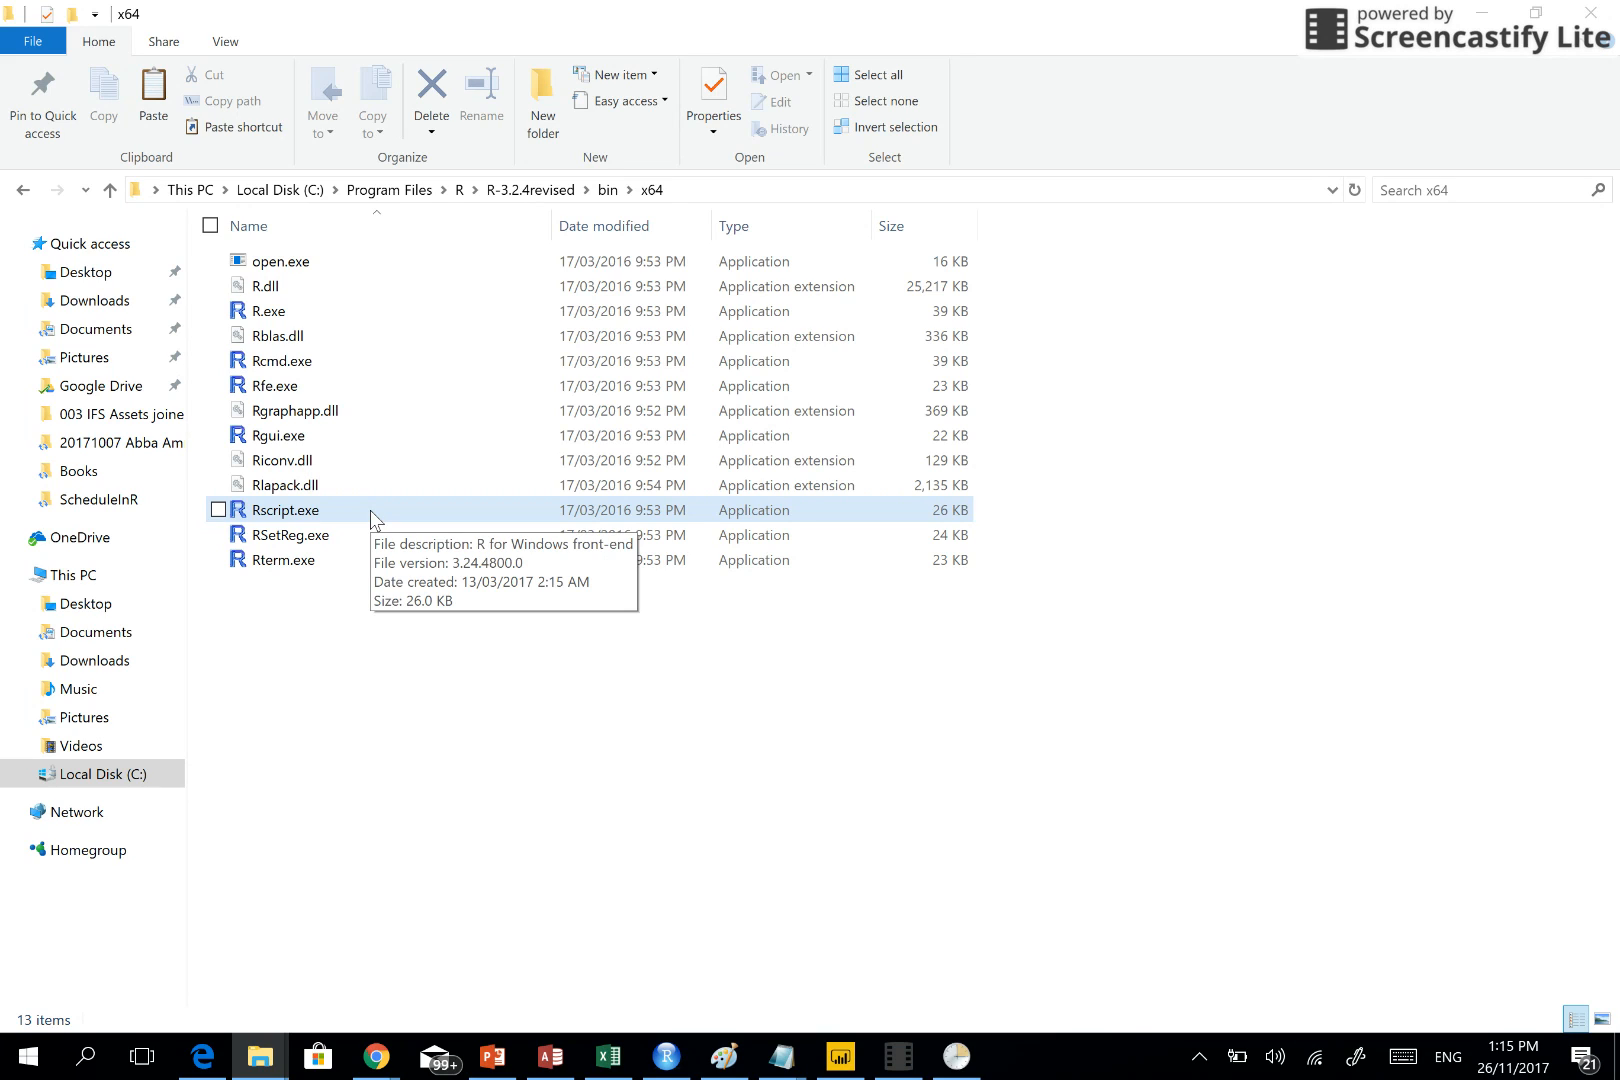
left_click(724, 190)
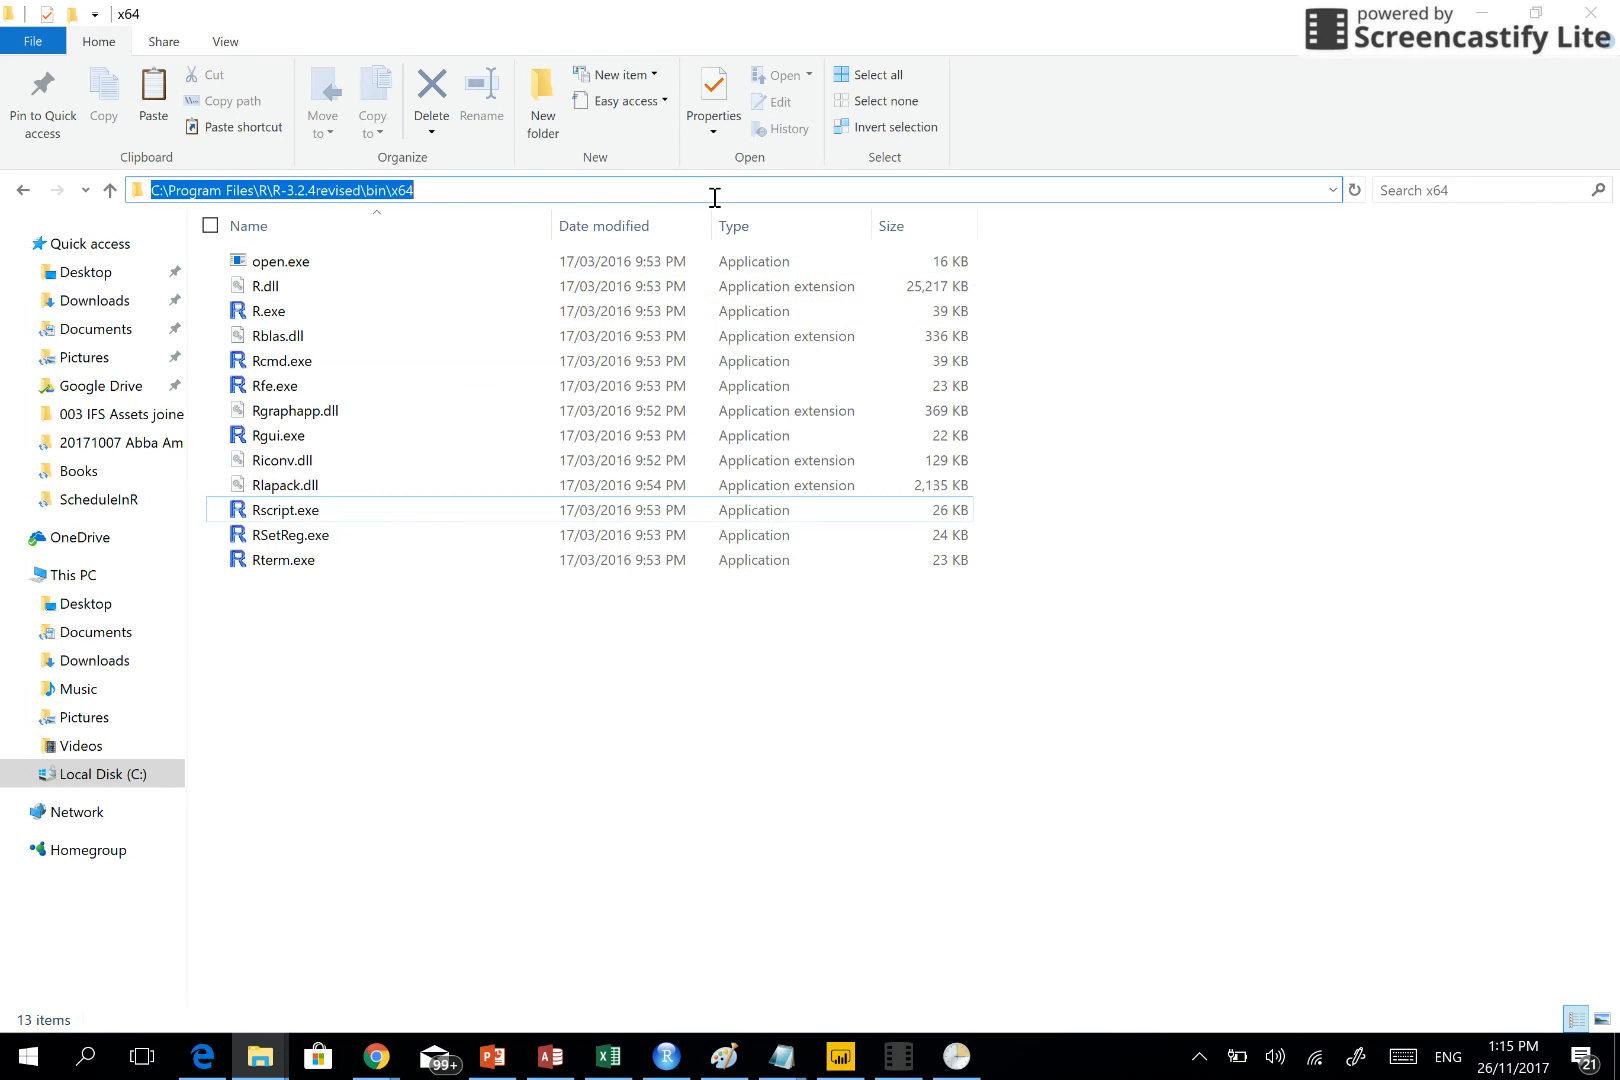